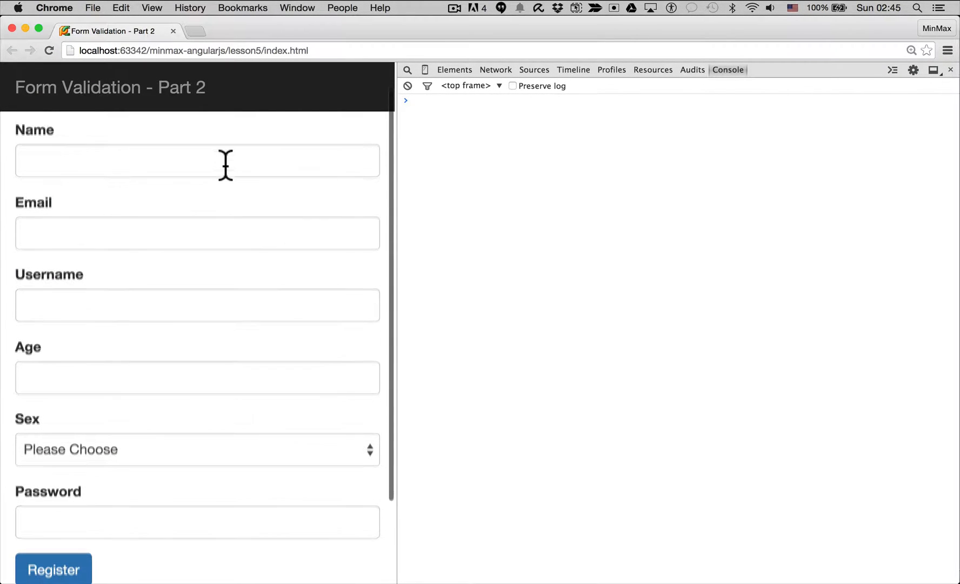
Add novalidate="novalidate" on a new line of the form tag in index.html.
scroll(down, 3)
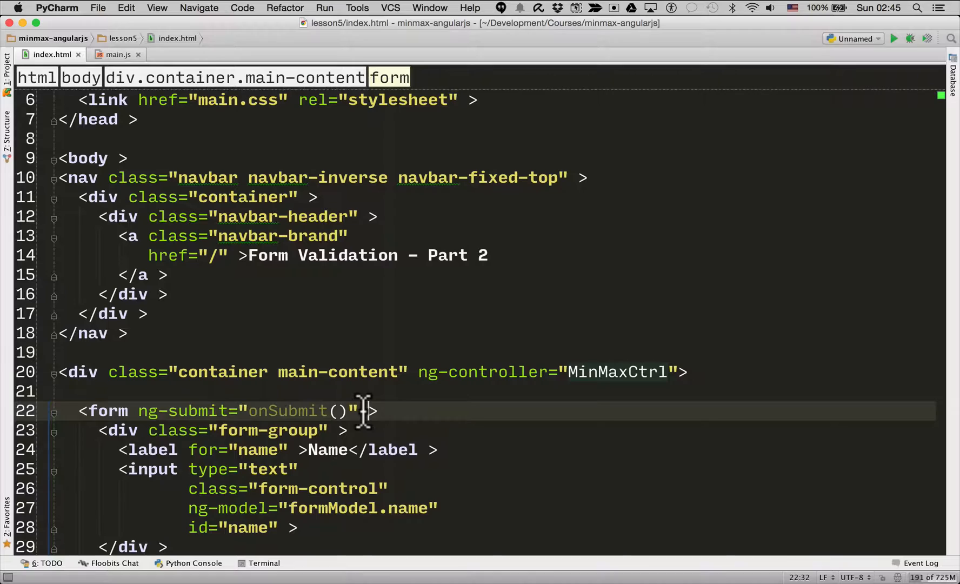
text(novalidate="">)
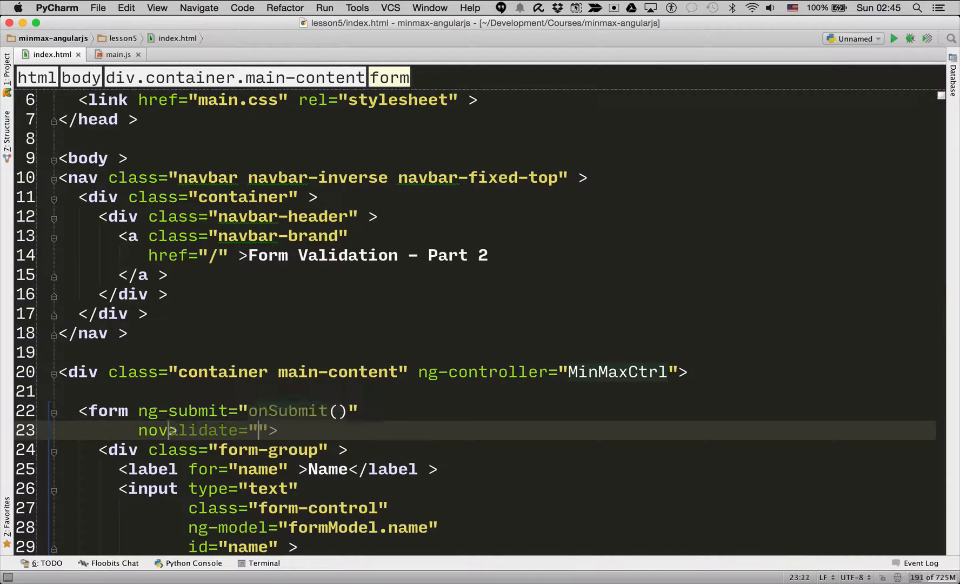
text(novalidate)
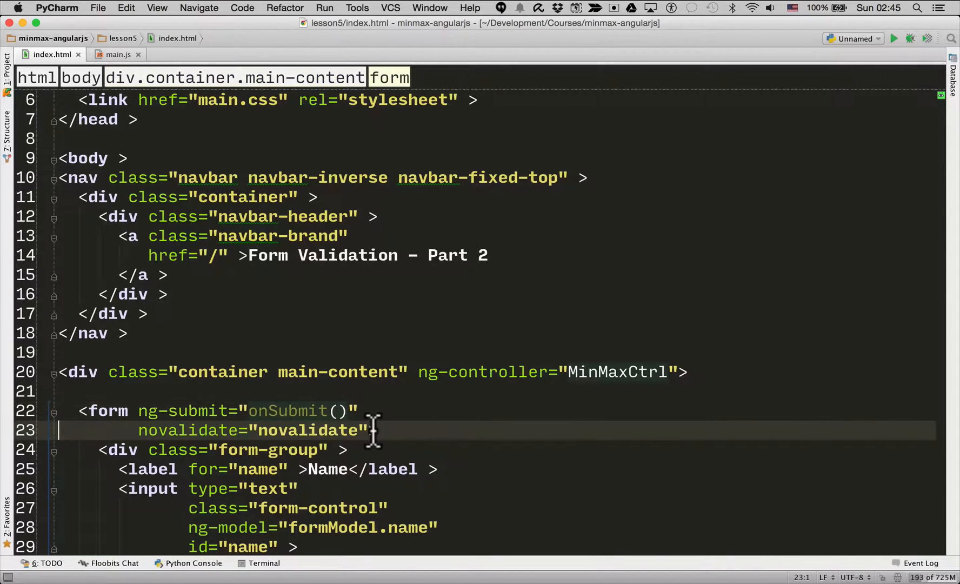
click(138, 411)
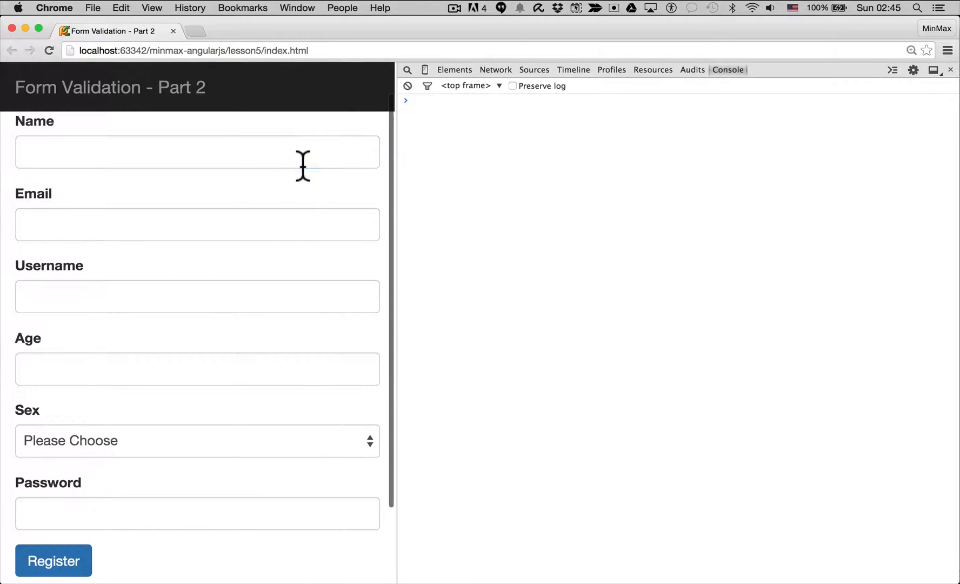
Submit the empty registration form and check the console's submitted message.
click(54, 560)
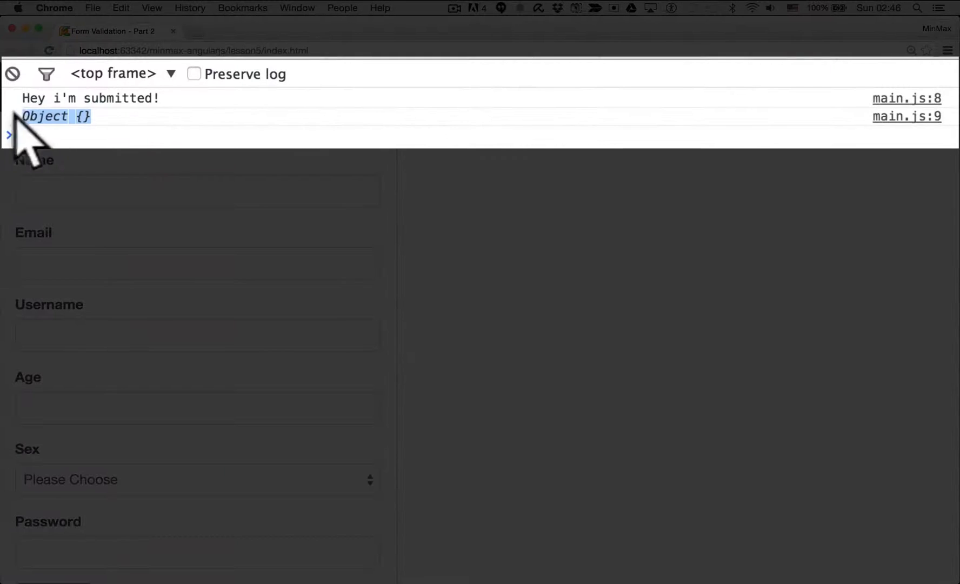
mouse_move(502, 162)
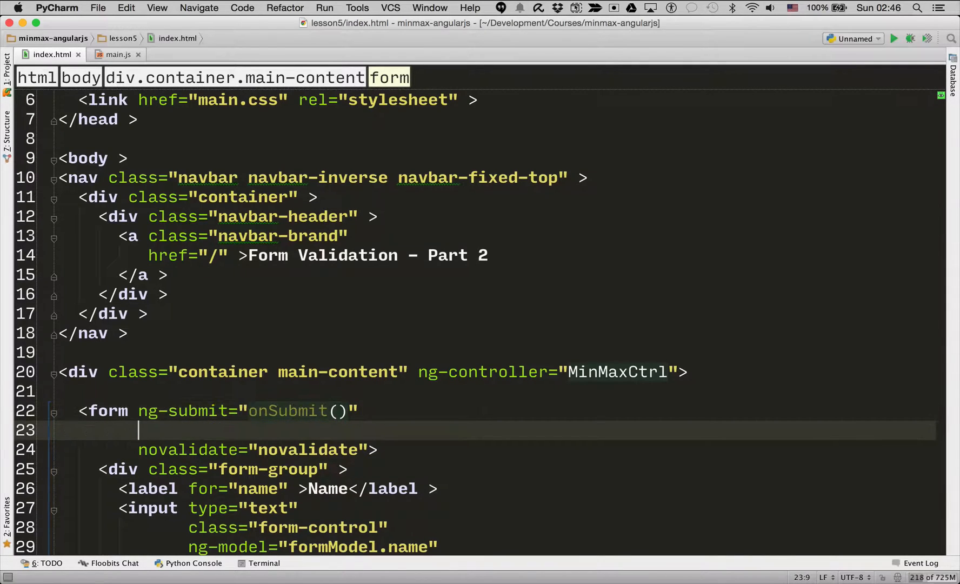
Add name="theForm" to the form and bind the <pre> JSON dump to theForm.
text(name="the)
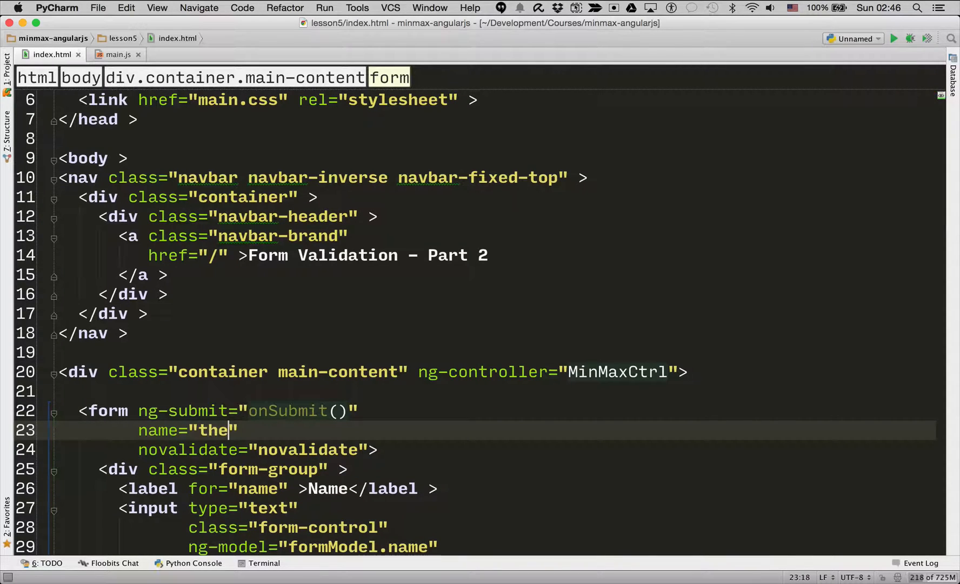
text(Name)
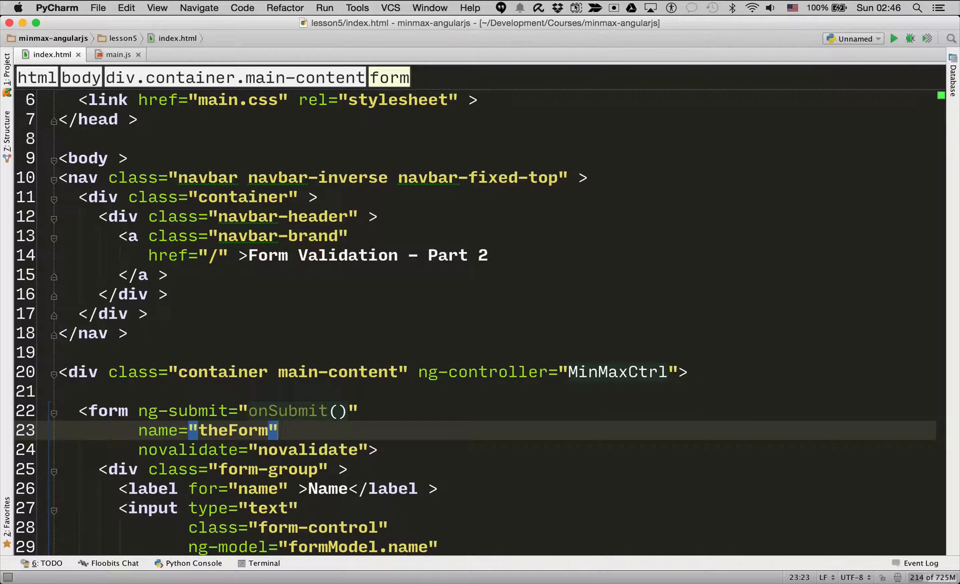
mouse_move(346, 520)
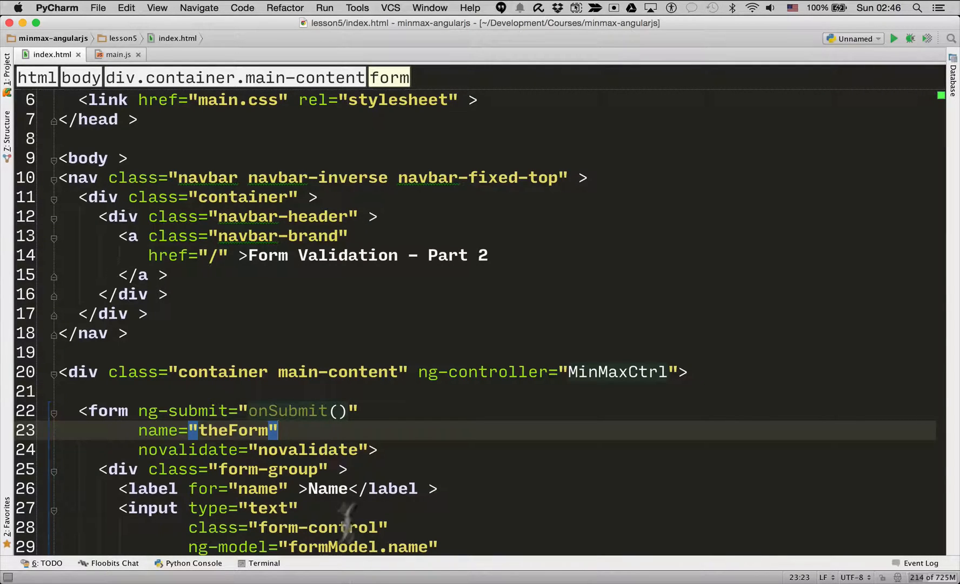
scroll(down, 3)
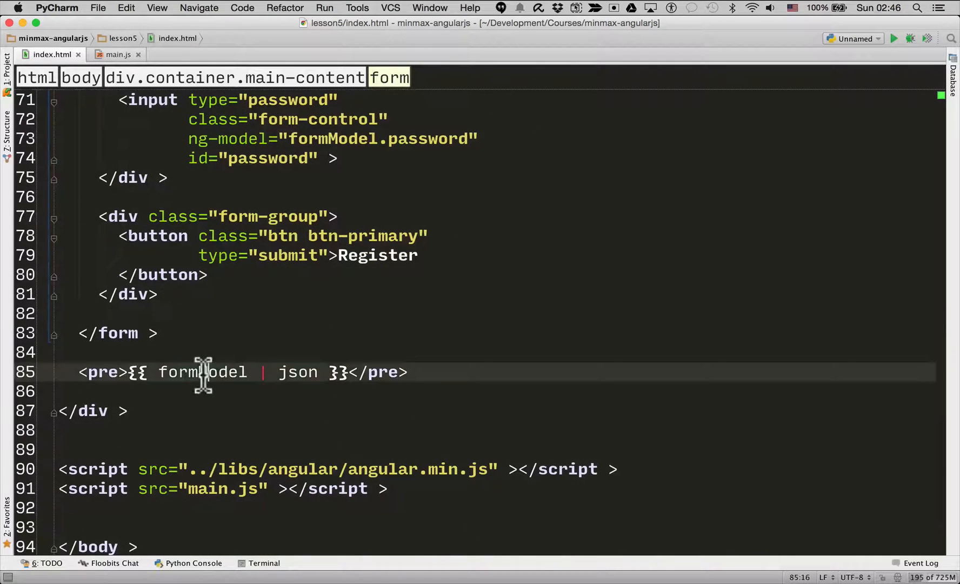
text(theFor)
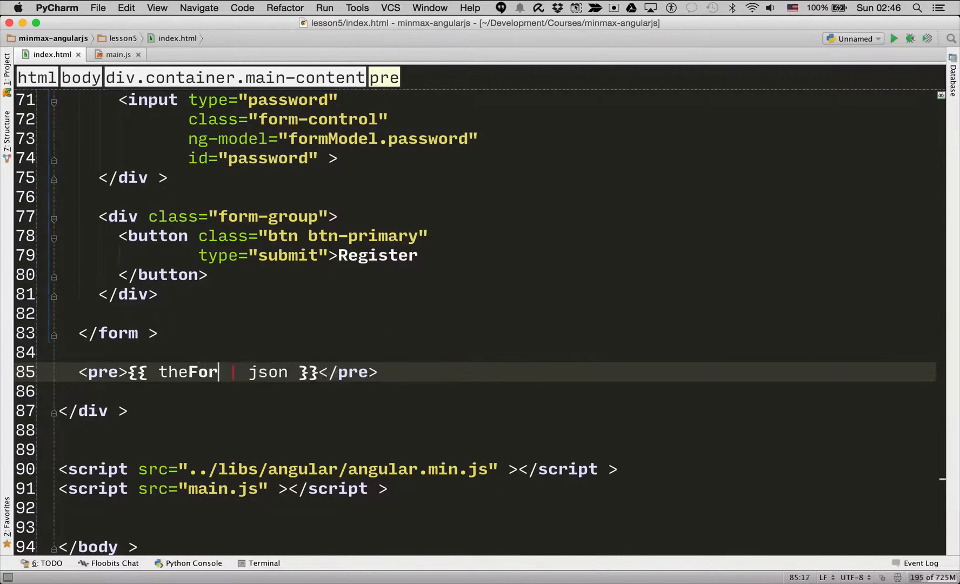
text(m)
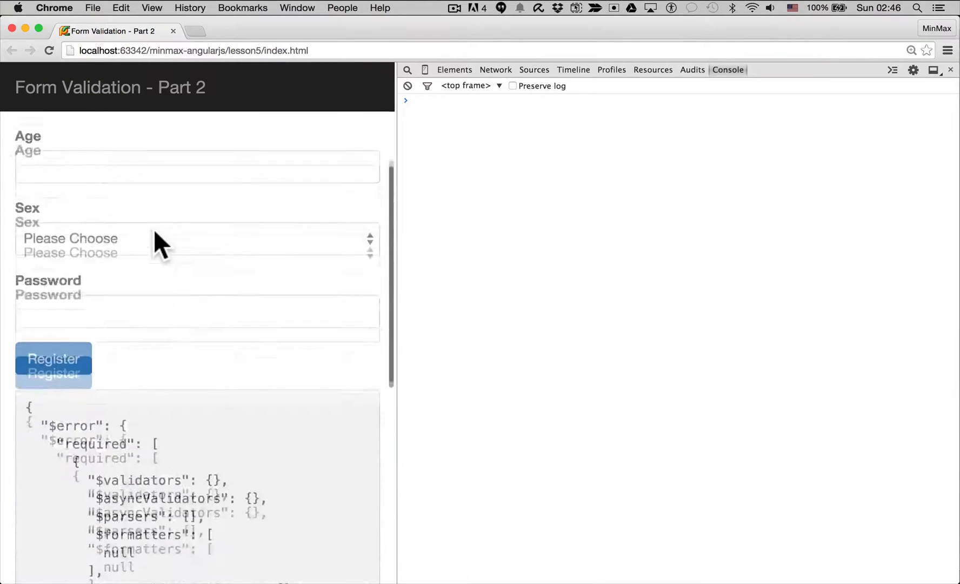
Scroll through the JSON dump and highlight theForm's $valid false line.
scroll(down, 3)
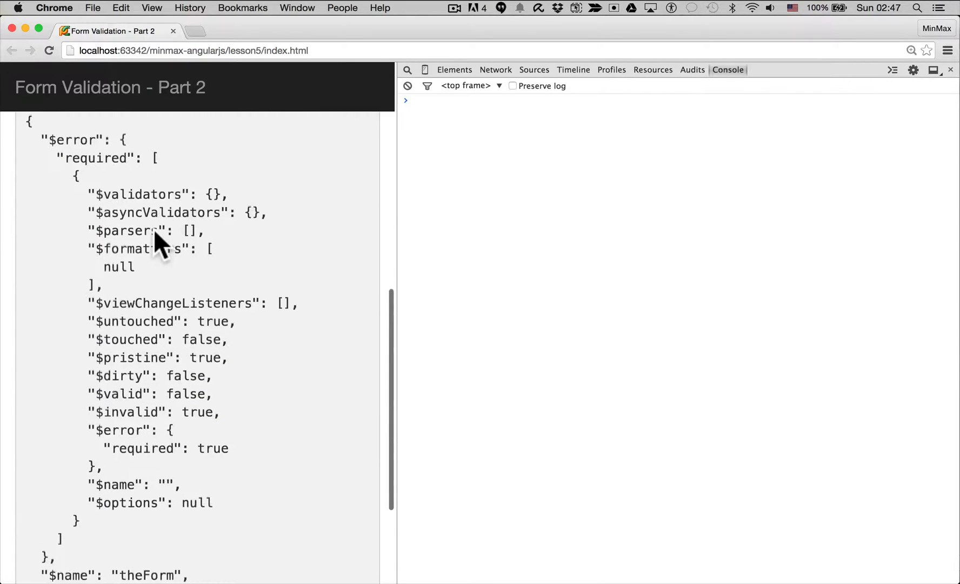
scroll(down, 3)
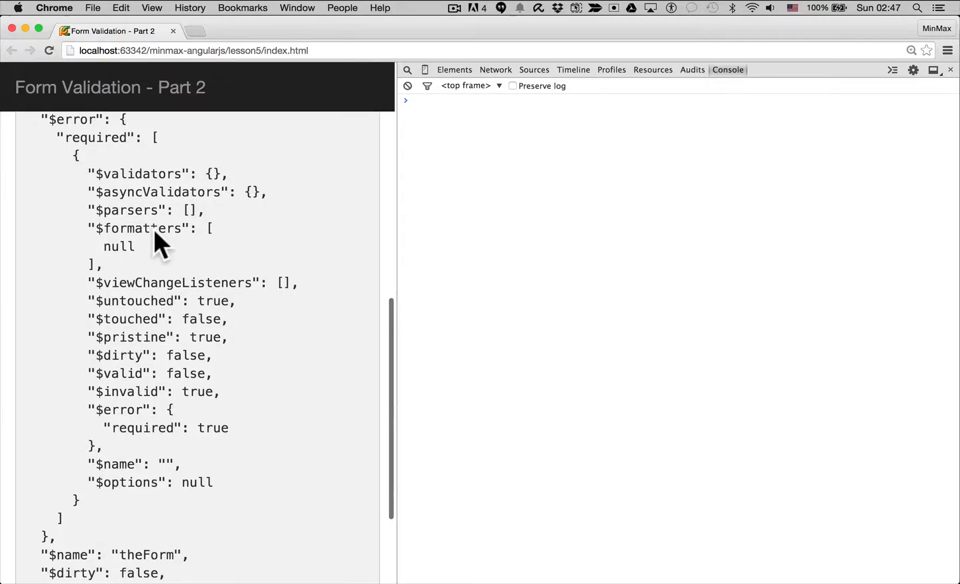
scroll(down, 3)
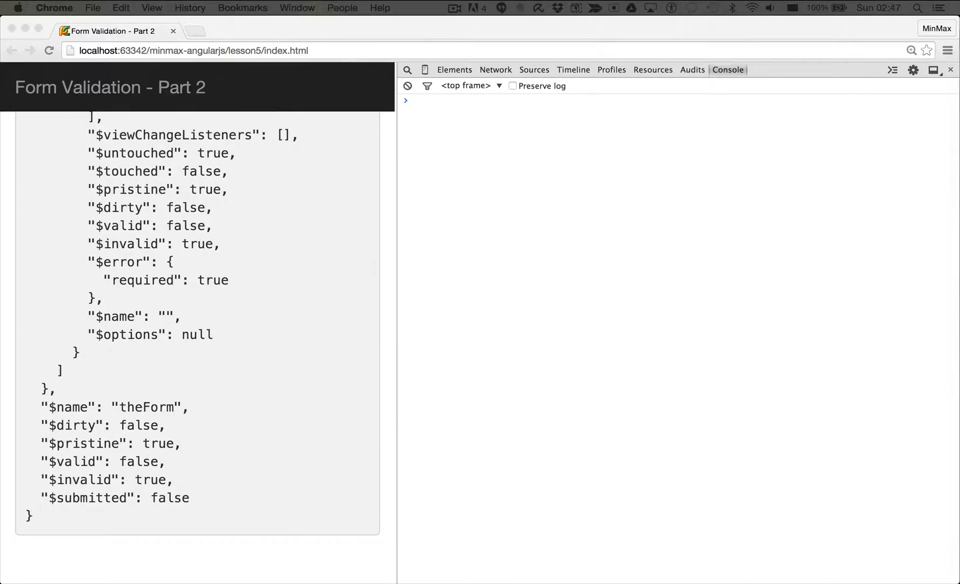
mouse_move(177, 365)
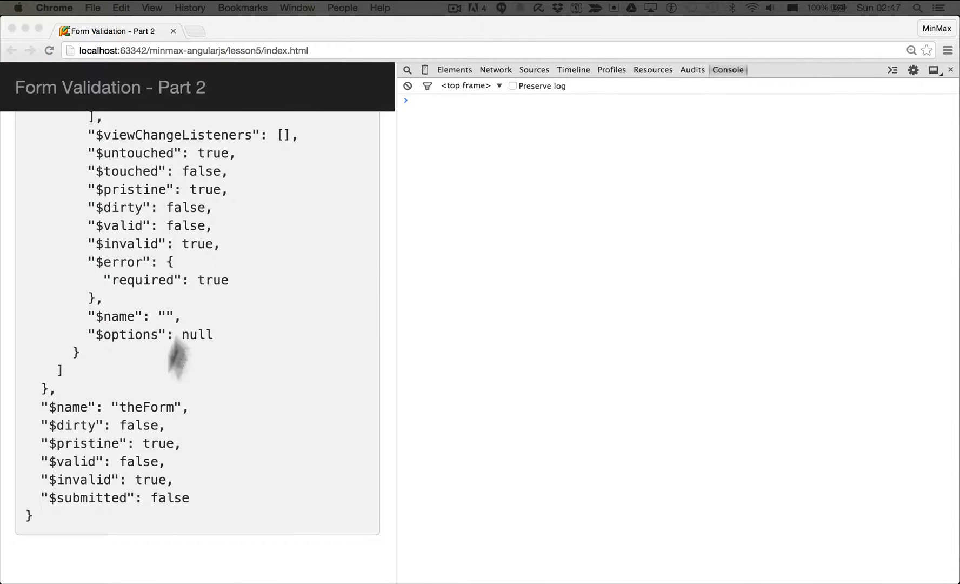
mouse_move(129, 474)
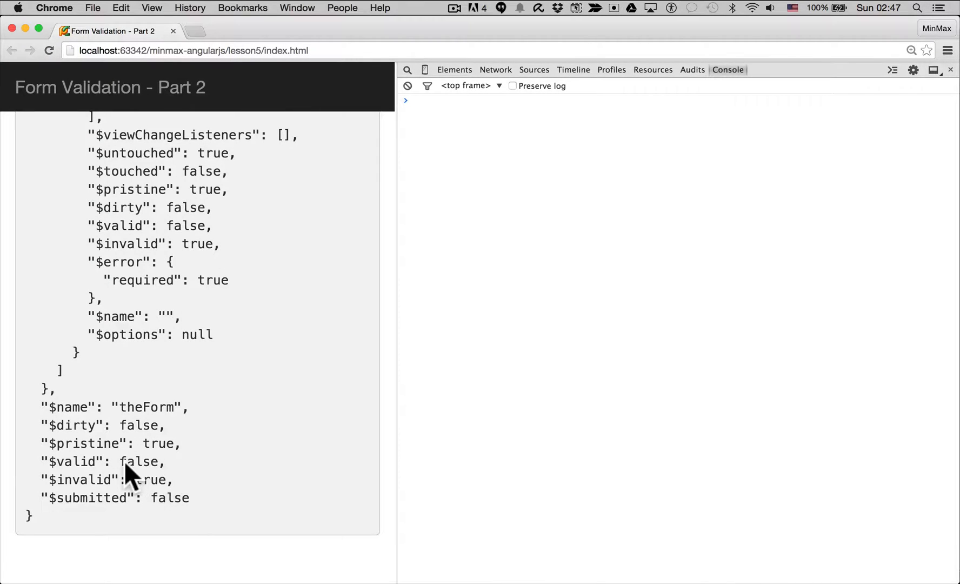
triple_click(101, 462)
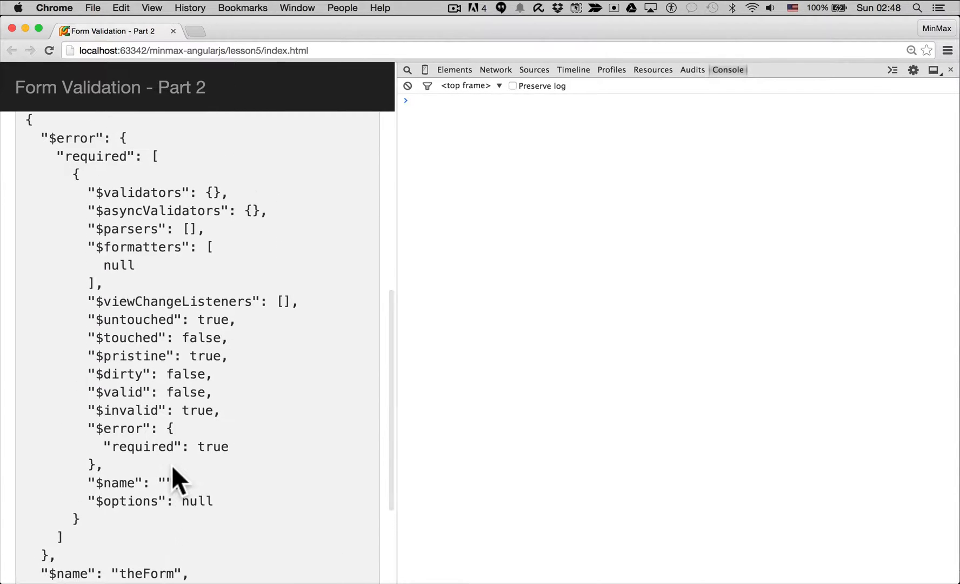
scroll(down, 3)
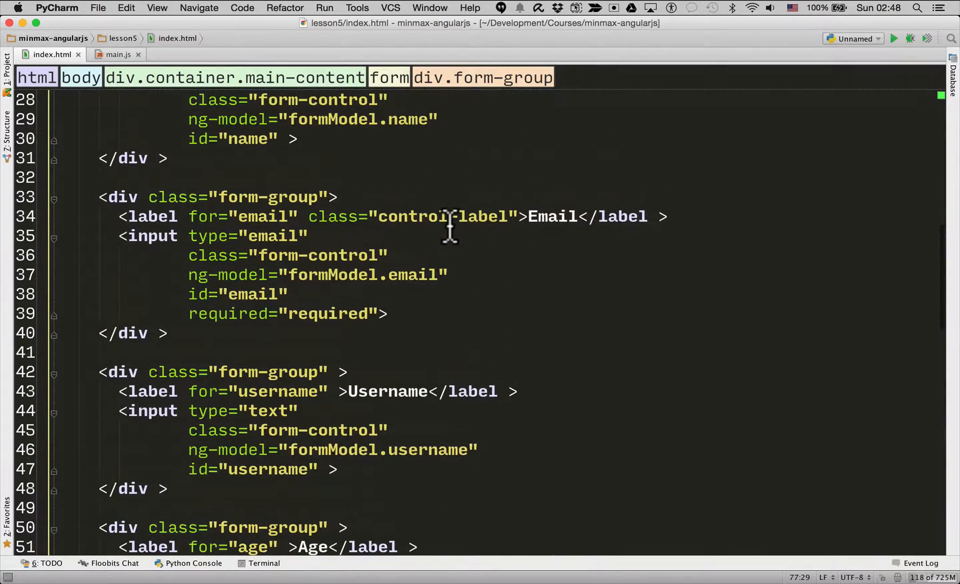
Add name="email" on a new line of the email input.
double_click(250, 294)
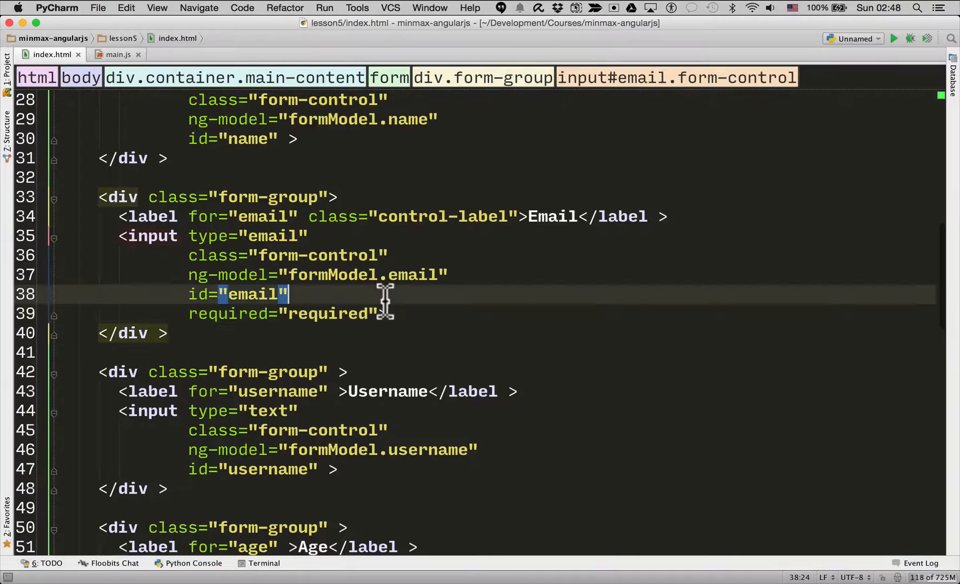
key(enter)
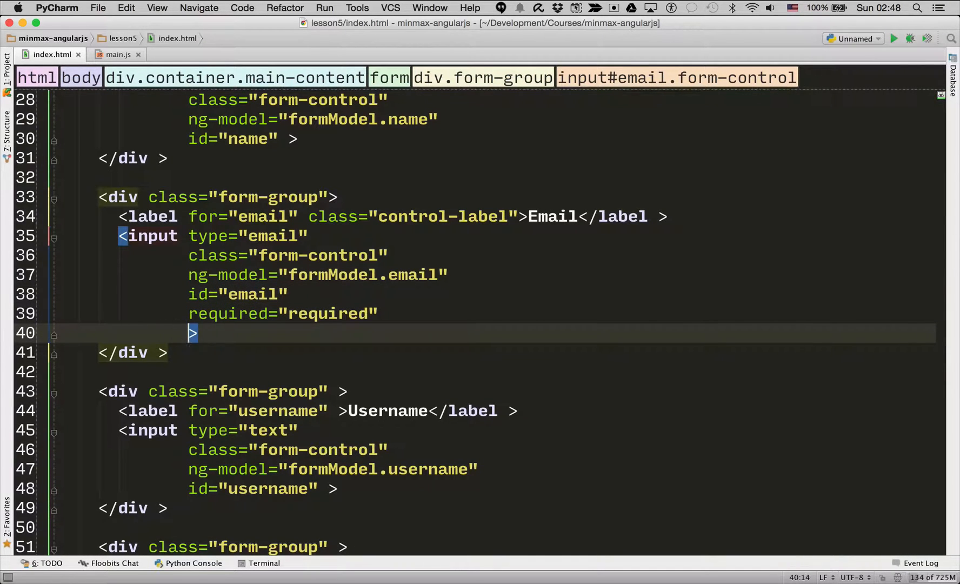
text(name="email")
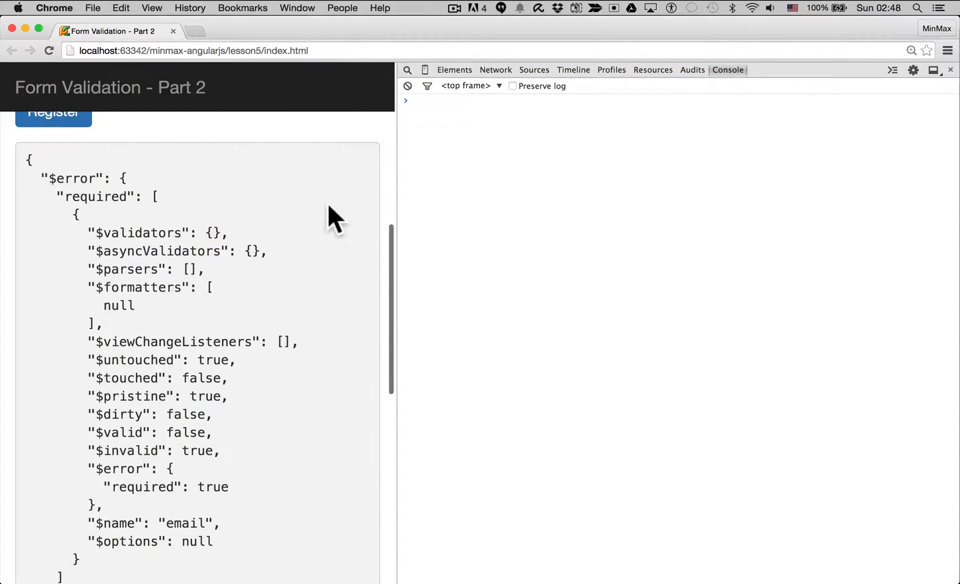
Highlight the email entry's $valid false and $error in the dump, then resubmit.
scroll(down, 3)
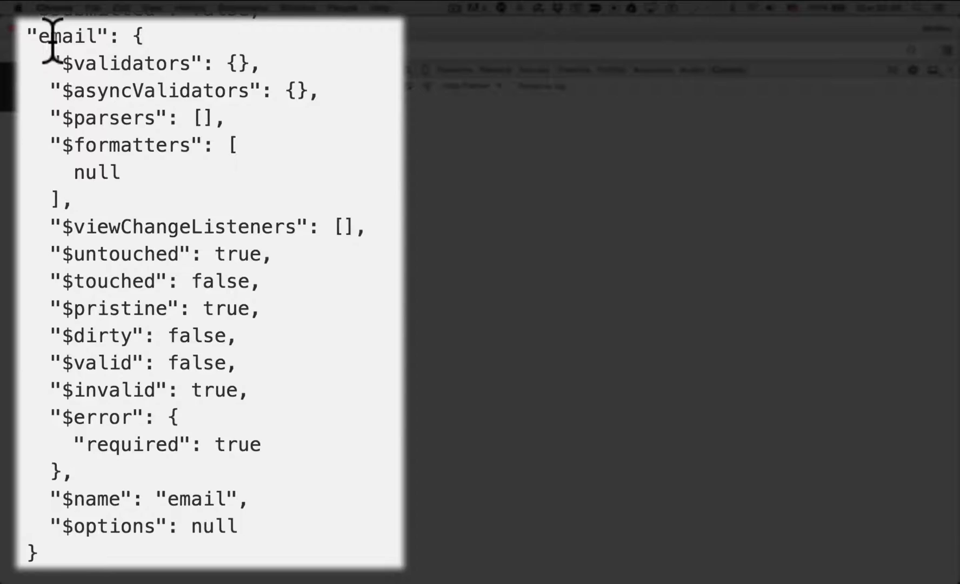
double_click(74, 35)
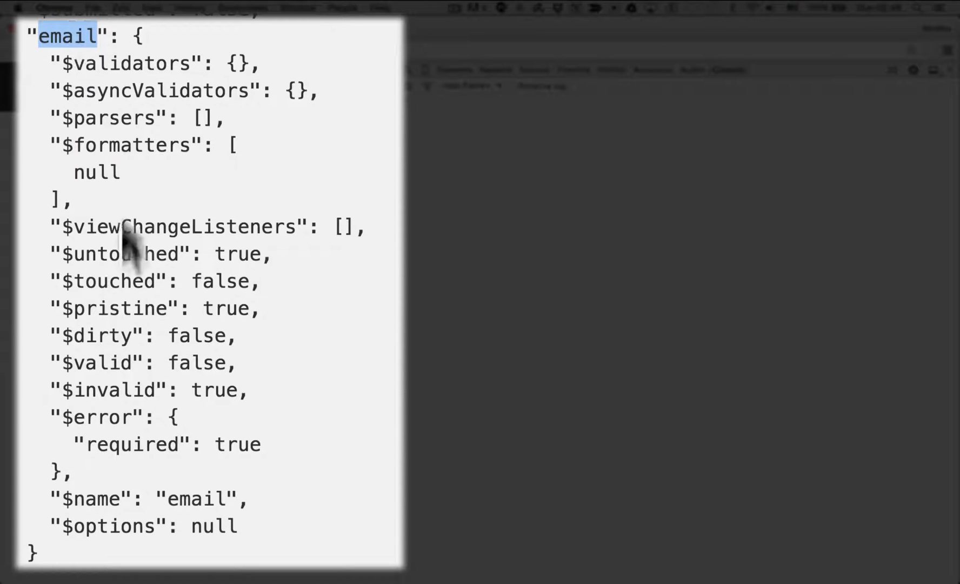
mouse_move(59, 379)
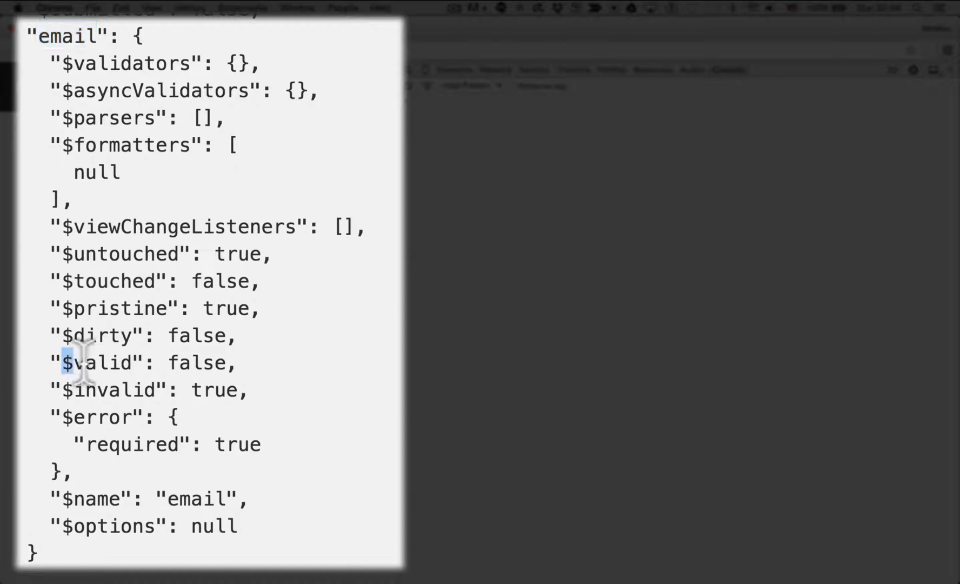
double_click(199, 362)
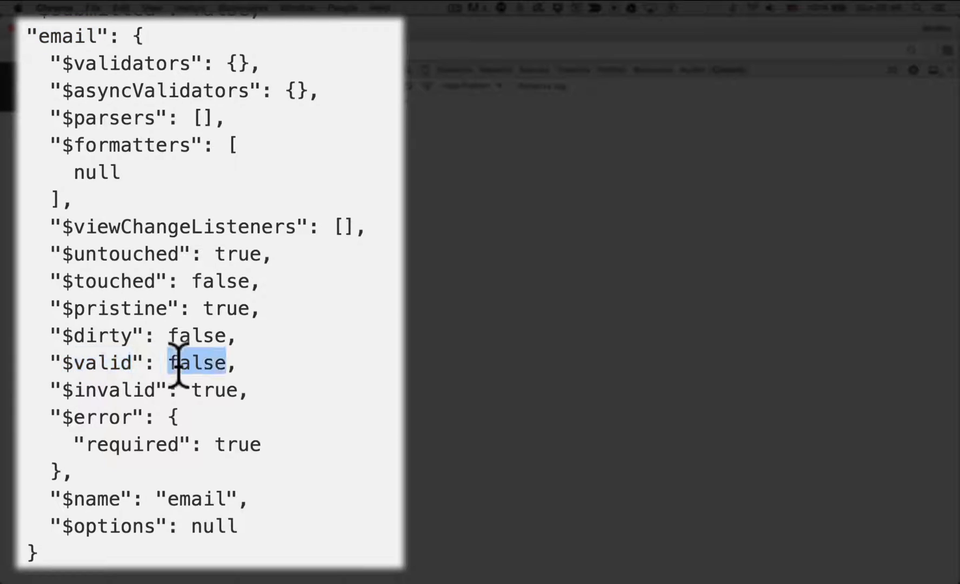
drag(171, 362, 245, 390)
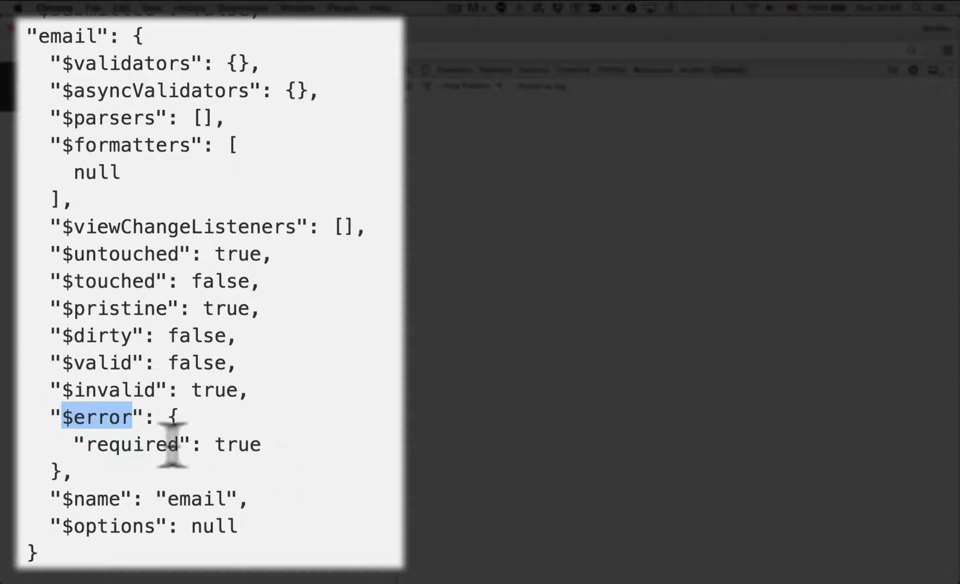
double_click(130, 444)
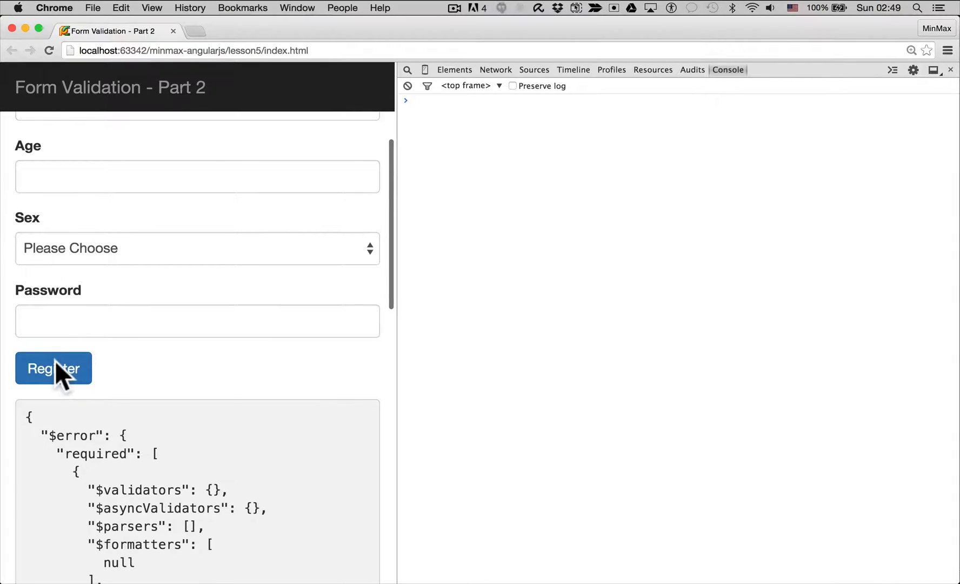
click(54, 368)
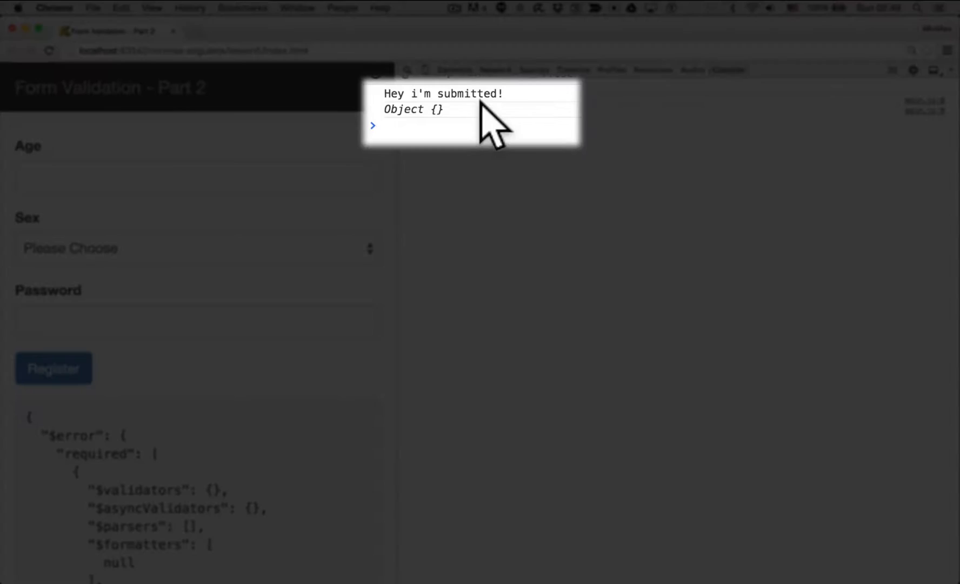
mouse_move(493, 190)
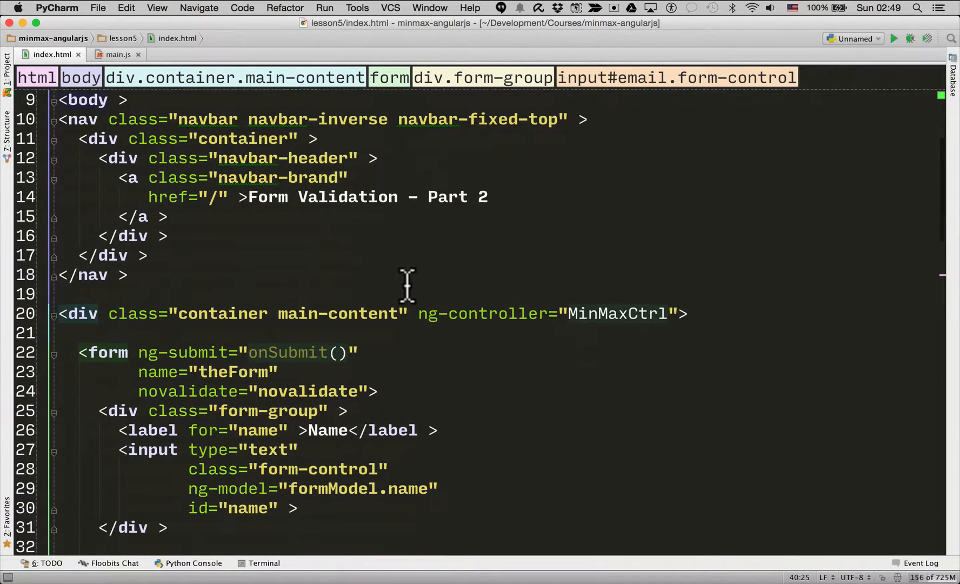
Change the form's ng-submit call to onSubmit(theForm.$valid).
text(th)
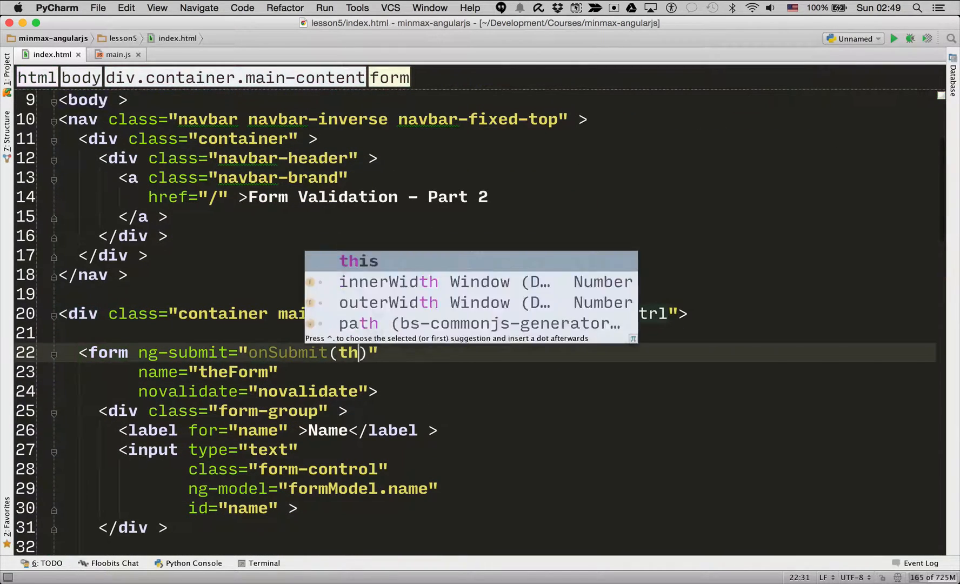
text(eForm.)
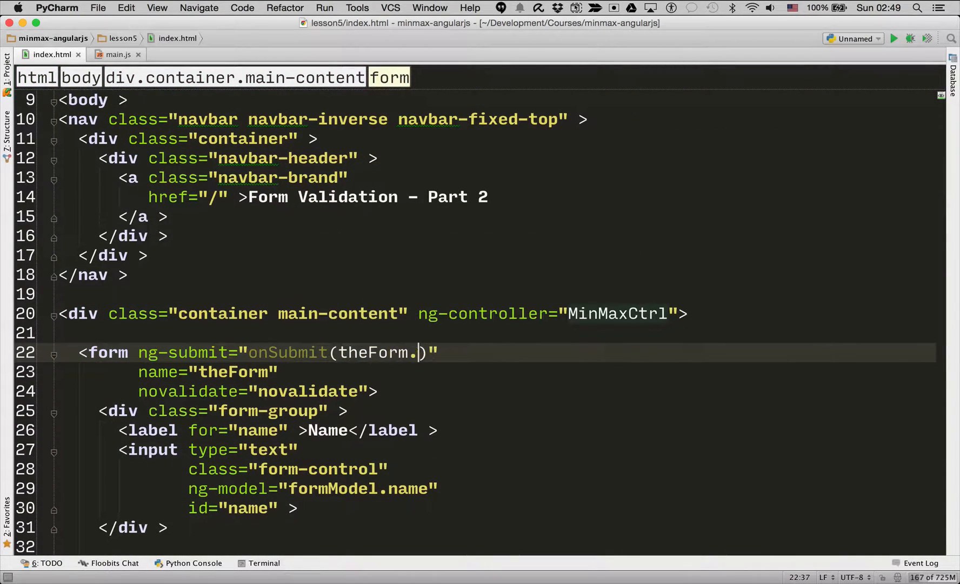
text($valid)
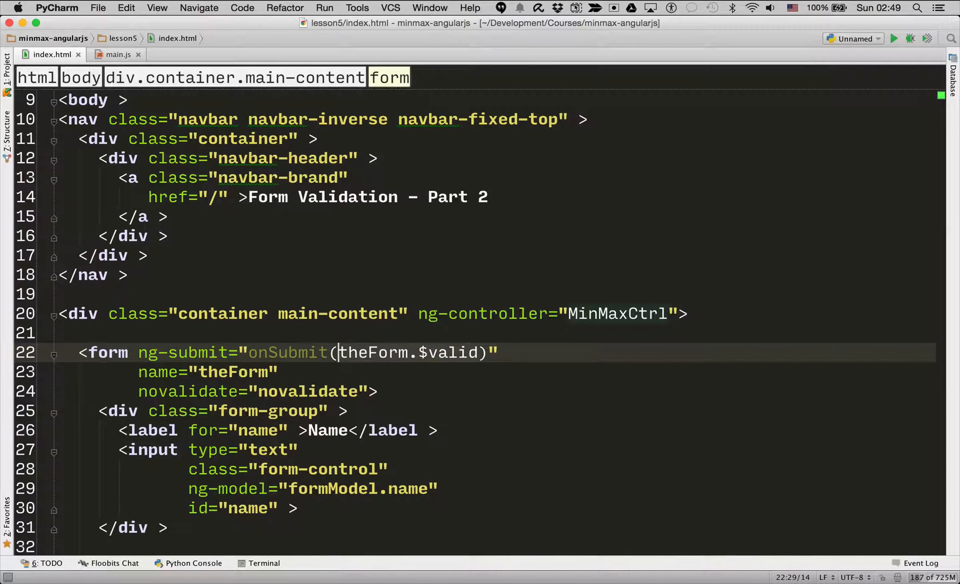
mouse_move(367, 358)
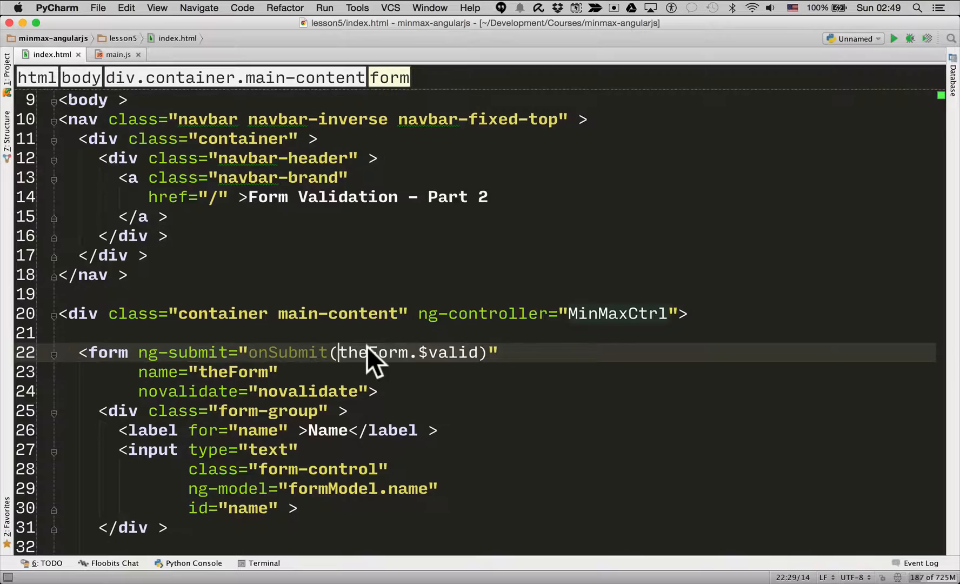
click(115, 55)
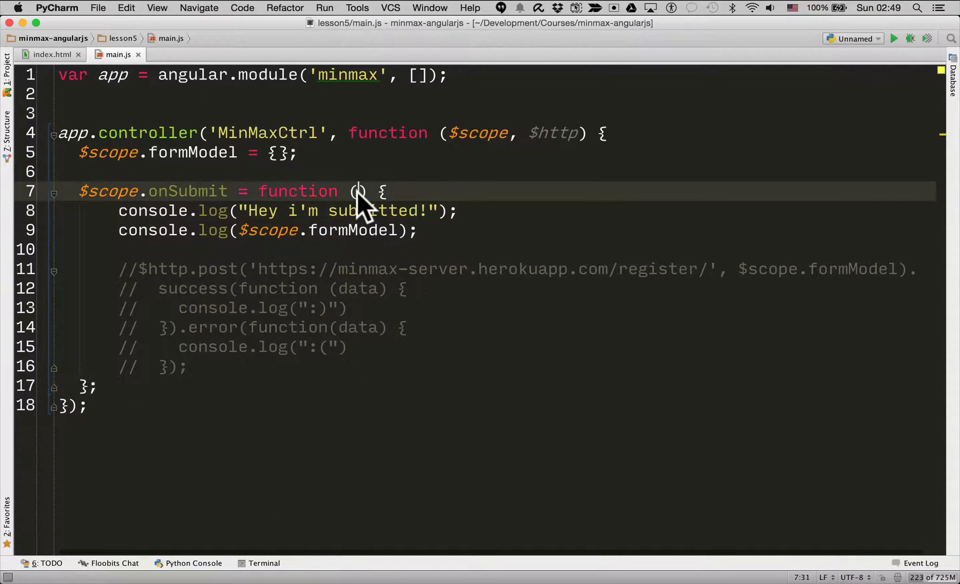
Give onSubmit a valid parameter, log only if valid, else log 'Invalid Form!'.
text(valid)
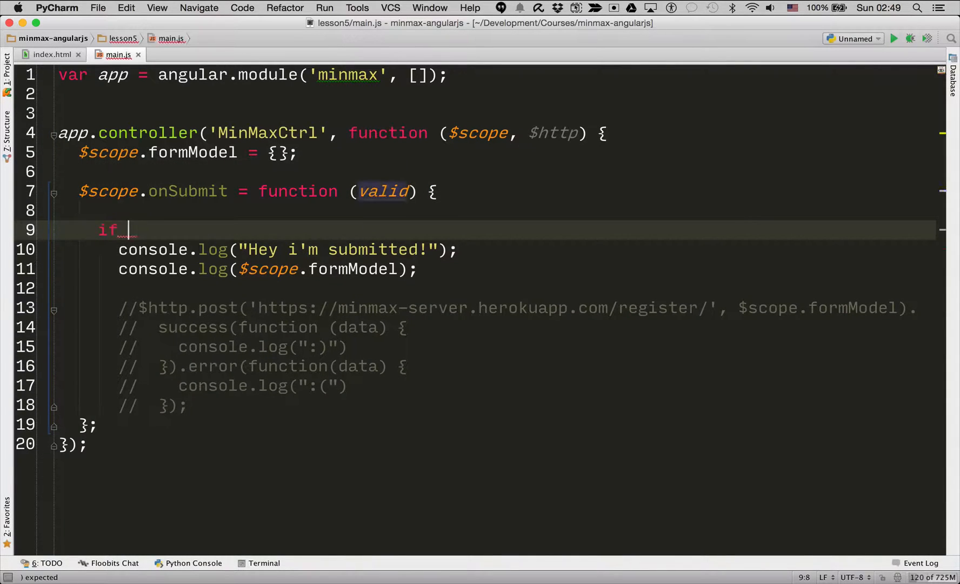
text((valid) {)
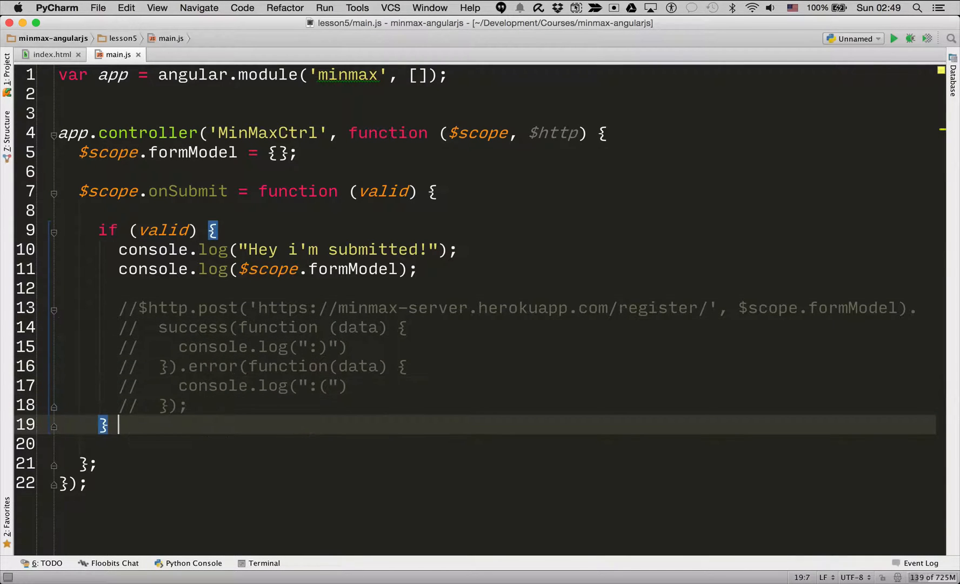
text(else {)
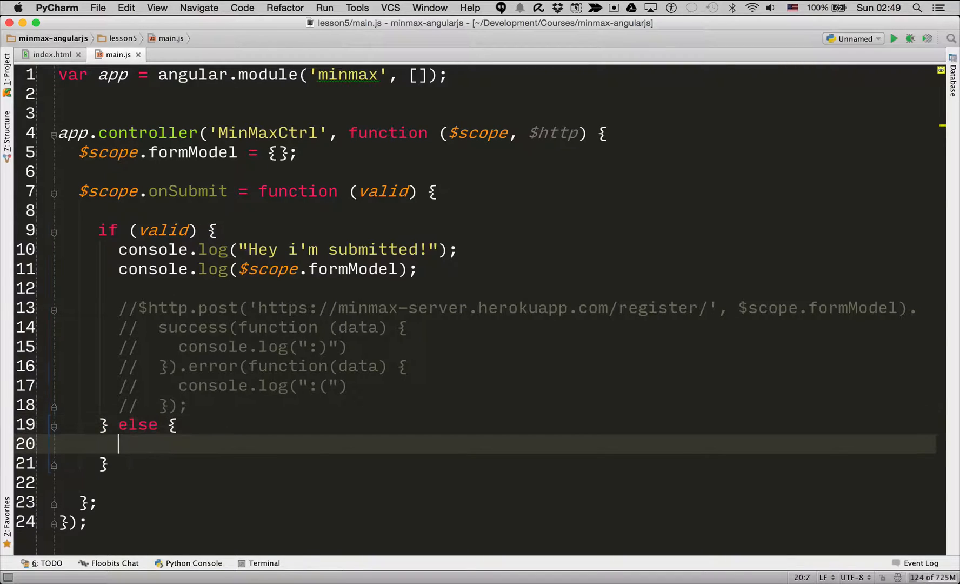
text(console.log(")
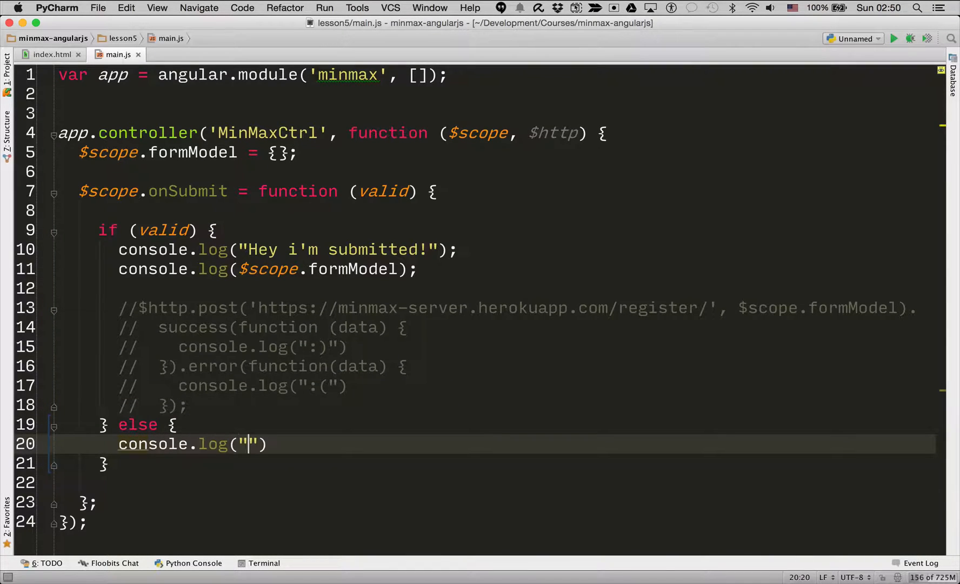
text(Invalid)
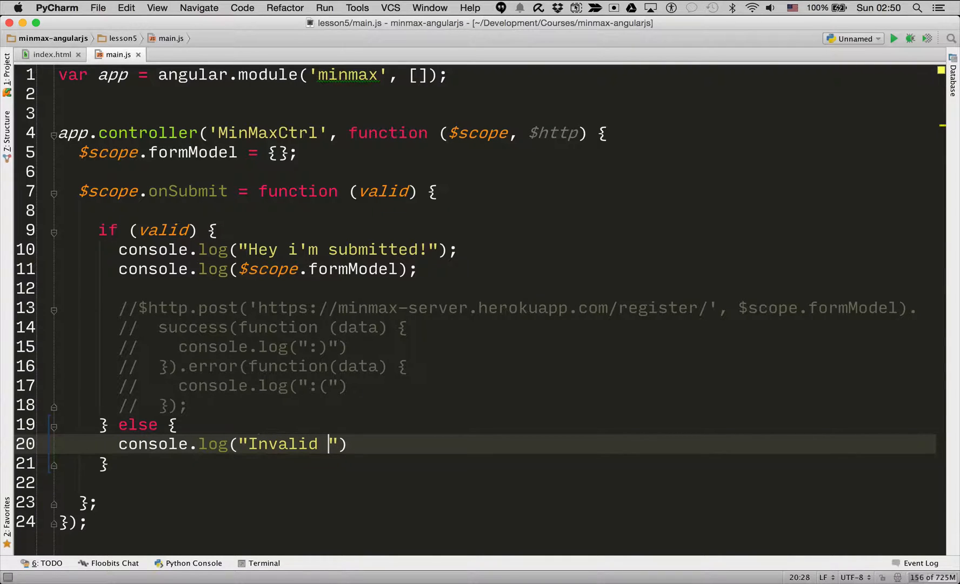
text(Form!)
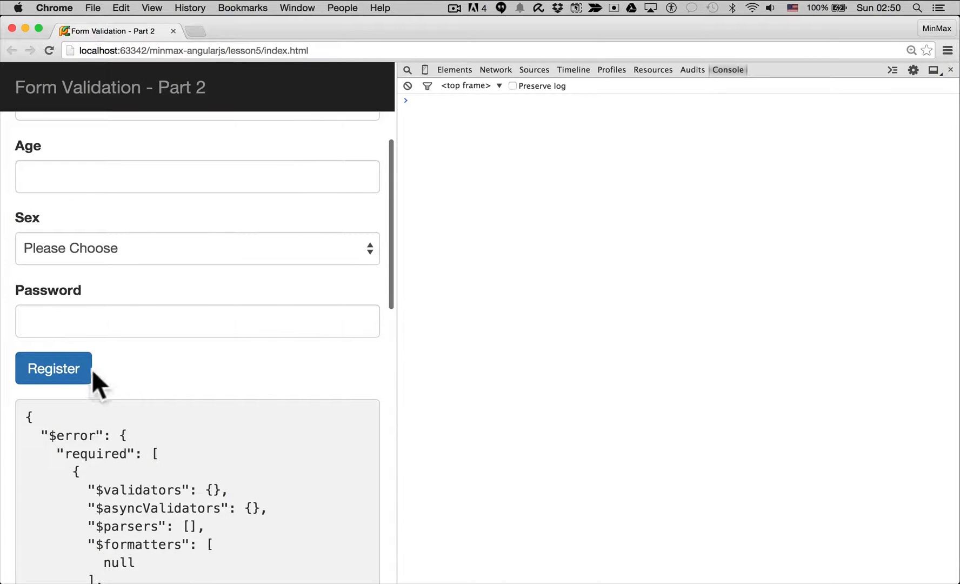
Submit the empty form, confirm 'Invalid Form!' in the console, and scroll back up.
click(53, 367)
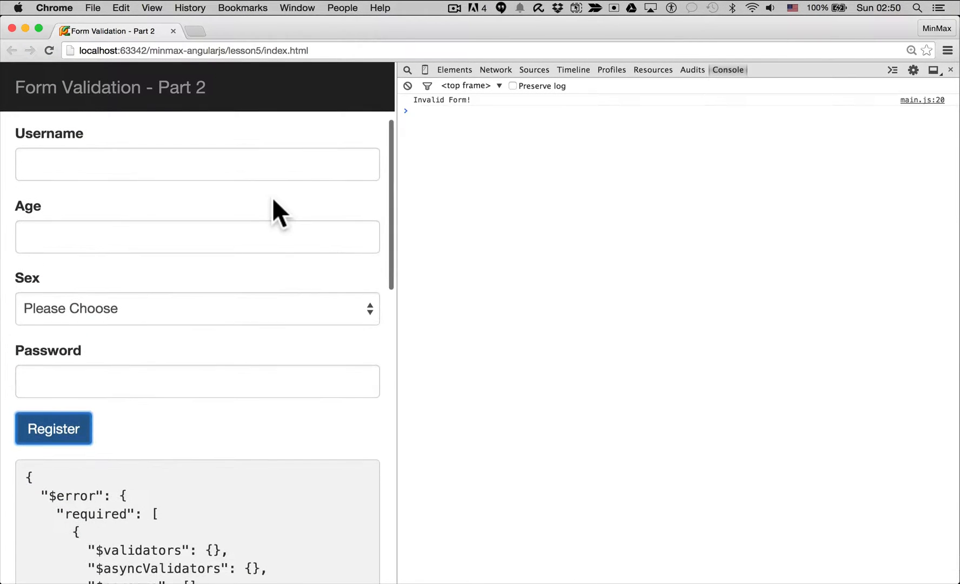
scroll(down, 3)
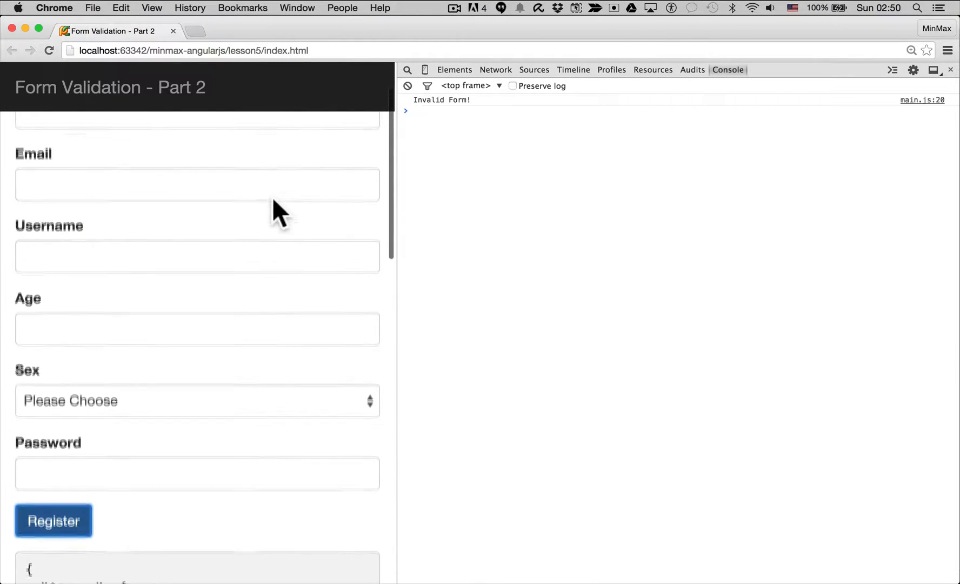
scroll(up, 3)
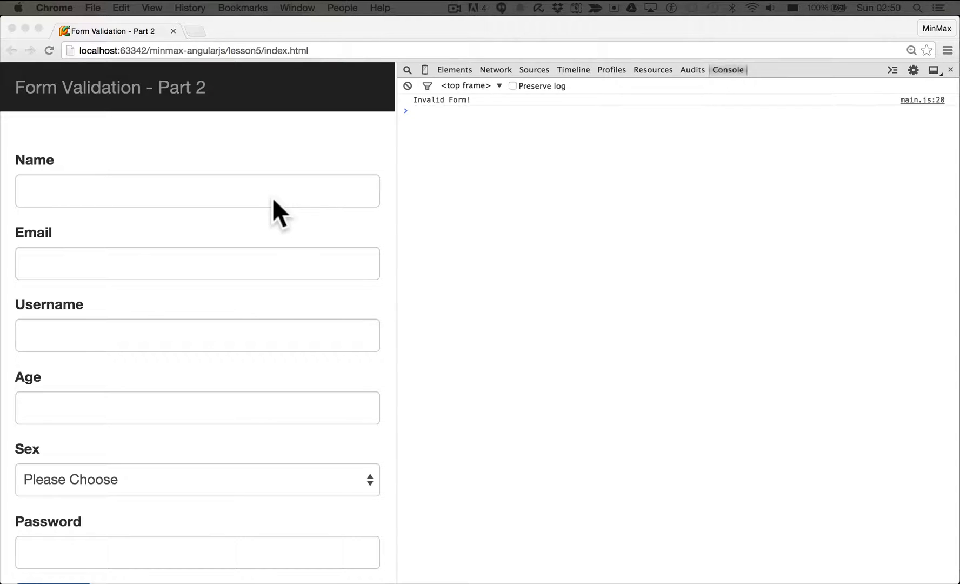
mouse_move(279, 218)
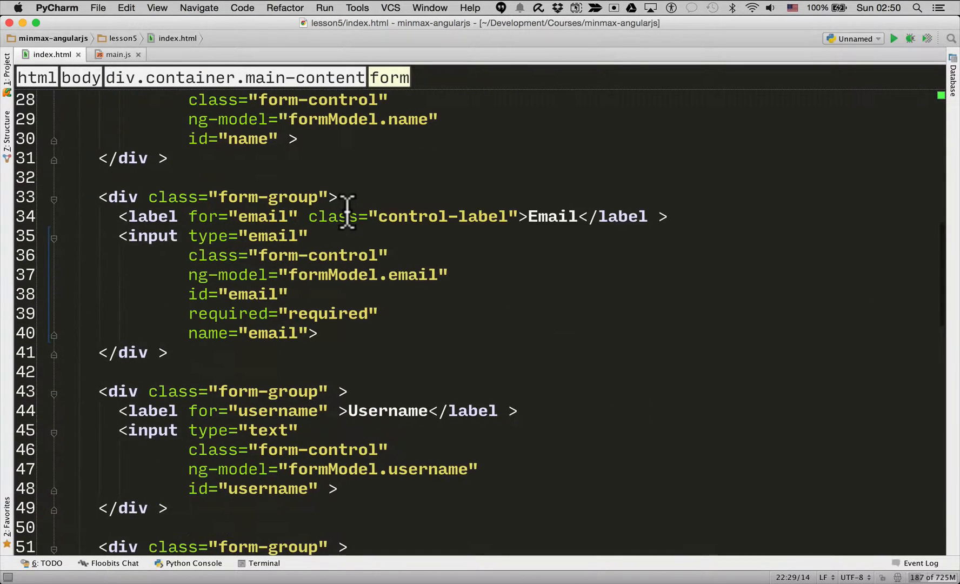
Add ng-class="{'has-error':true}" to the email form-group div.
scroll(down, 3)
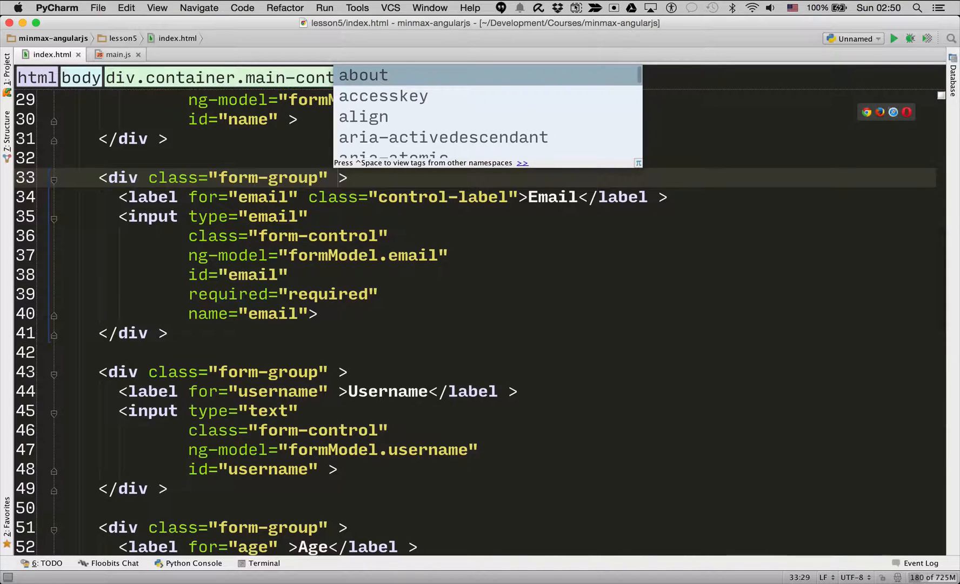
text(ng-class=")
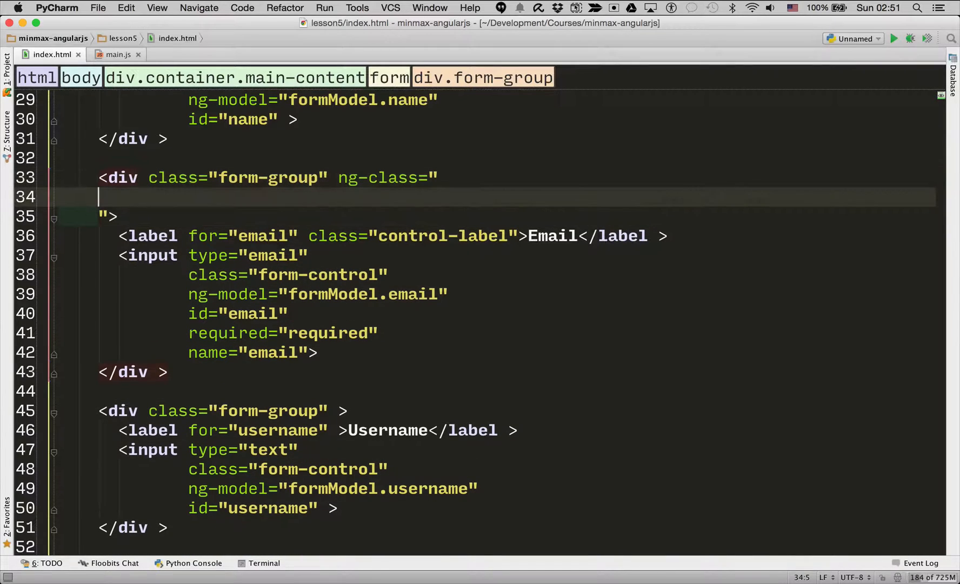
text({})
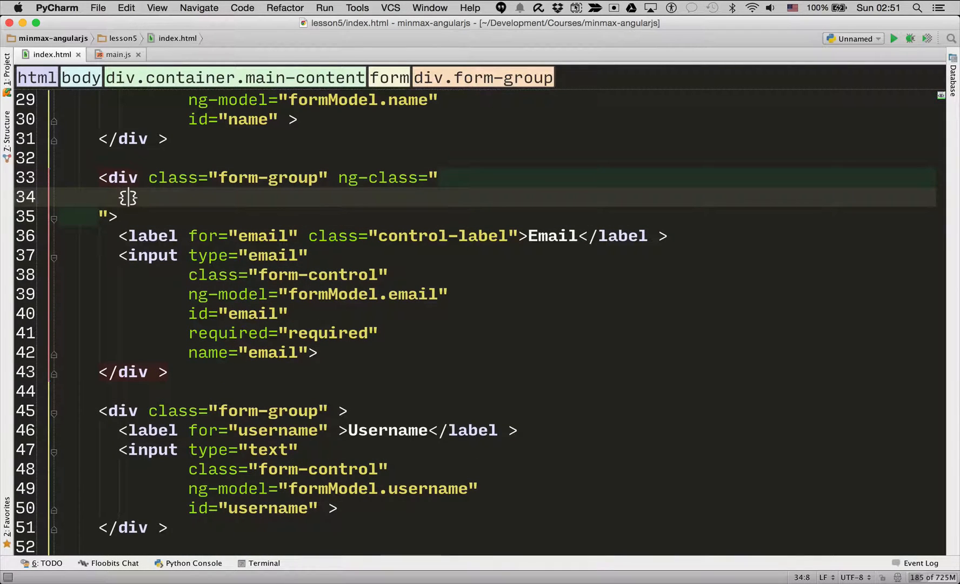
text('has-')
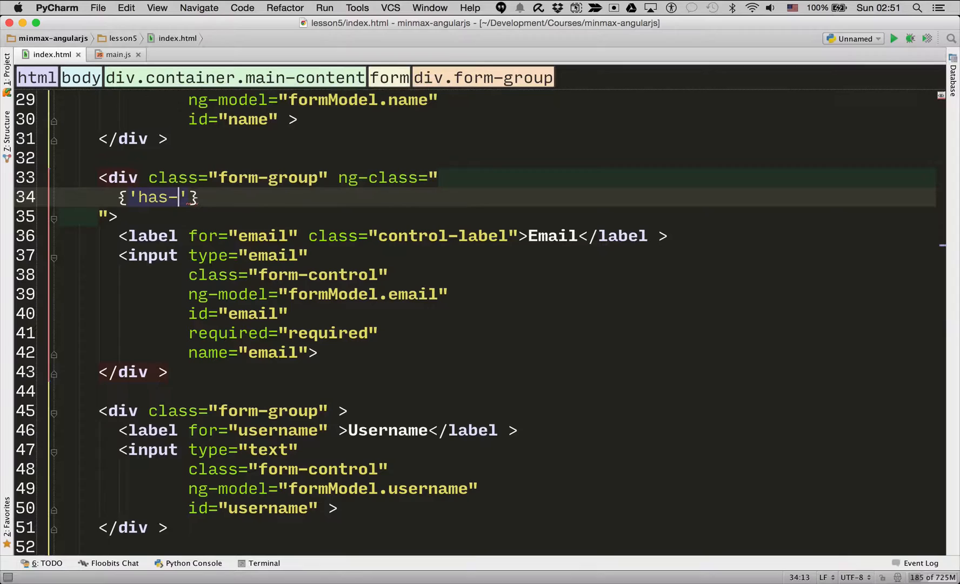
text(error')
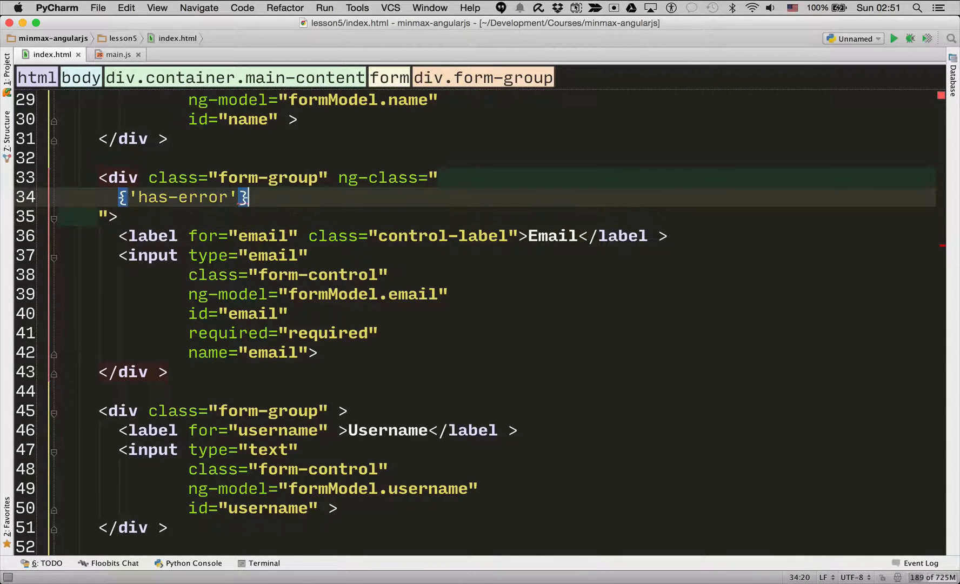
text(:true)
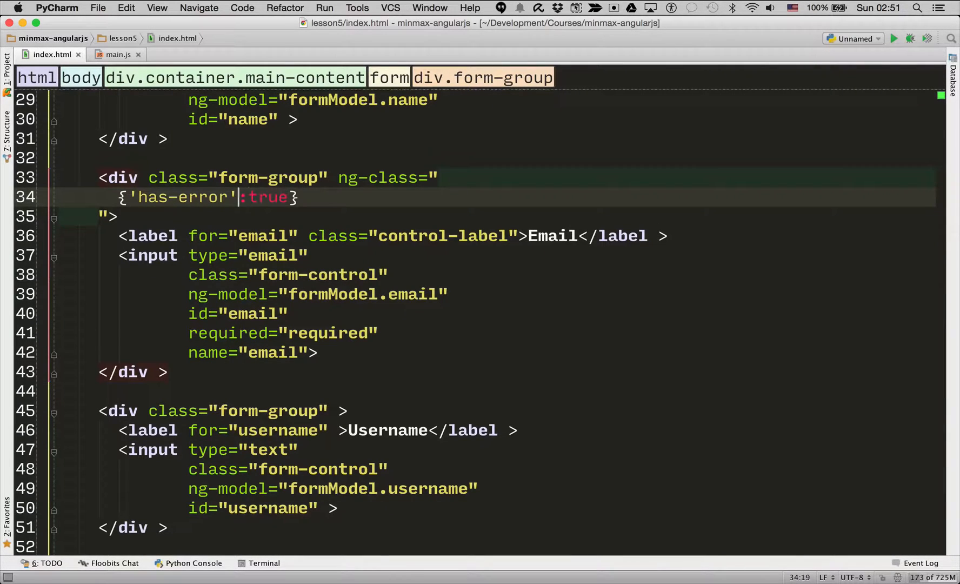
Inspect the has-error and form-group class names on the email form group.
double_click(183, 197)
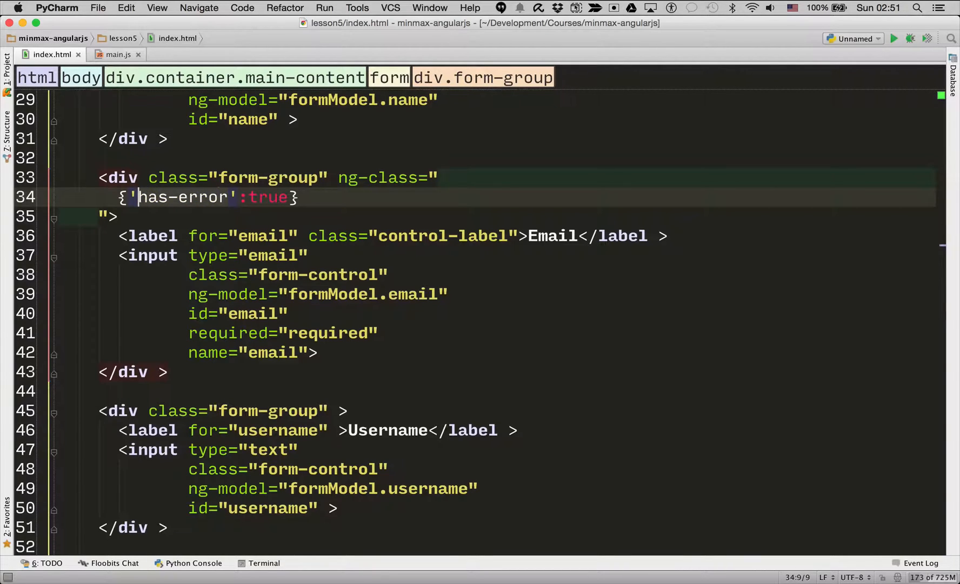
double_click(211, 197)
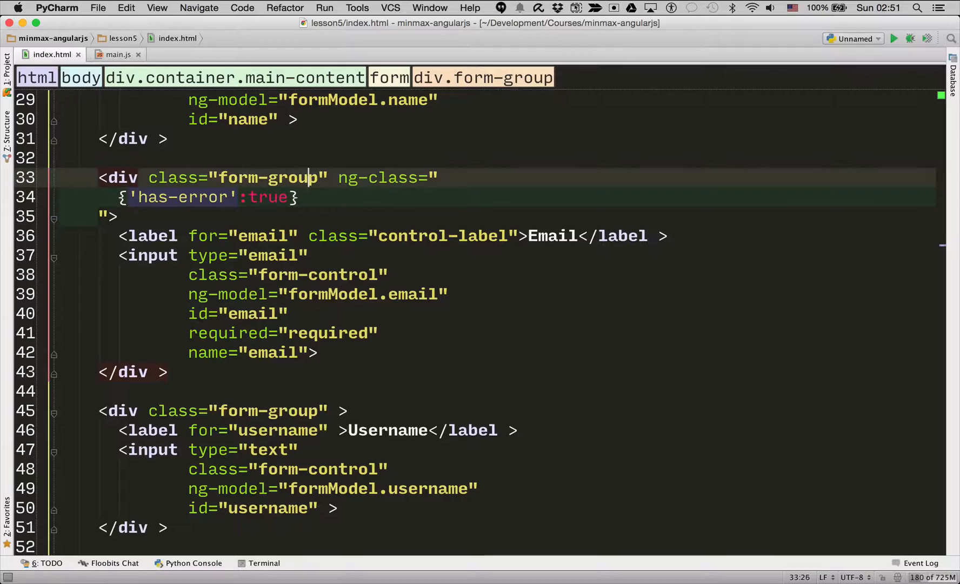
text(has-error)
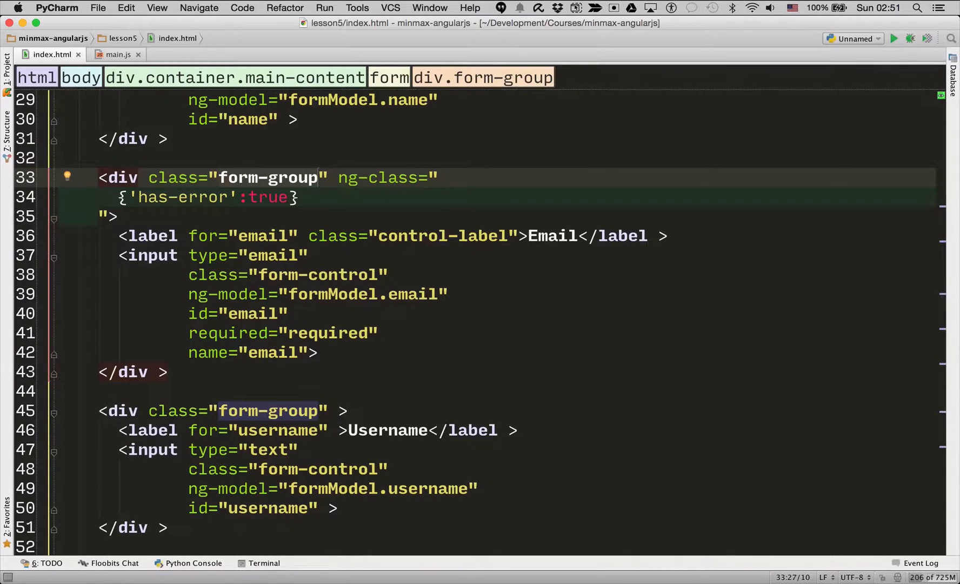
double_click(270, 177)
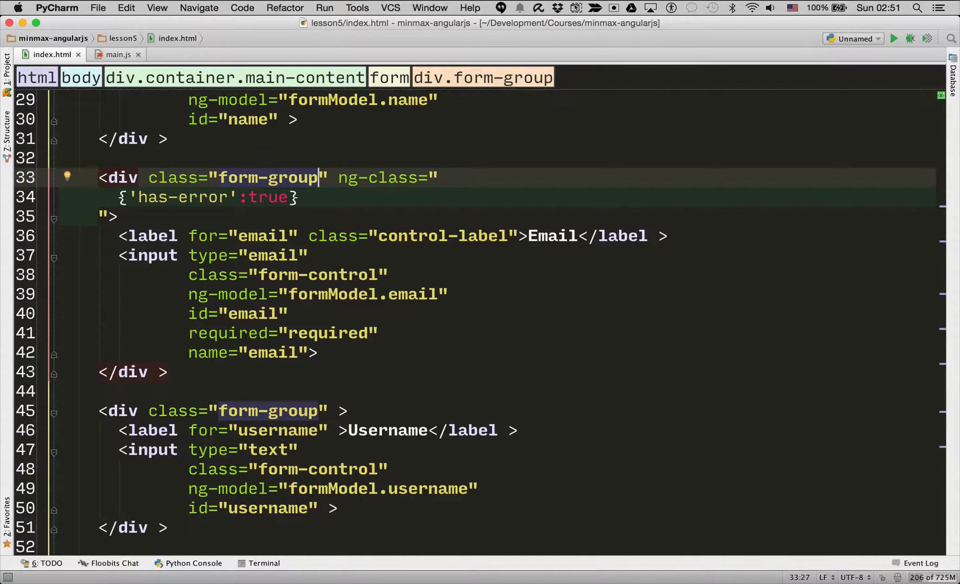
click(118, 216)
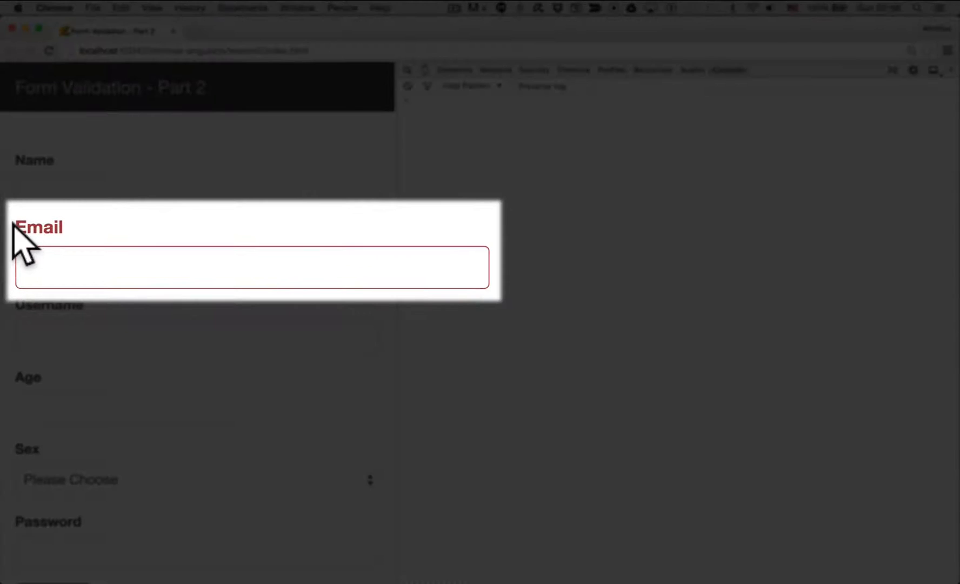
Reload the form in Chrome and highlight the red Email label's error styling.
double_click(39, 227)
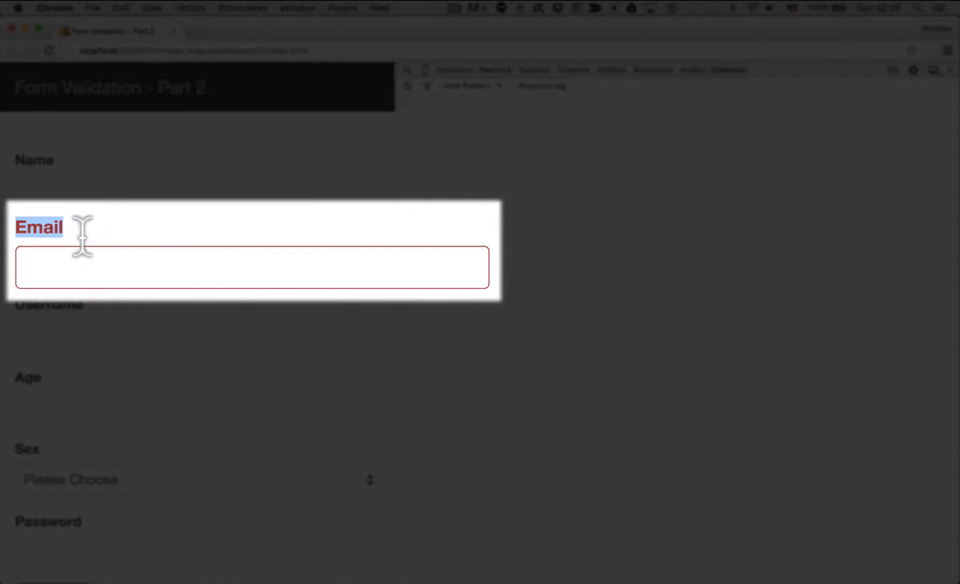
click(251, 268)
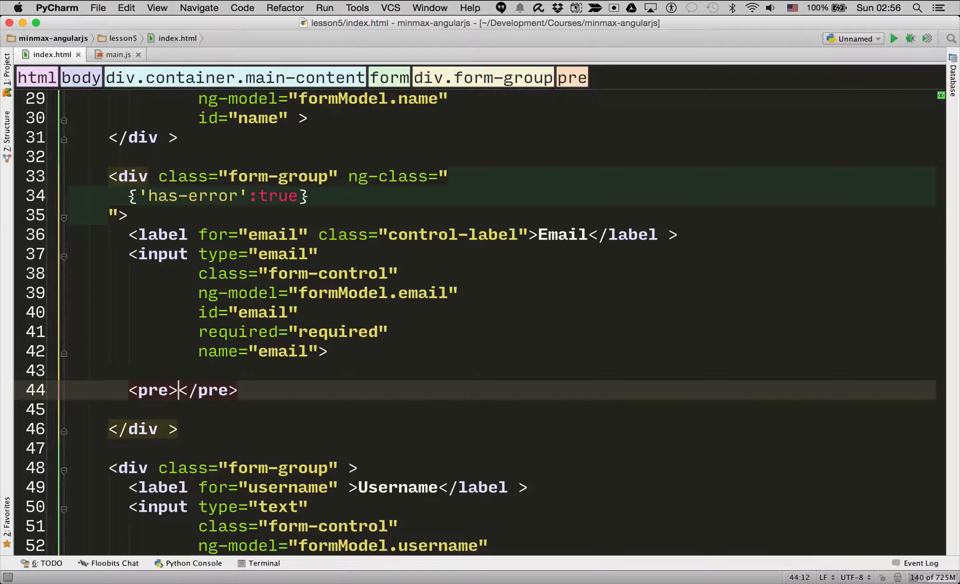
Add <pre>Field Valid? {{ theForm.email.$valid }}</pre> below the email input.
text({{ the }})
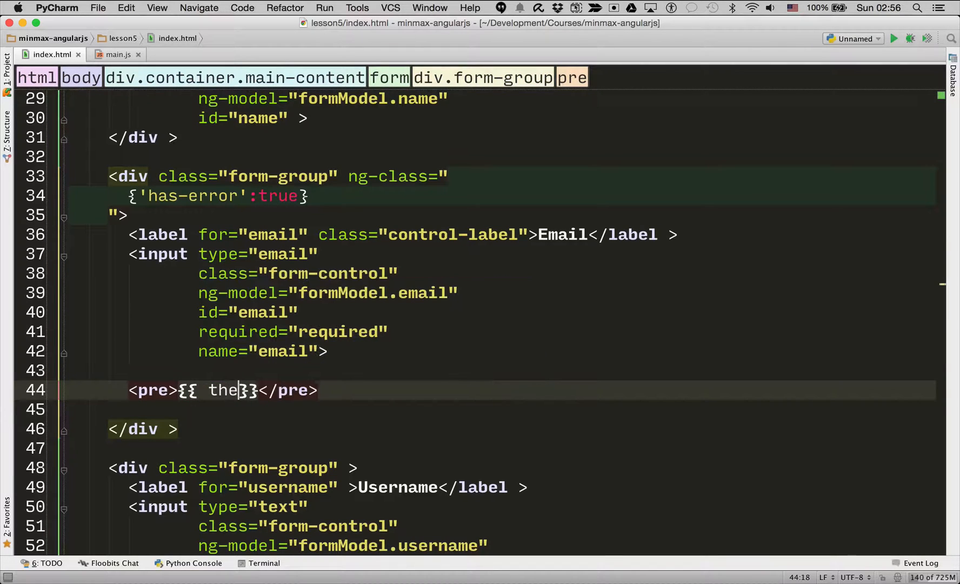
text(Form.)
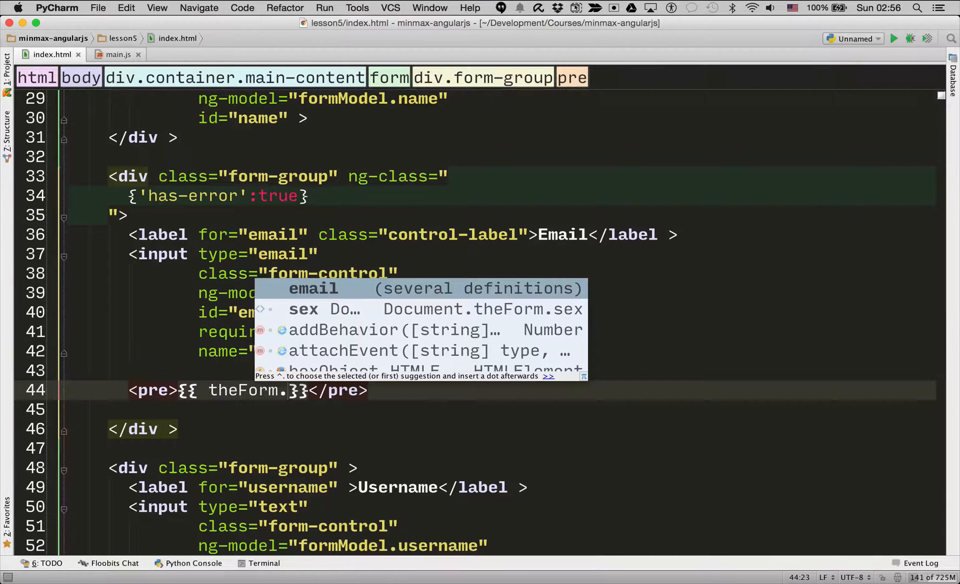
text(email)
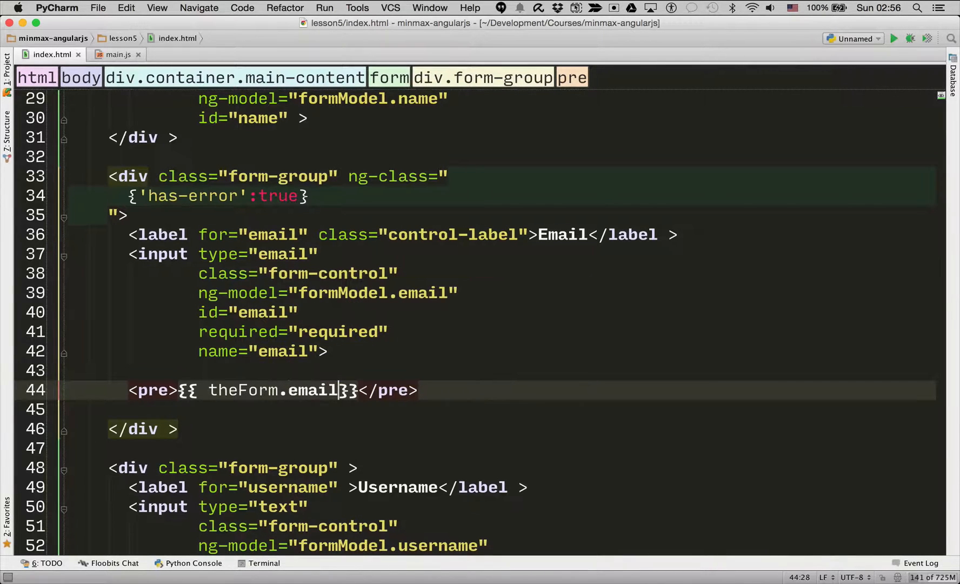
text(.$valid)
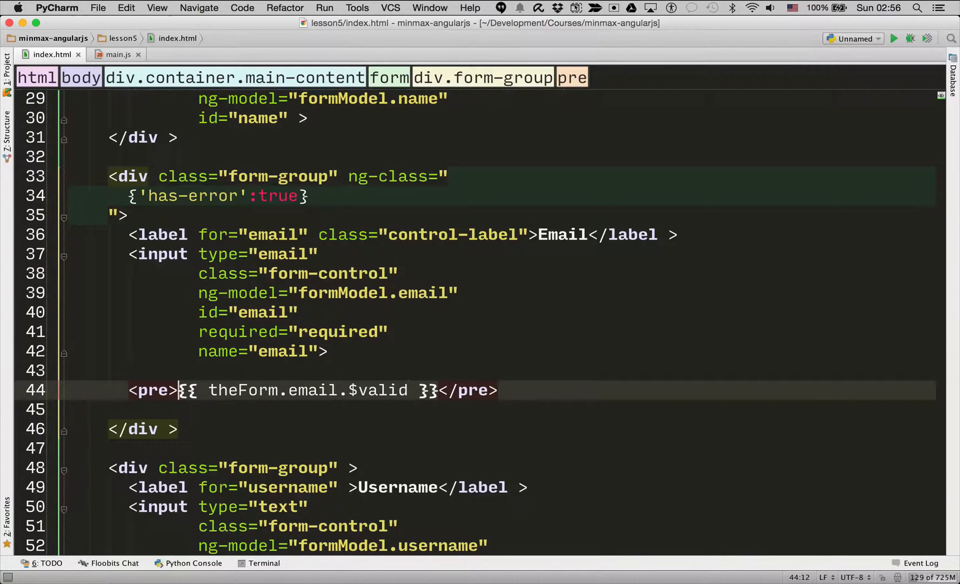
text(Field Va)
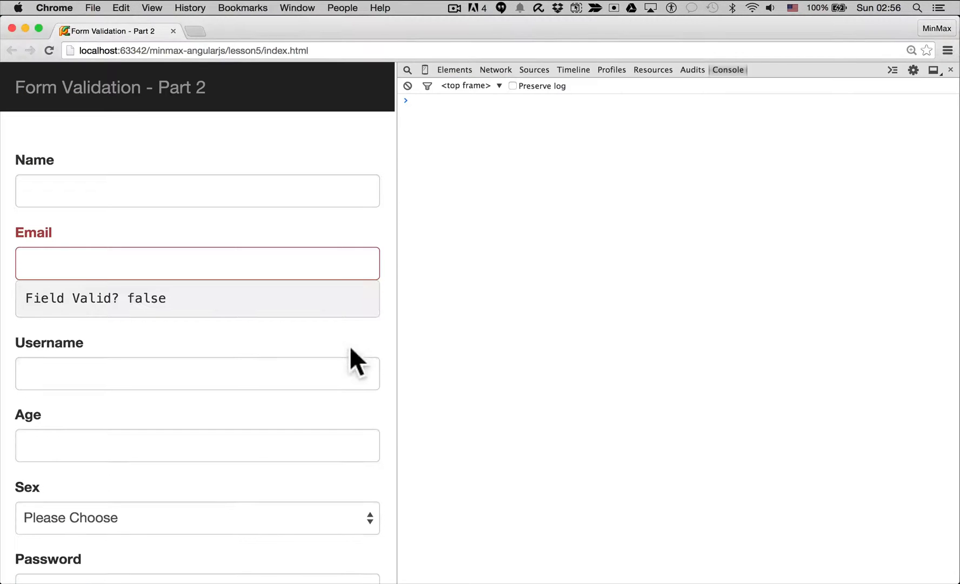
Enter asim@asim in Email so Field Valid? flips to true, then select the address.
text(asim)
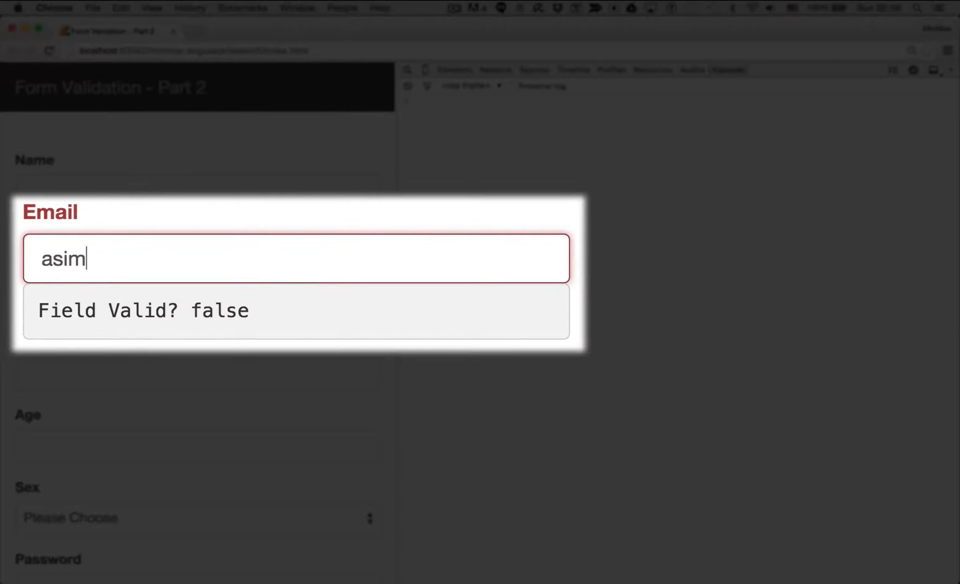
text(@asim)
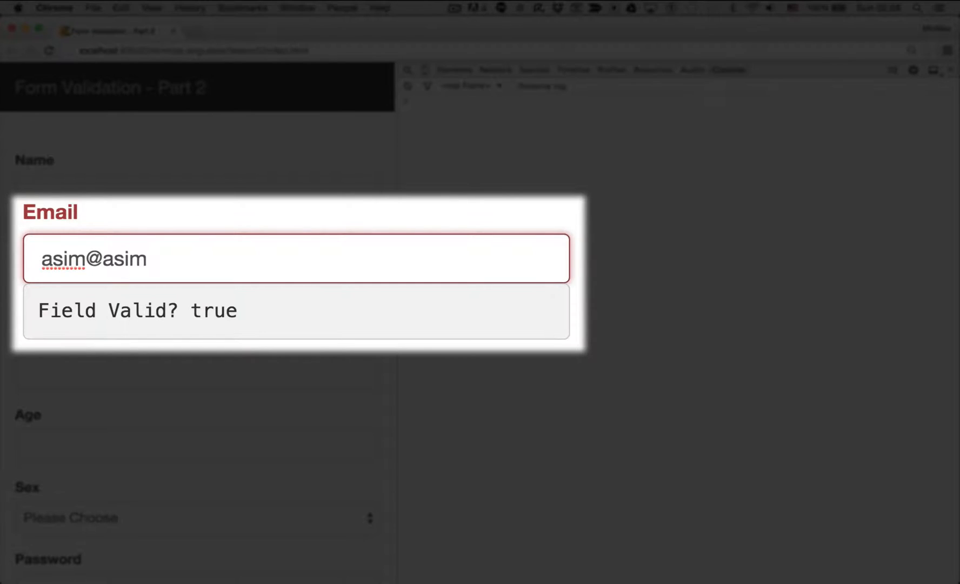
double_click(63, 263)
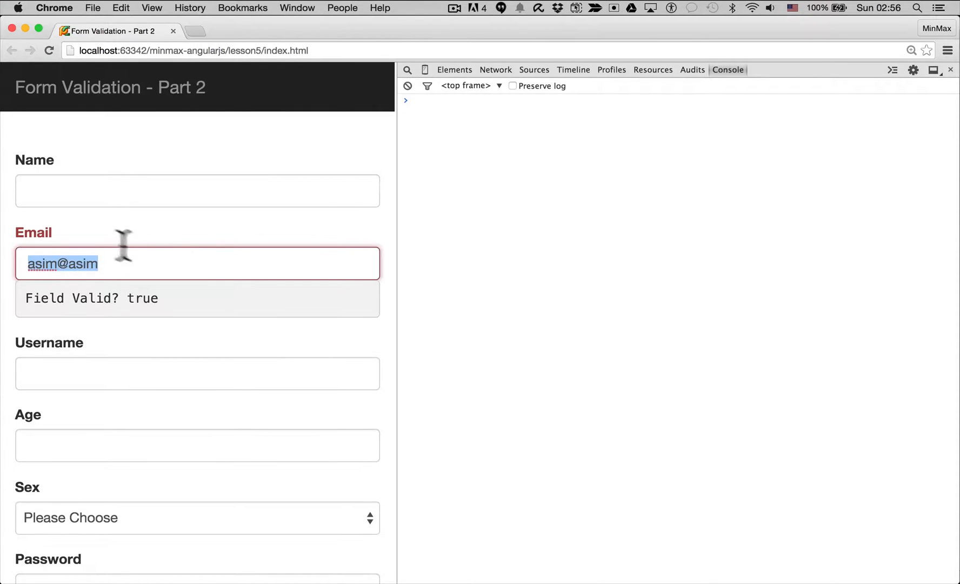
click(92, 263)
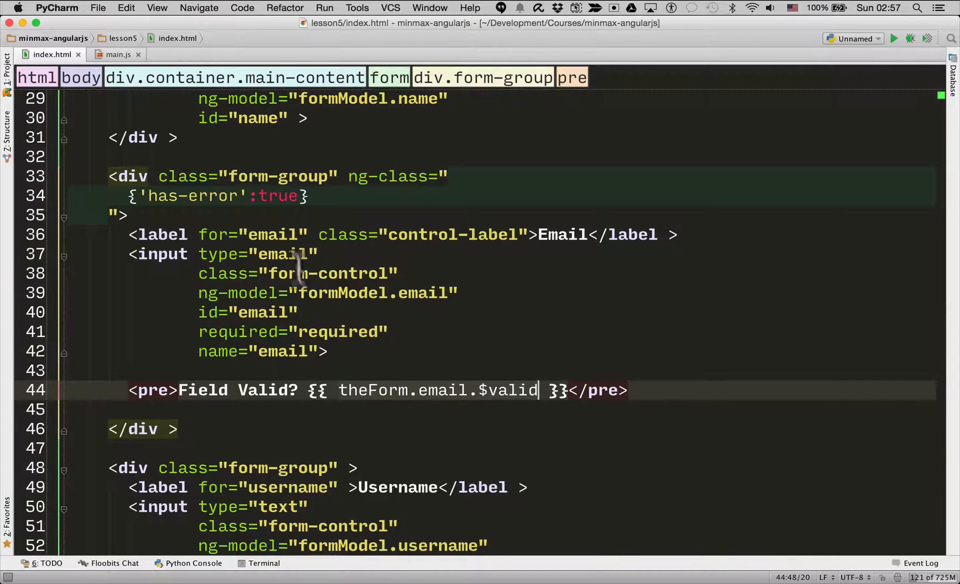
Replace the has-error condition true with !theForm.email.$valid in index.html.
text(theForm.email.$valid)
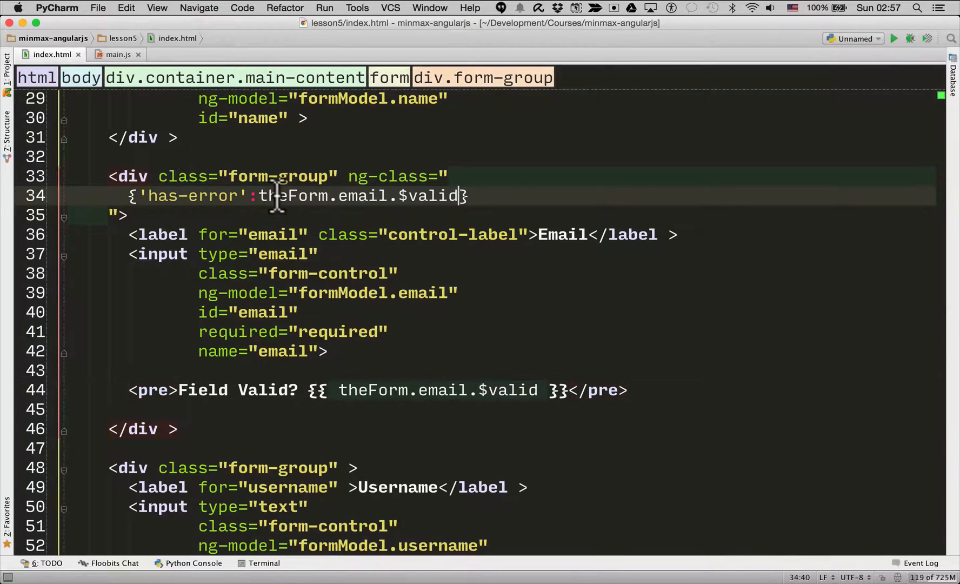
text(!)
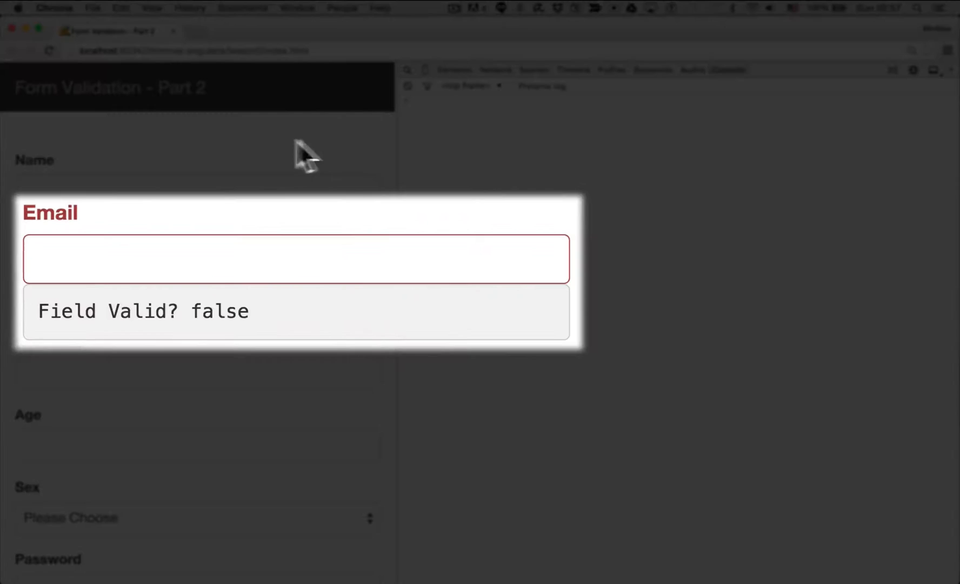
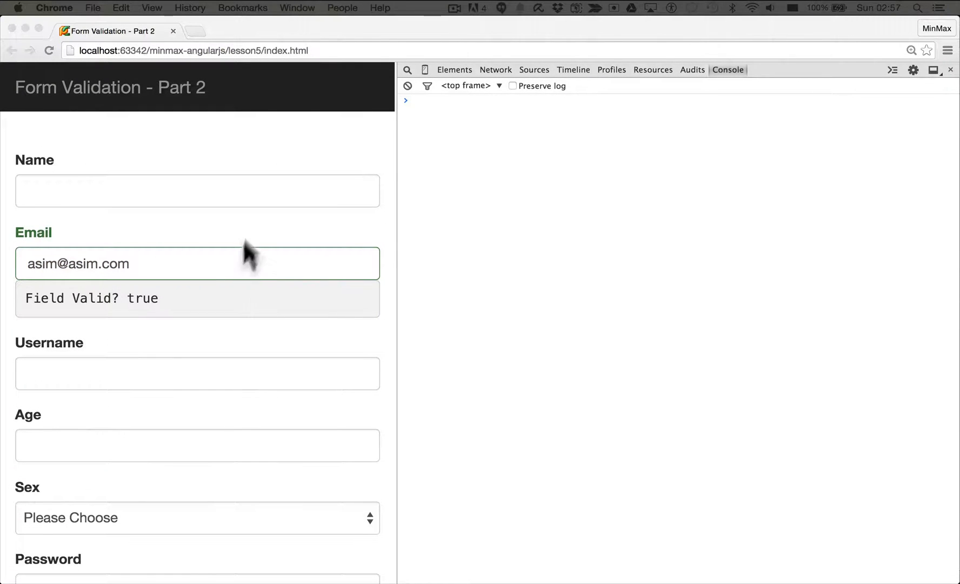
key(cmd+r)
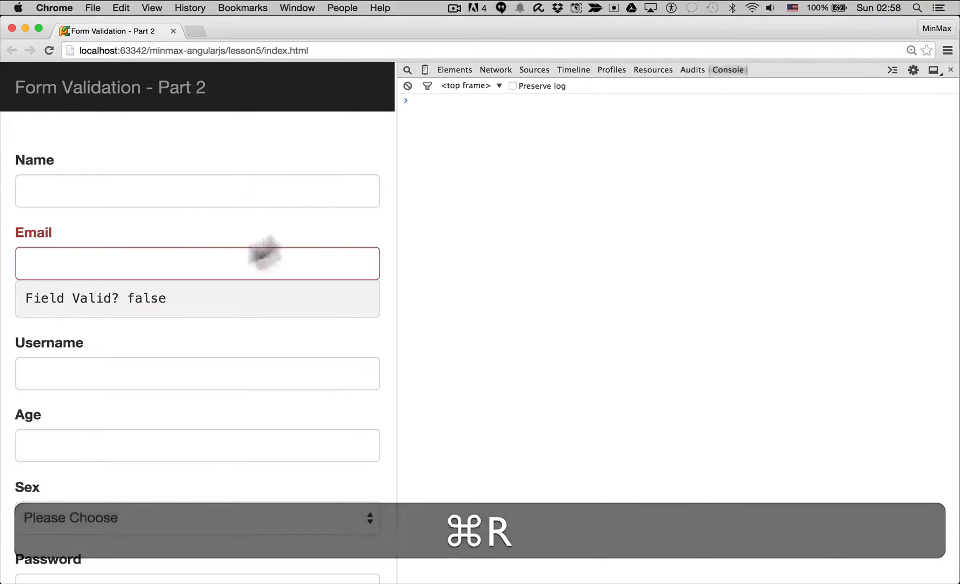
key(cmd+r)
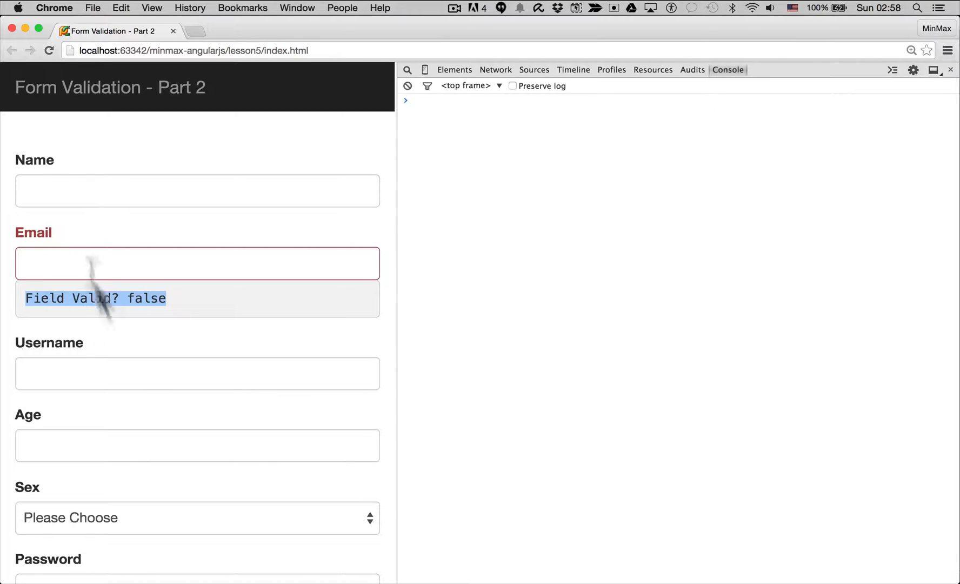
mouse_move(110, 296)
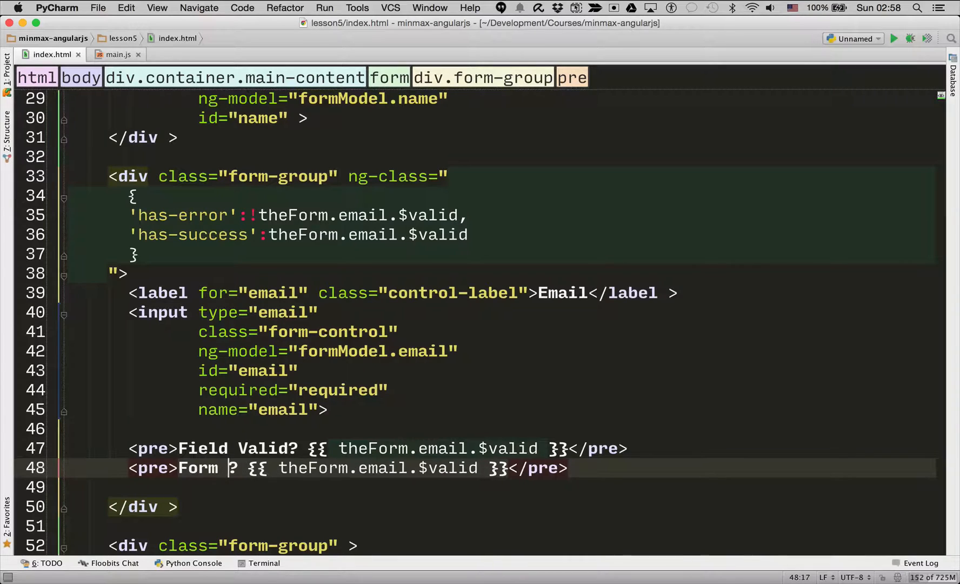
Duplicate the debug line as 'Form Pristine? {{ theForm.$pristine }}'.
text(Pristine)
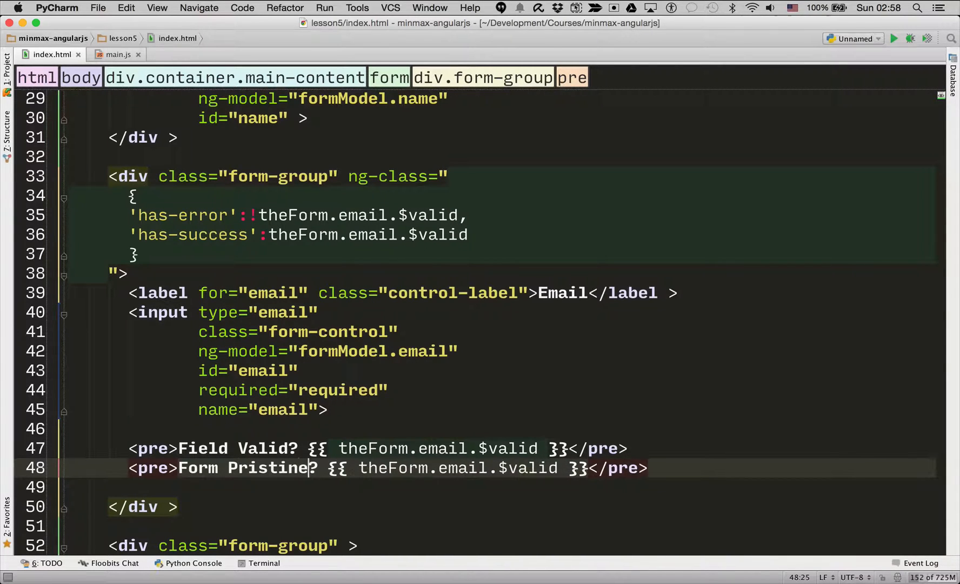
click(457, 467)
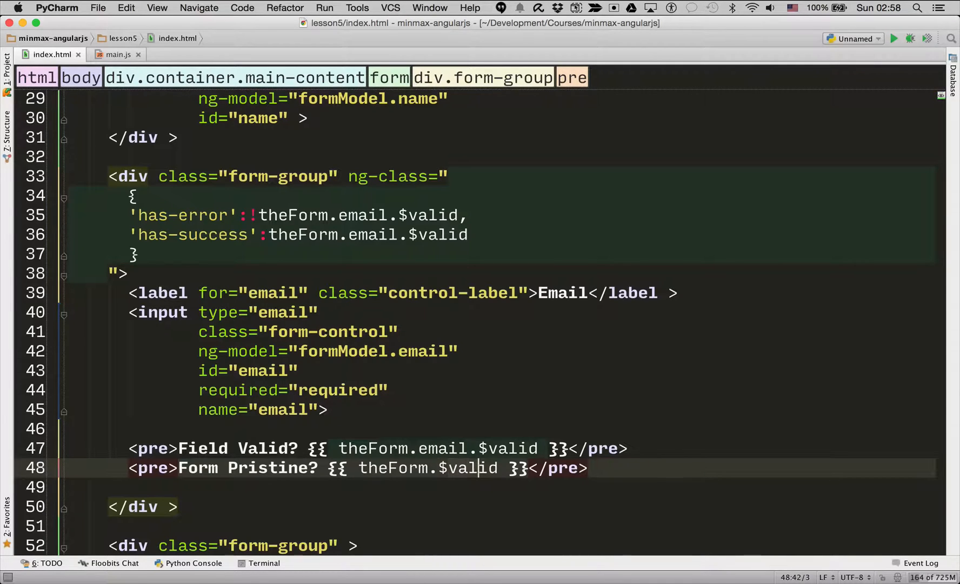
text(prist)
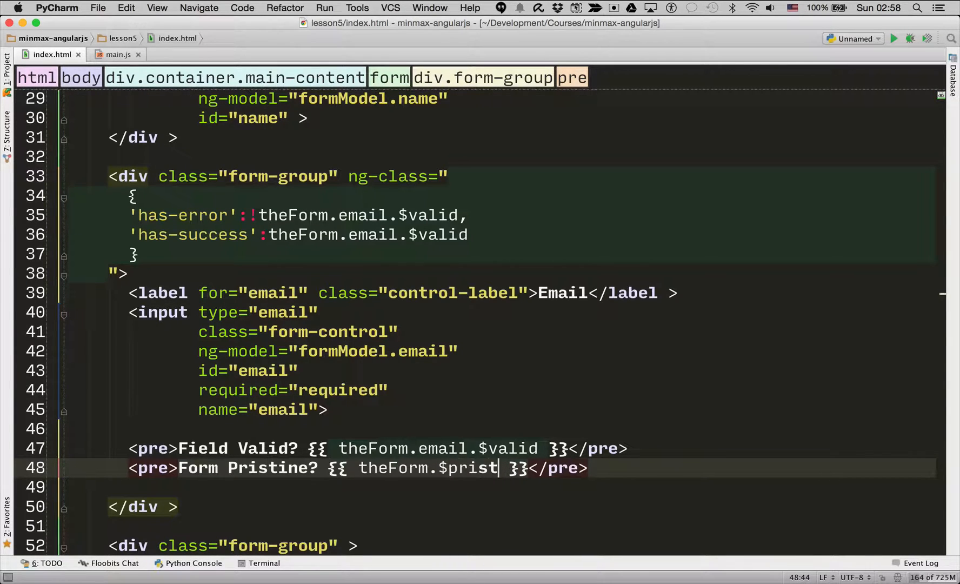
text(ine)
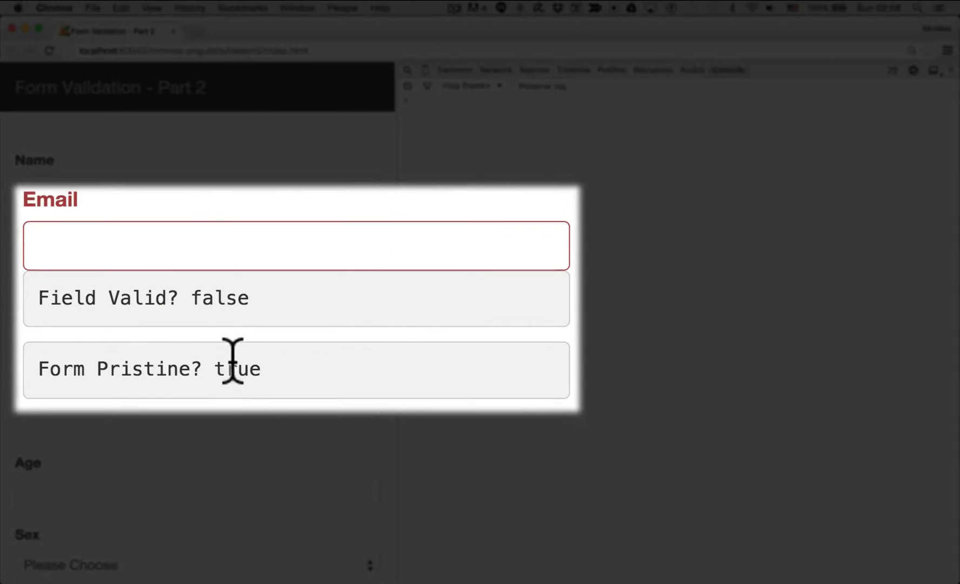
Type characters into the empty Email field so Form Pristine? becomes false.
click(296, 245)
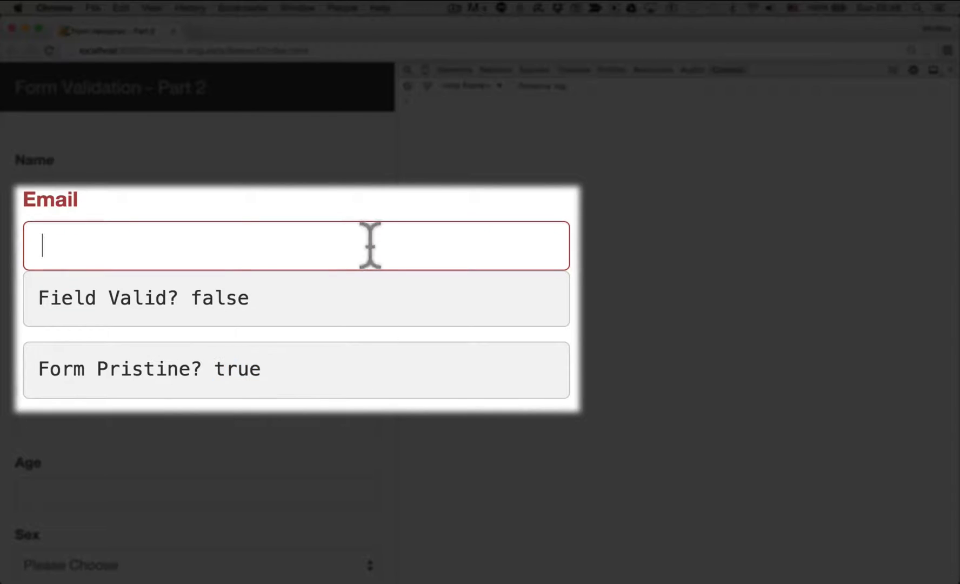
text(a)
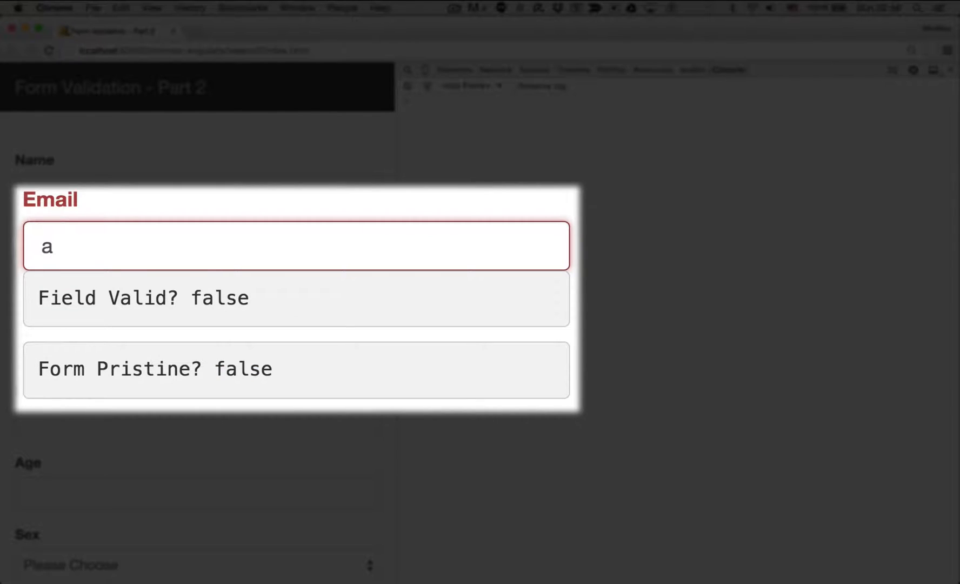
text(asakdjald)
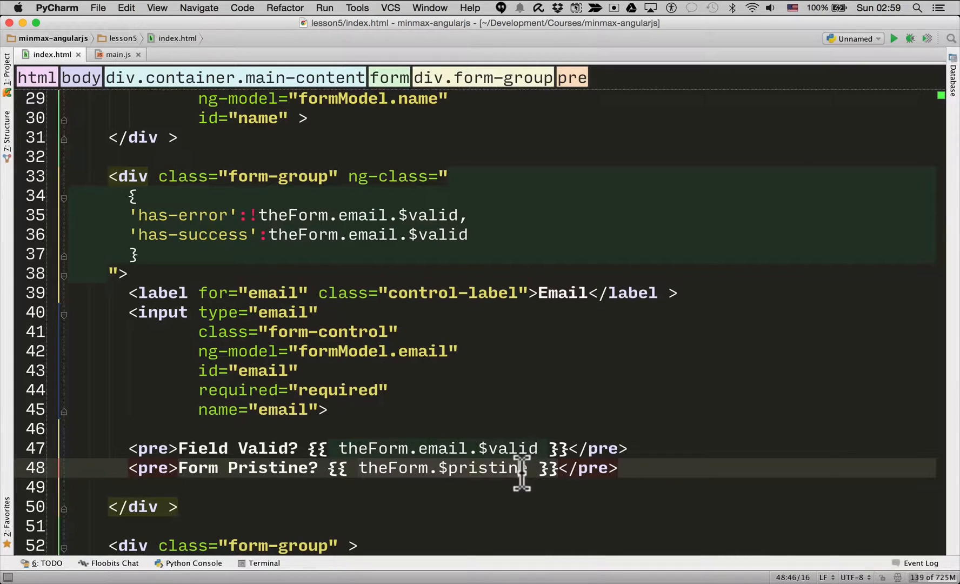
Append && !theForm.$pristine to the has-error and has-success conditions, dropping the trailing comma.
text(e)
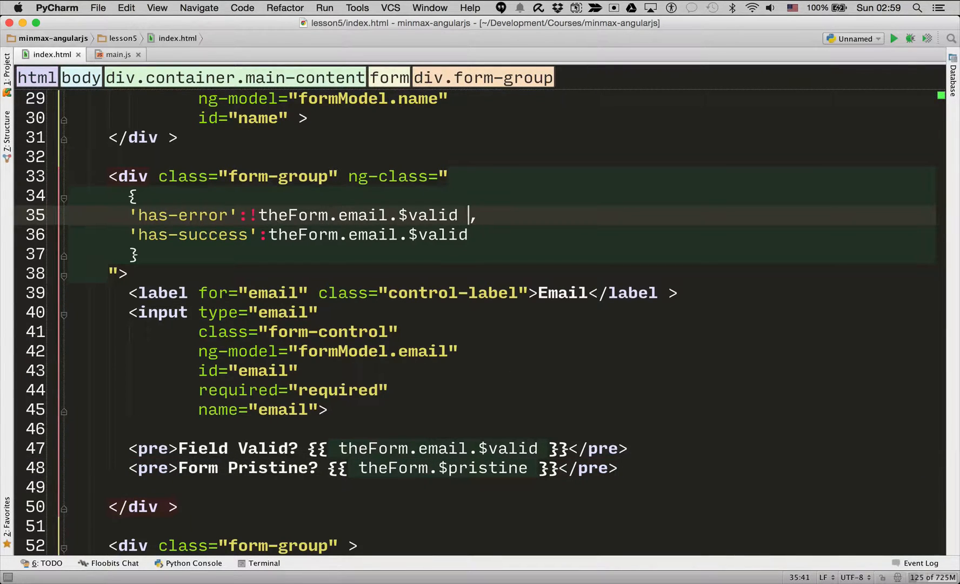
text(&& theForm.$pristine)
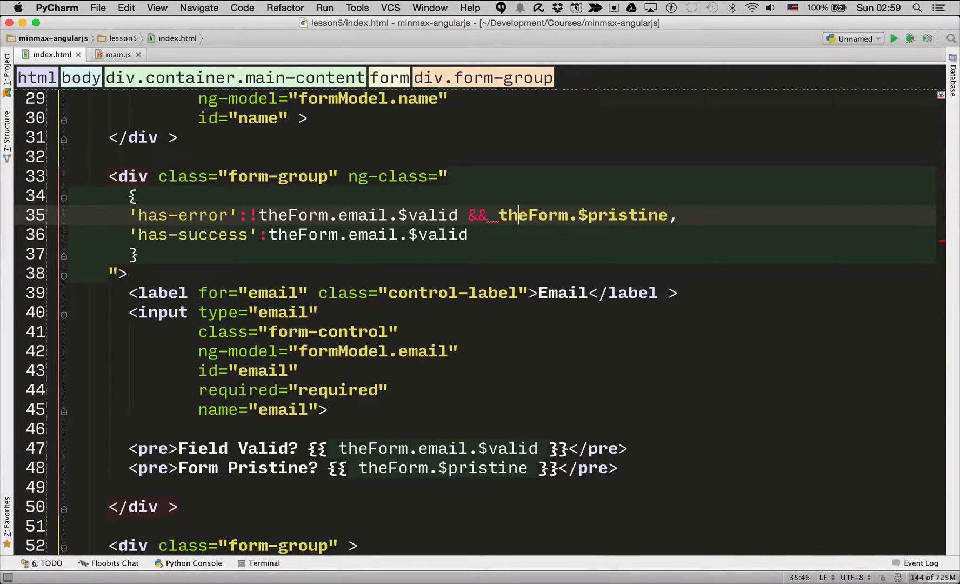
text(!)
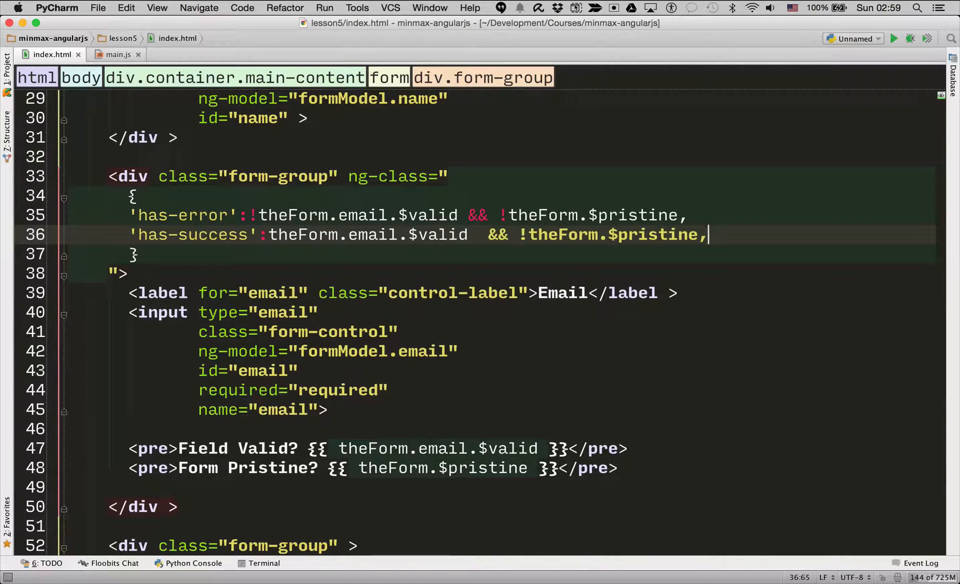
key(Backspace)
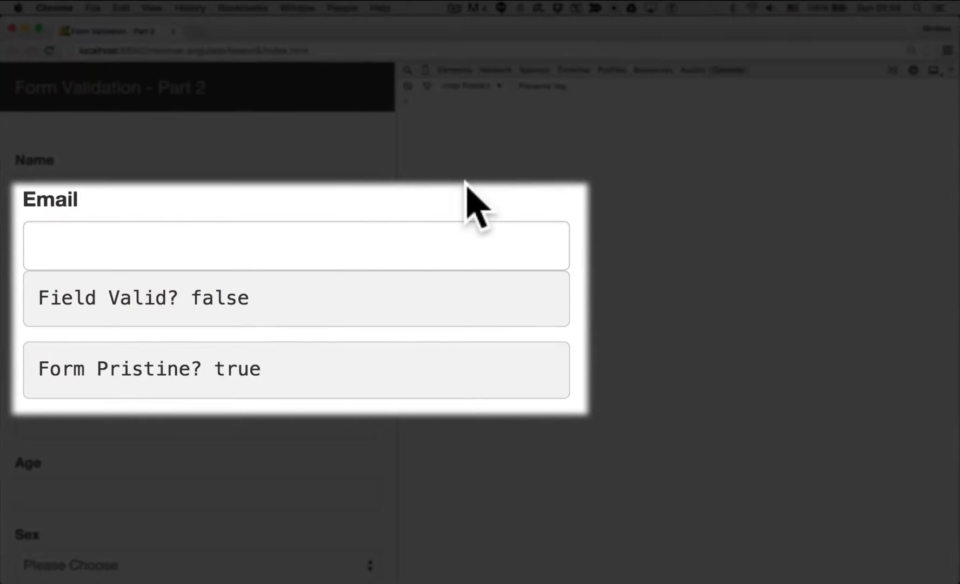
mouse_move(594, 239)
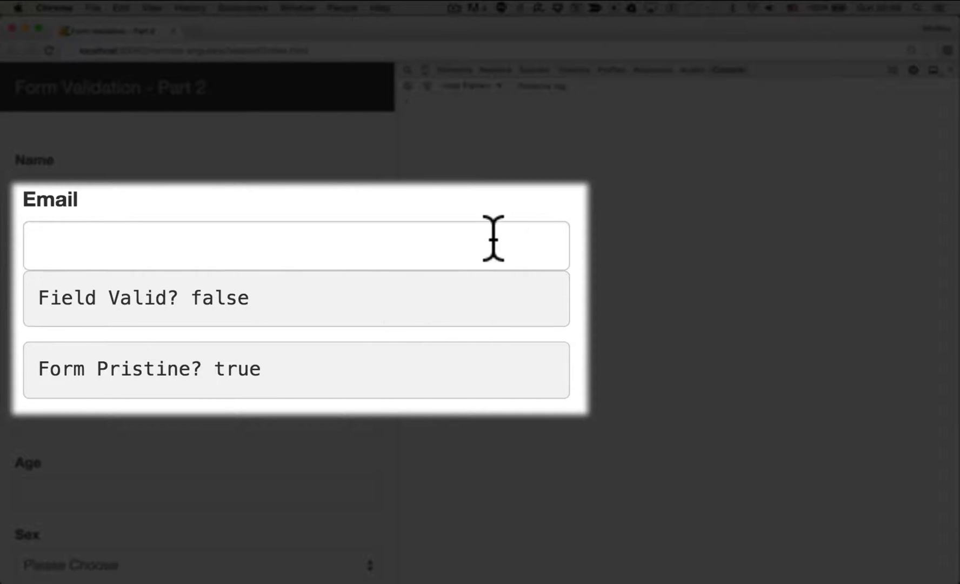
text(a)
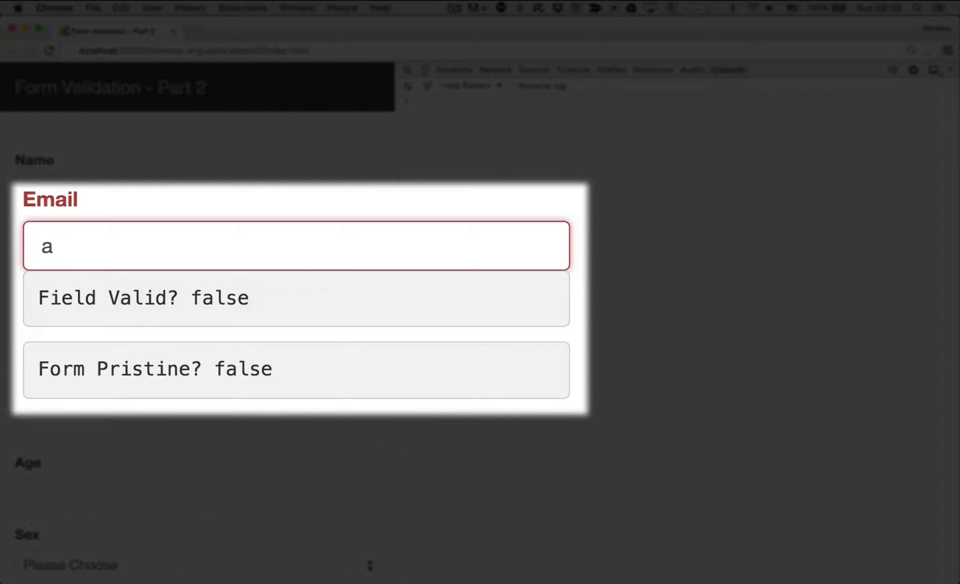
mouse_move(221, 309)
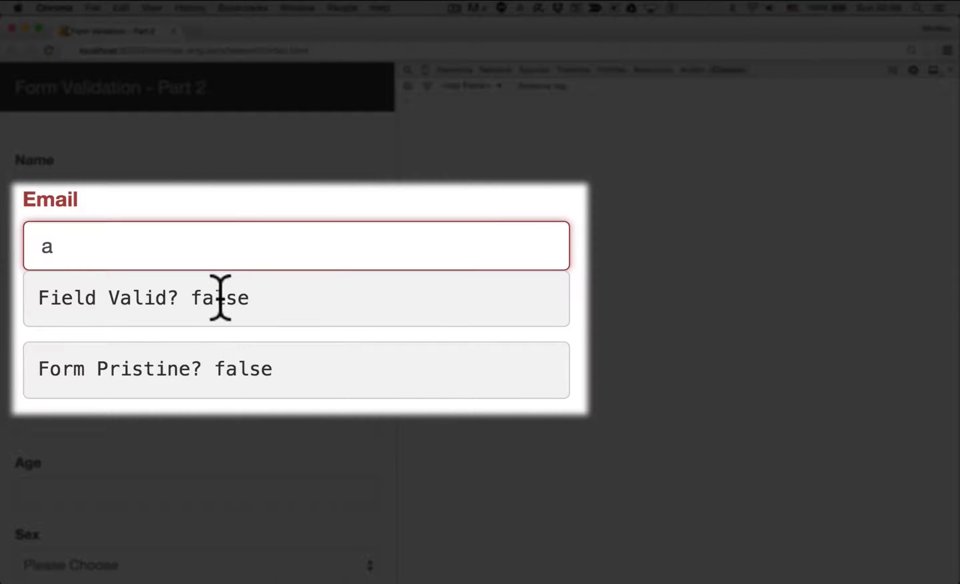
mouse_move(276, 239)
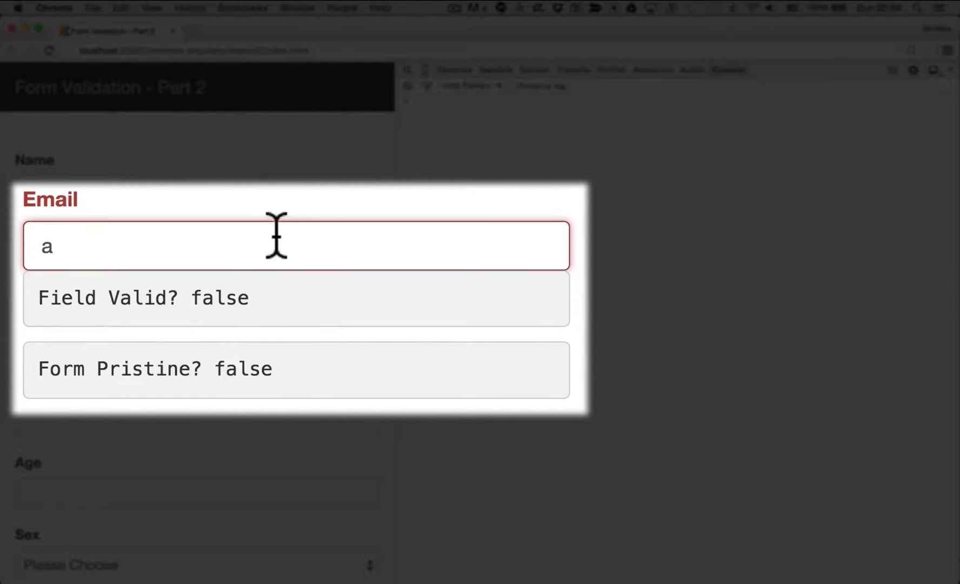
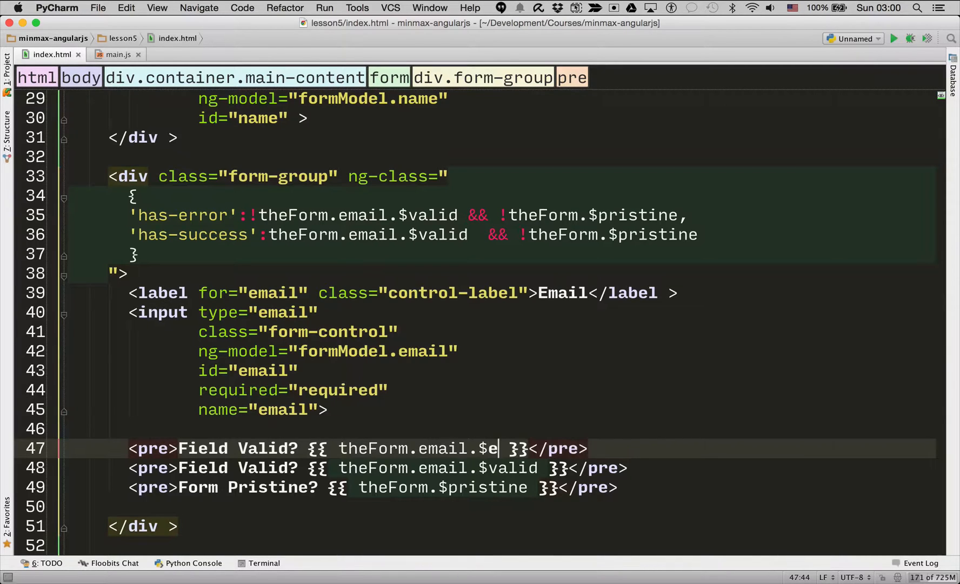
Add a debug line showing {{ theForm.email.$error | json }}.
text(rror |)
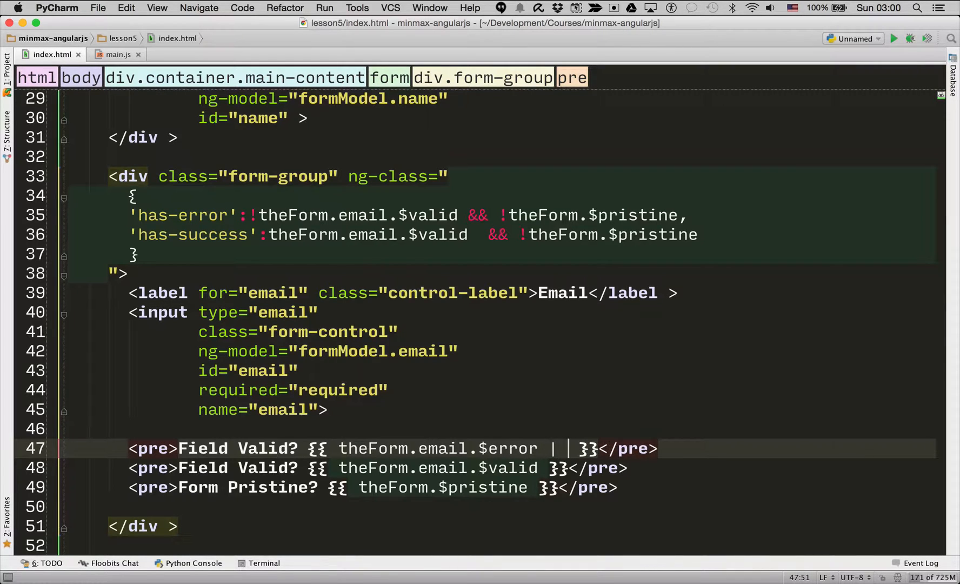
text(json)
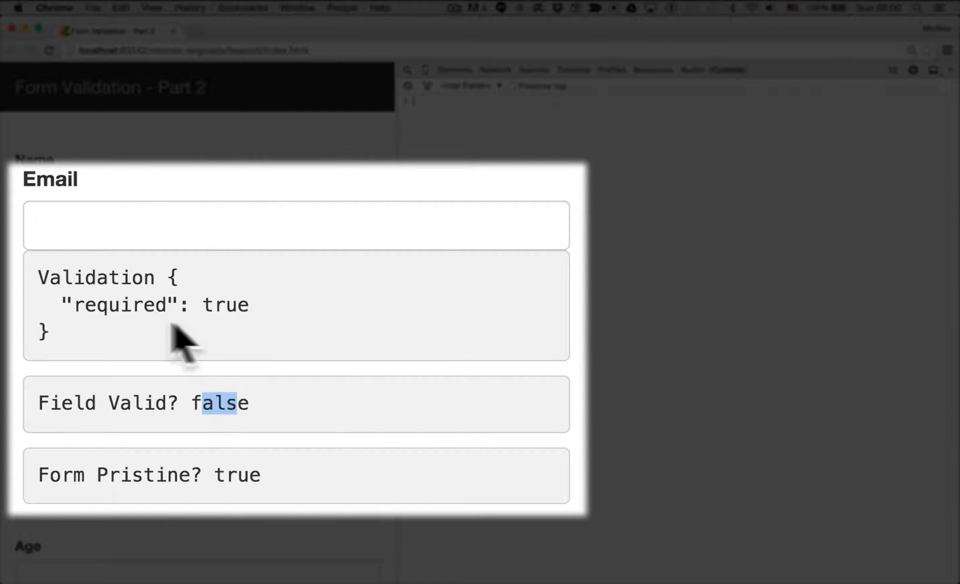
double_click(119, 305)
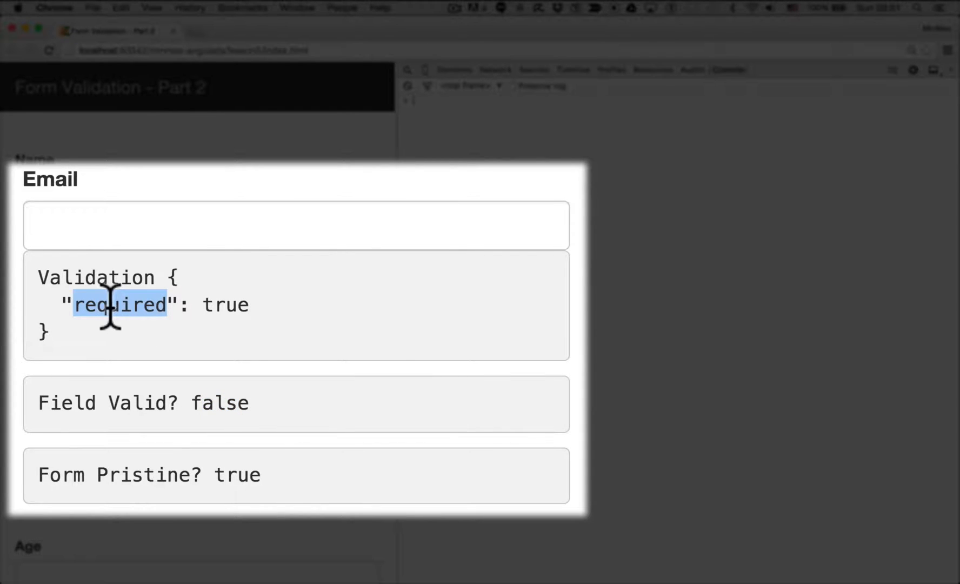
click(296, 225)
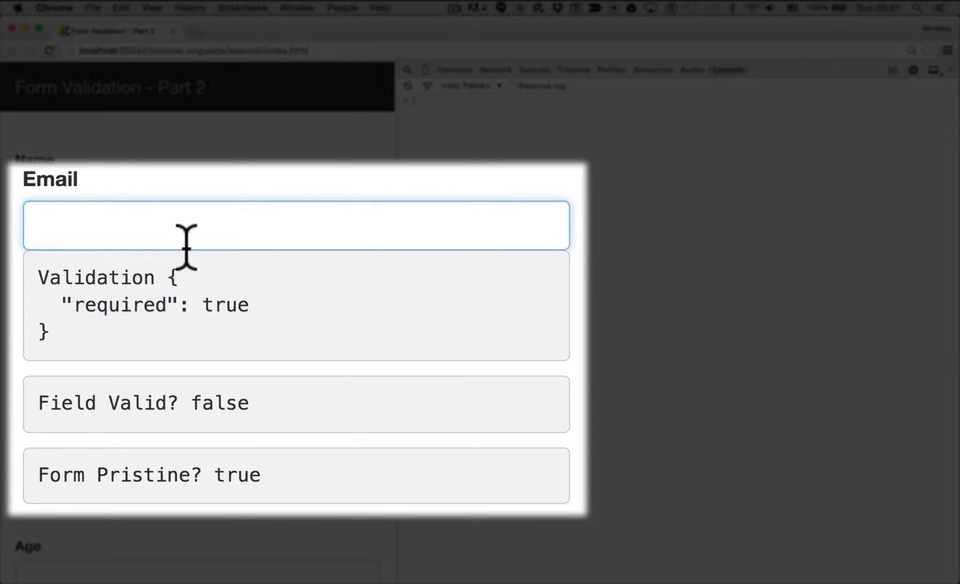
text(a)
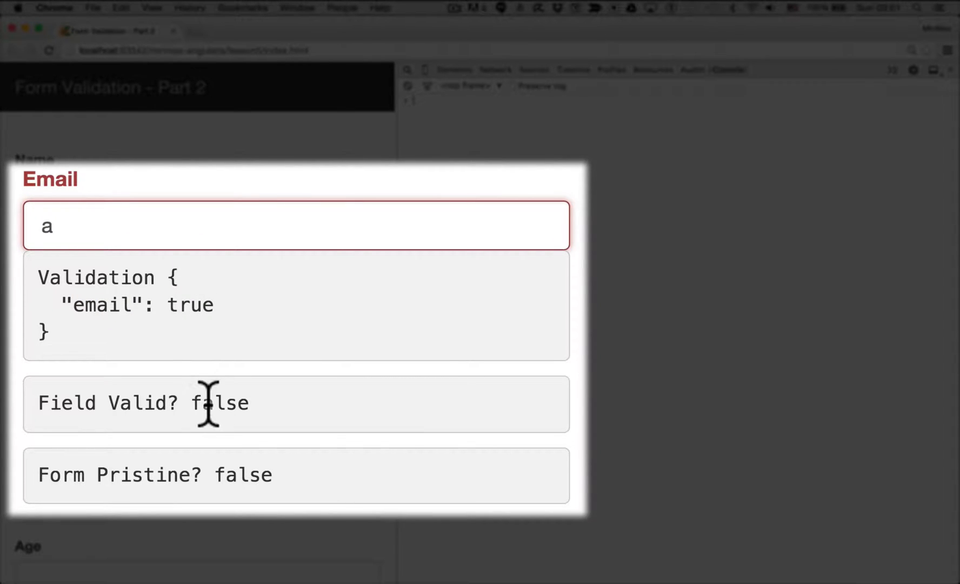
double_click(101, 304)
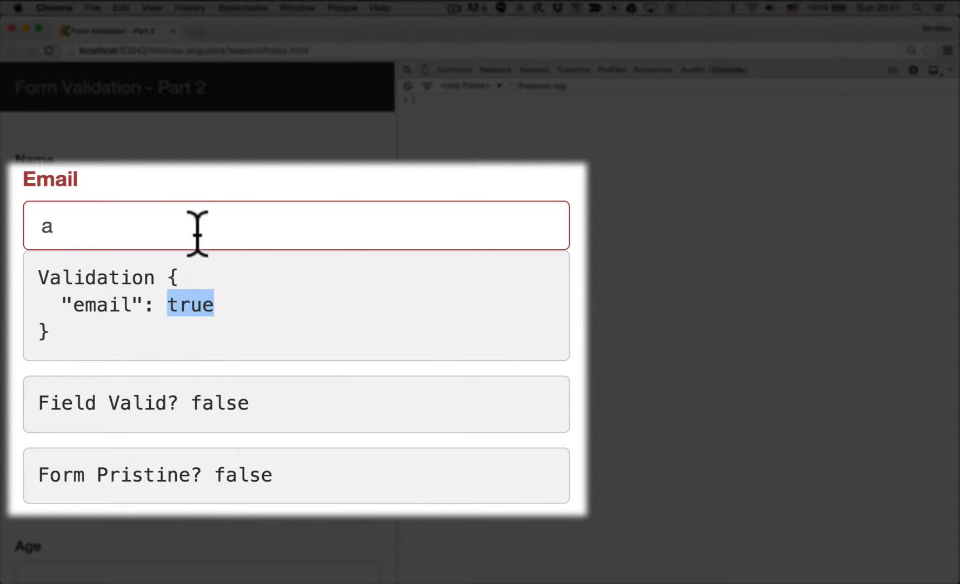
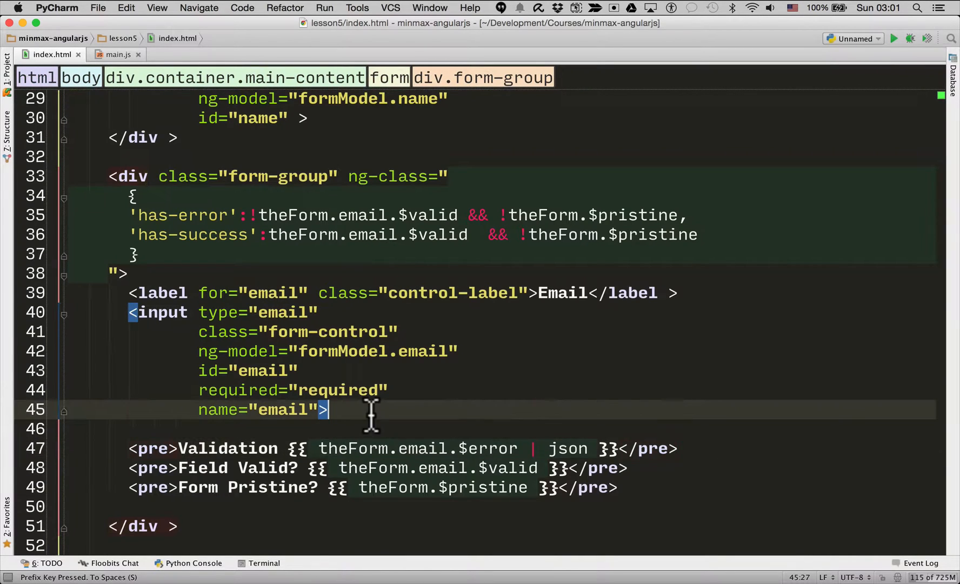
Add a <p class="help-block"> with ng-show="theForm.email.$error.required" below the email input.
text(<p></p>)
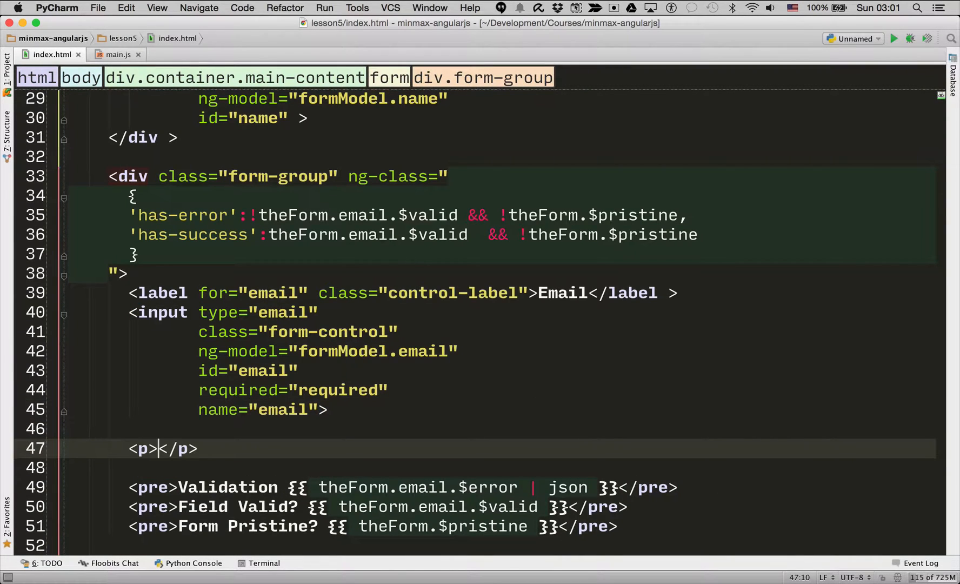
text(class="")
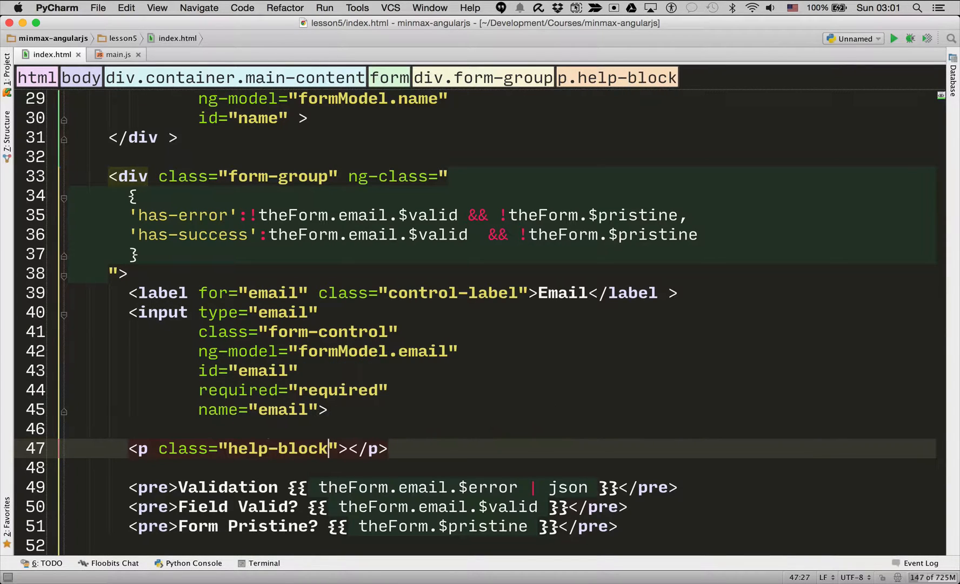
key(Right)
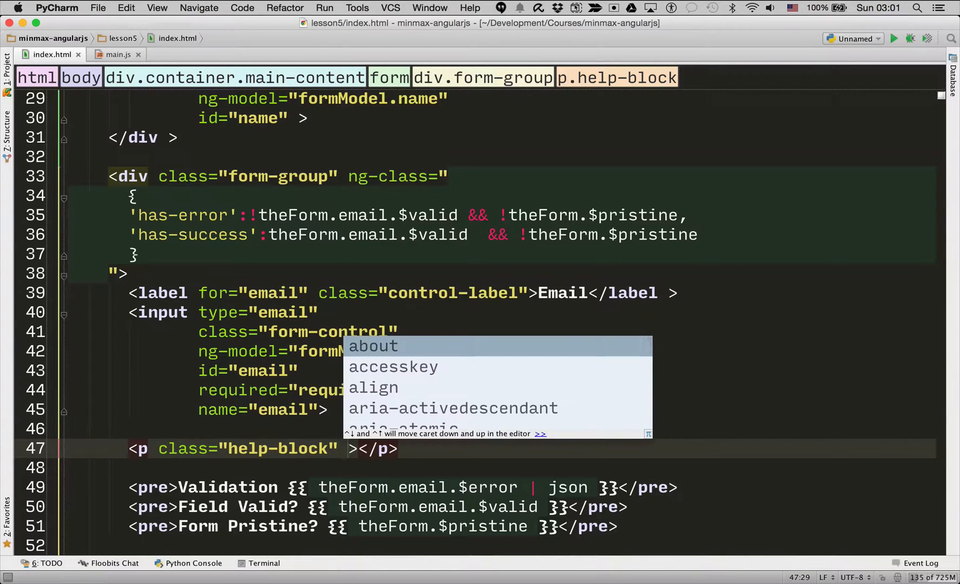
text(ng-sho)
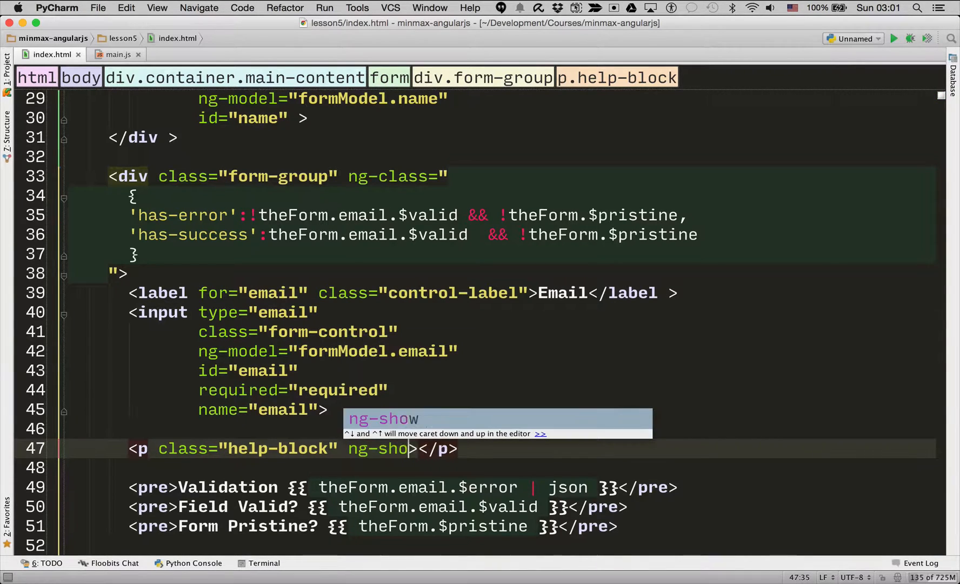
key(Tab)
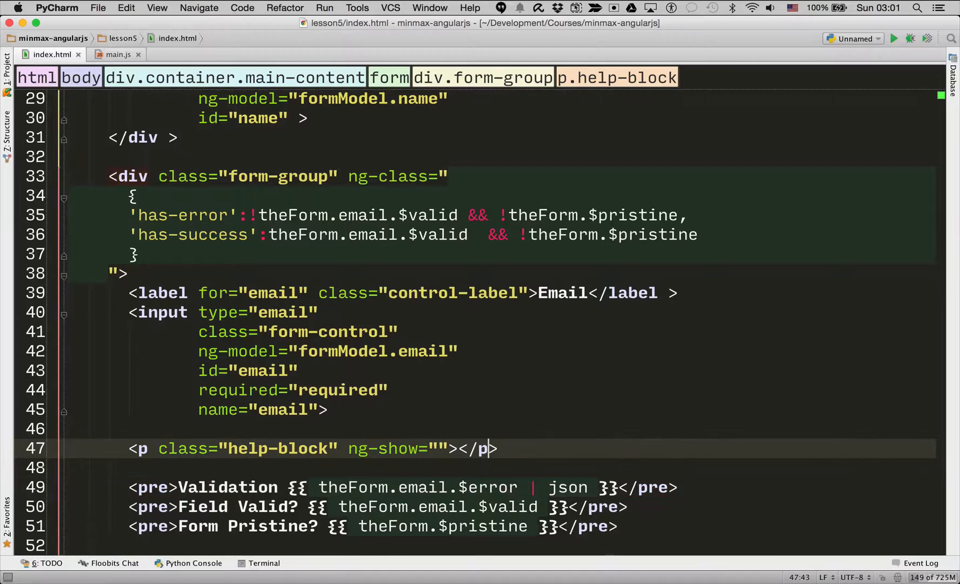
text(theForm.email.$error.)
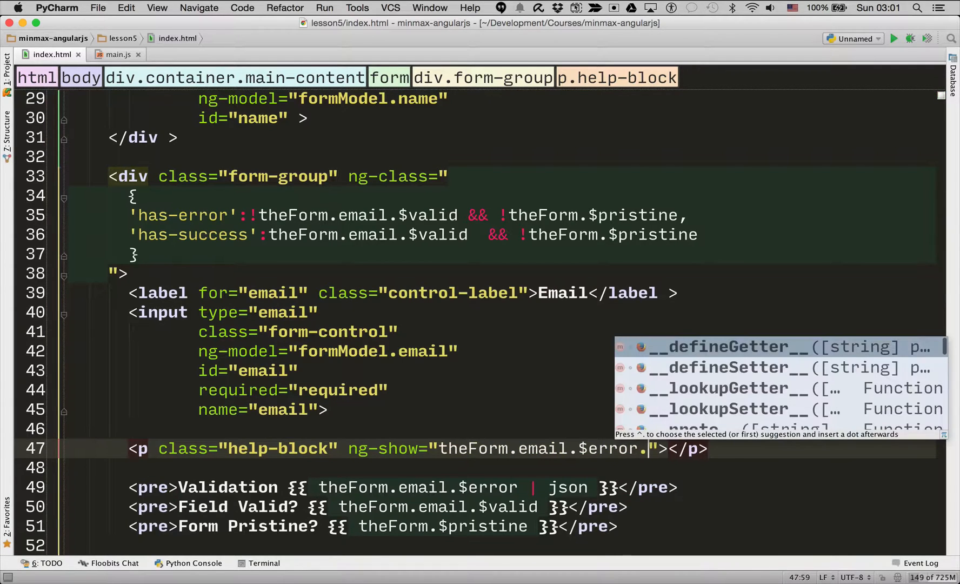
text(required)
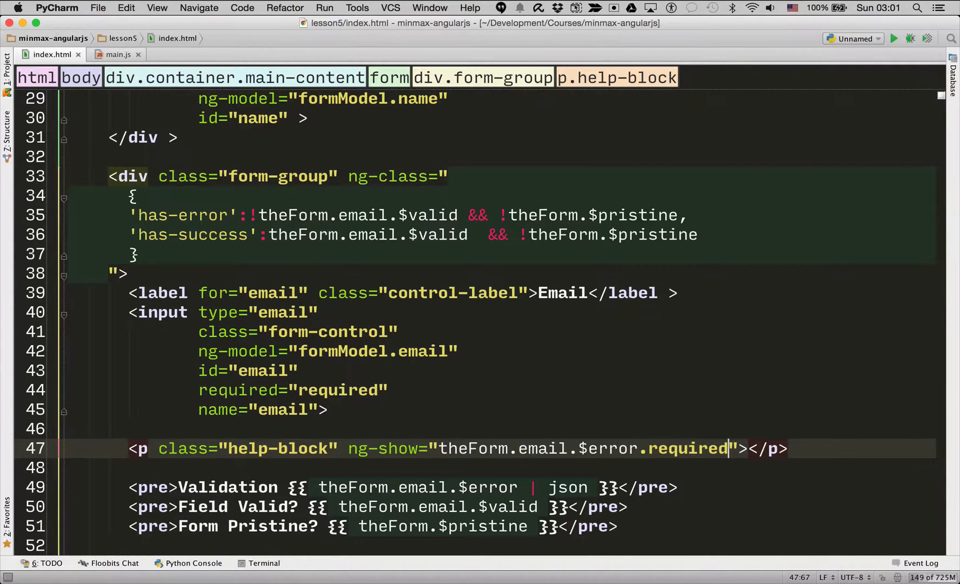
key(enter)
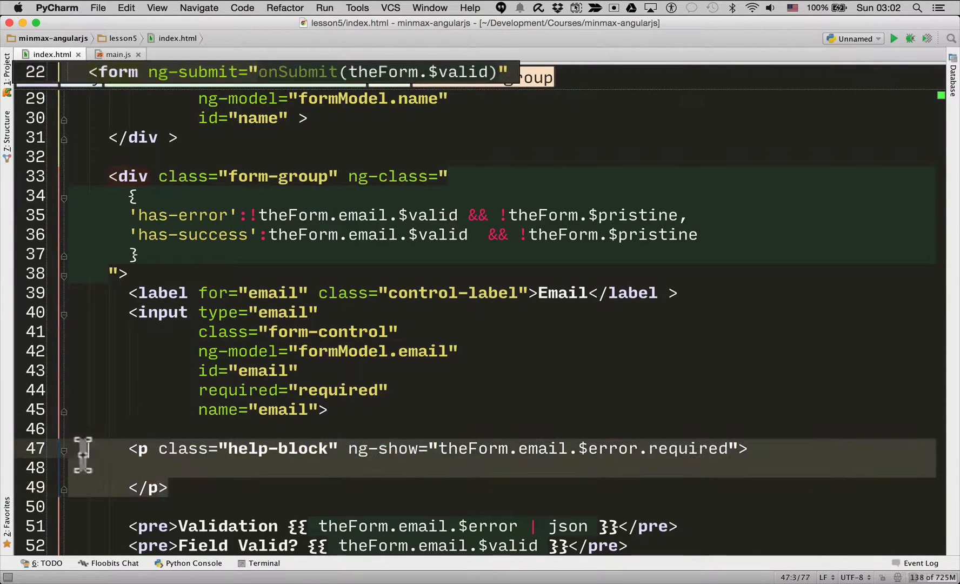
click(726, 448)
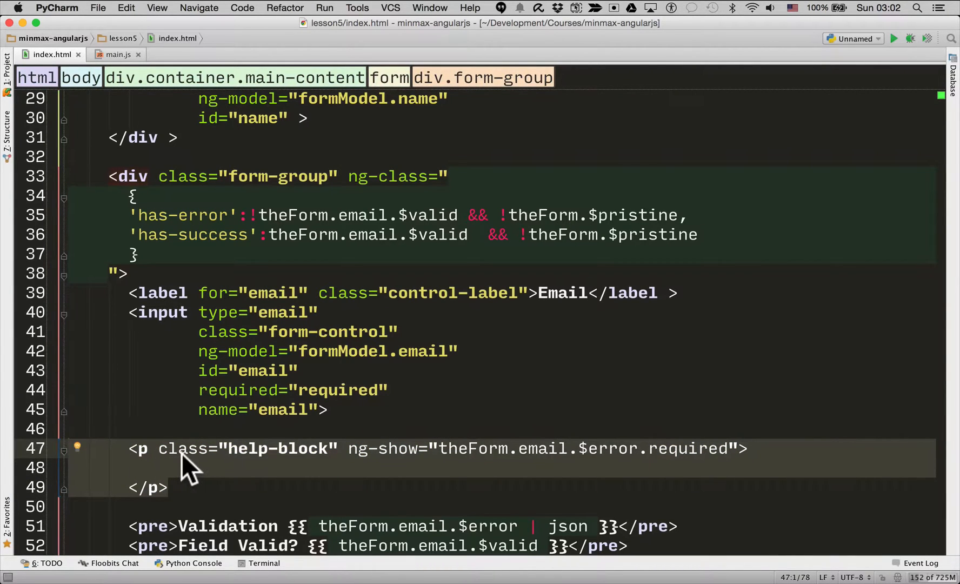
mouse_move(223, 468)
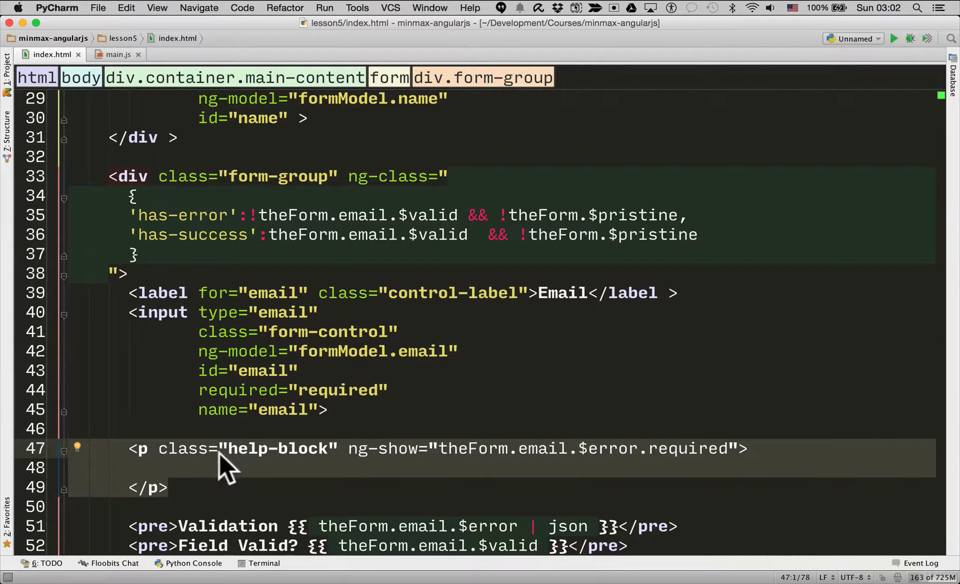
mouse_move(398, 460)
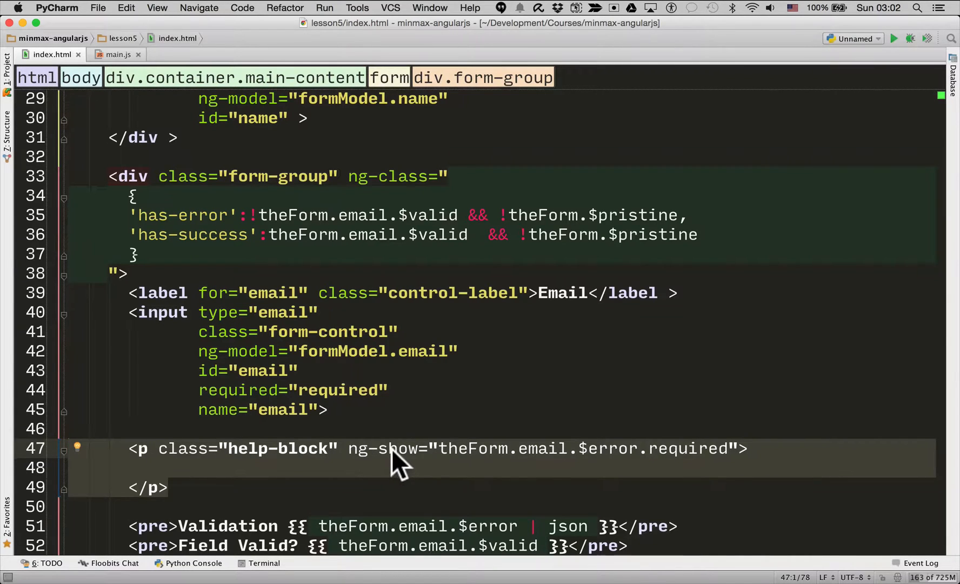
click(429, 449)
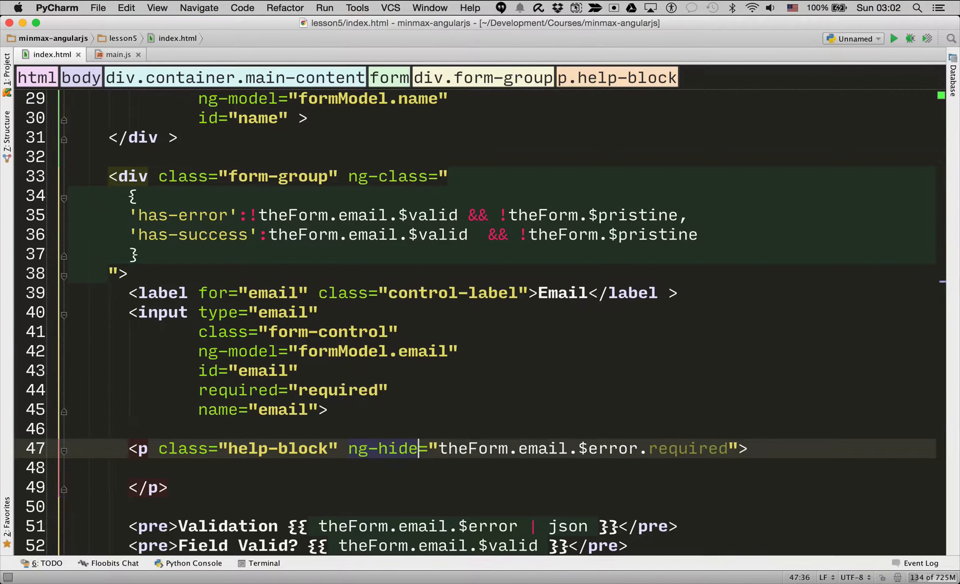
key(backspace)
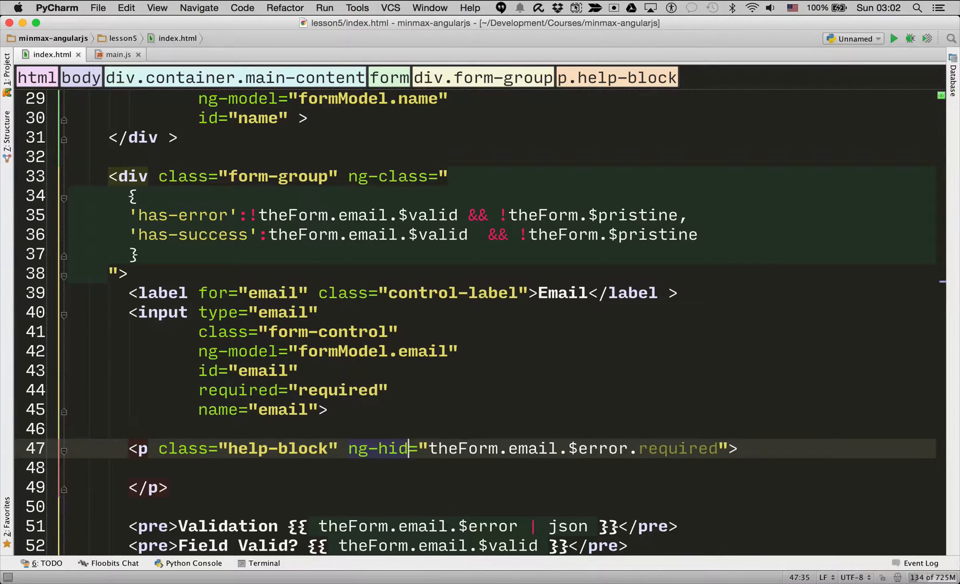
text(show)
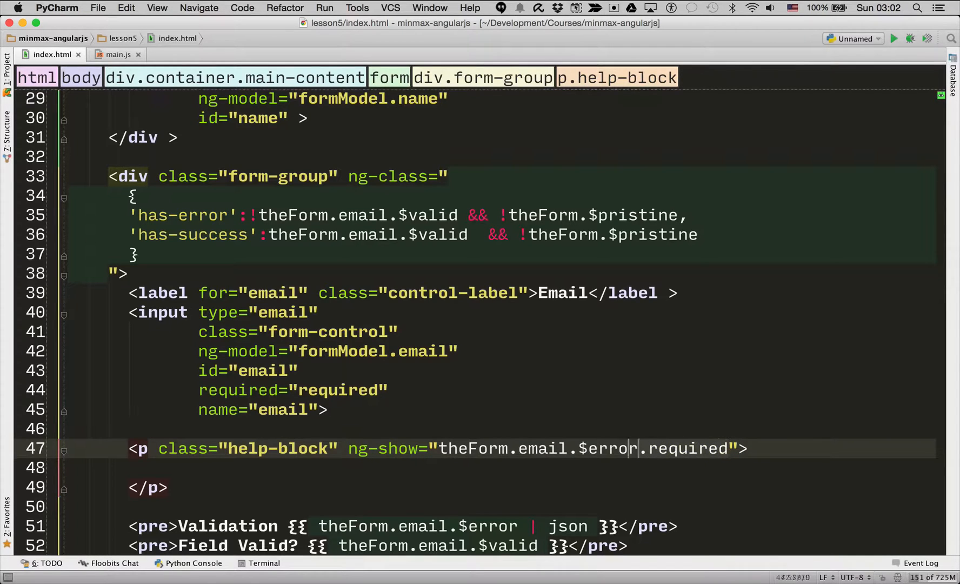
double_click(686, 448)
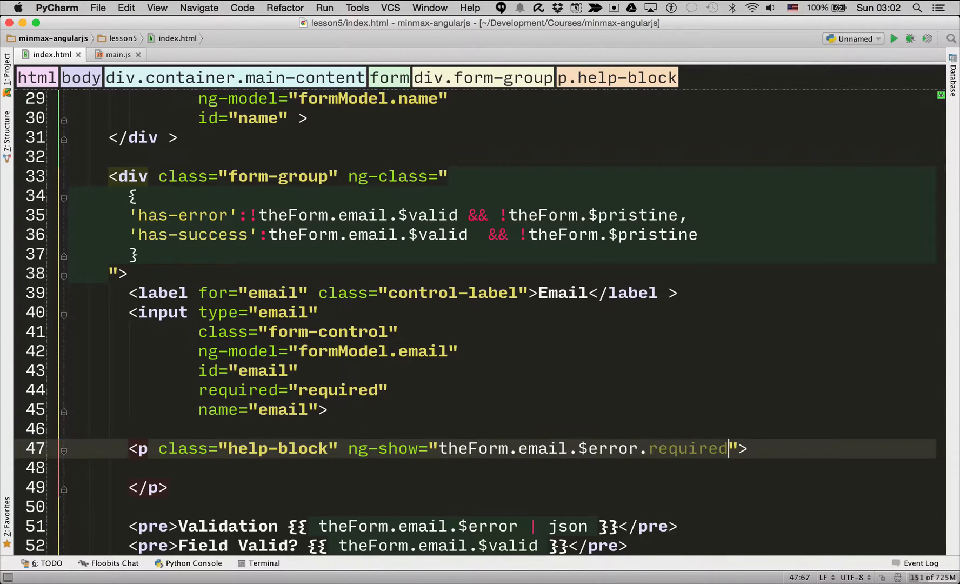
Write 'This field is required' inside the required help-block paragraph.
key(enter)
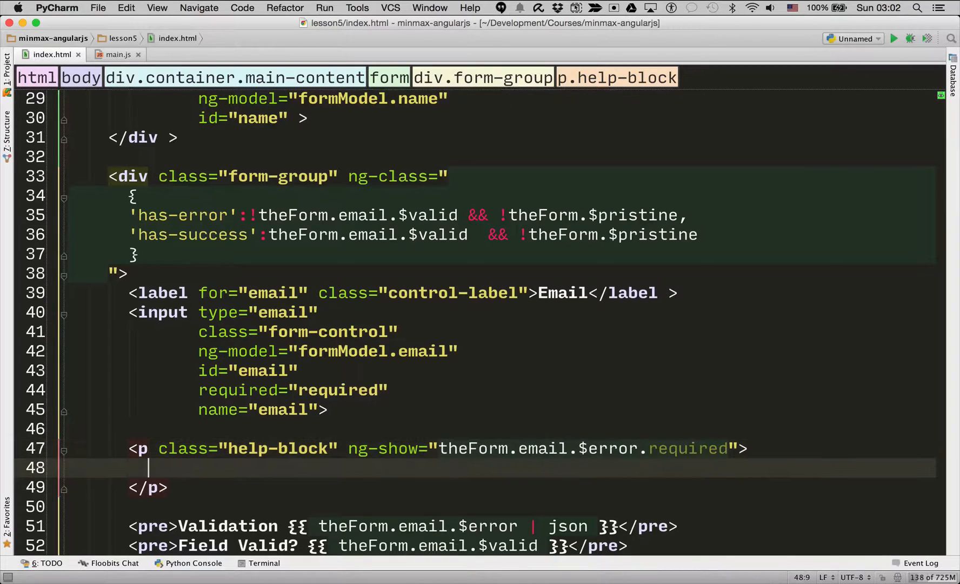
text(This)
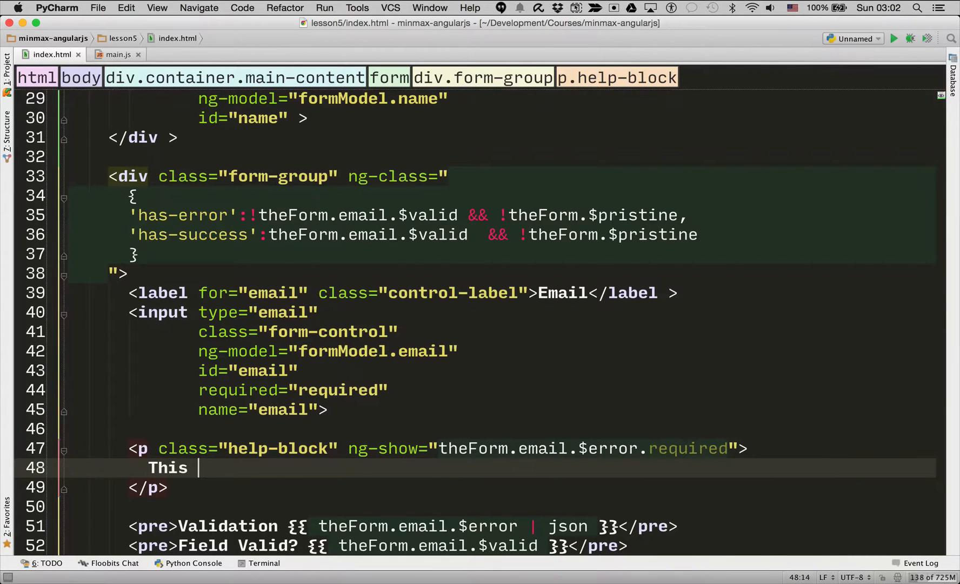
text(fiel)
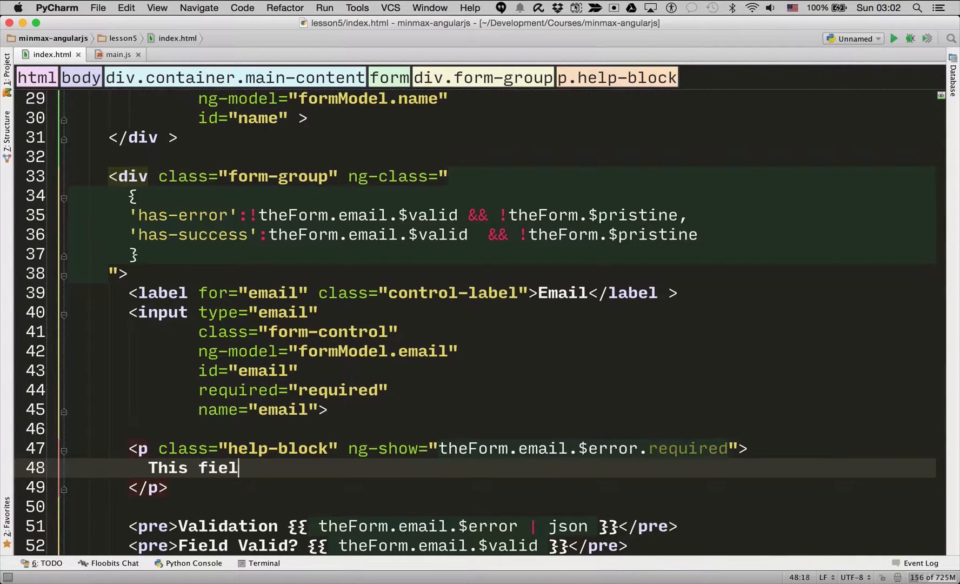
text(d is required)
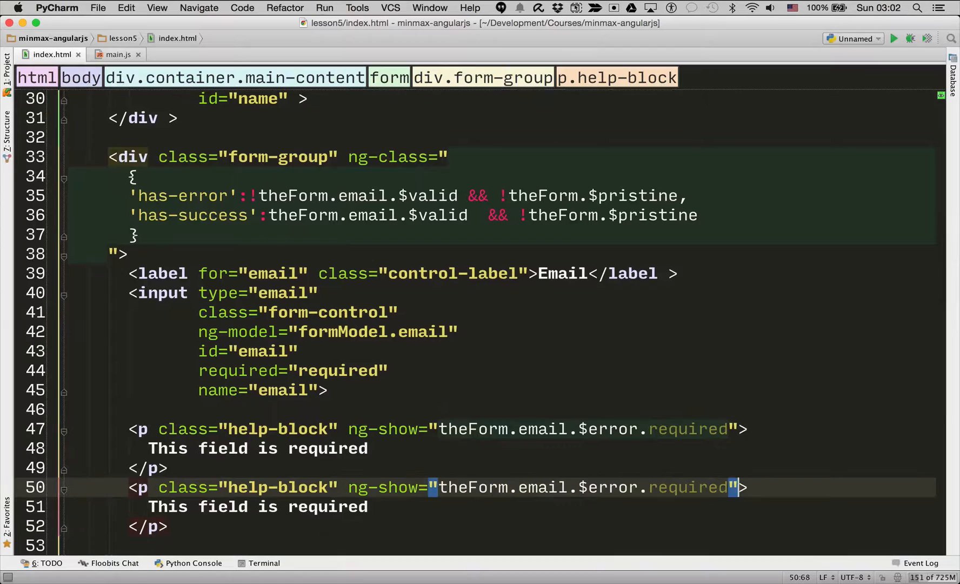
Make the copied paragraph the email error with 'Please enter an email with at least an @'.
click(725, 487)
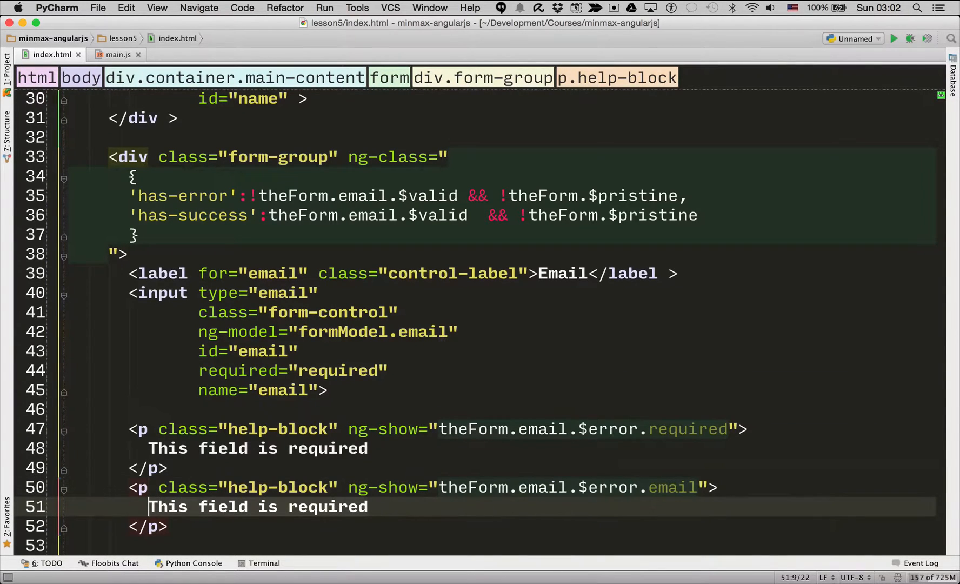
text(Please)
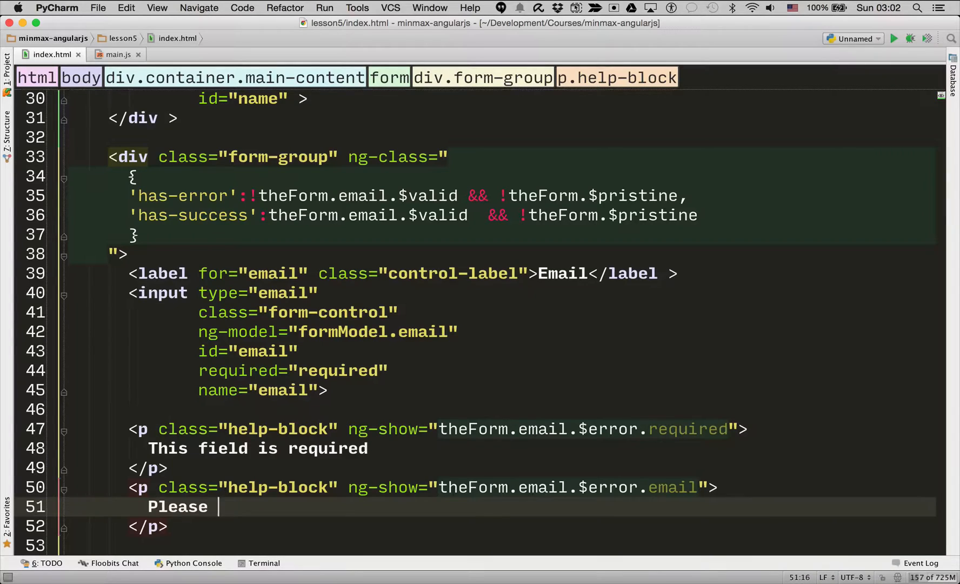
text(enter an email with a)
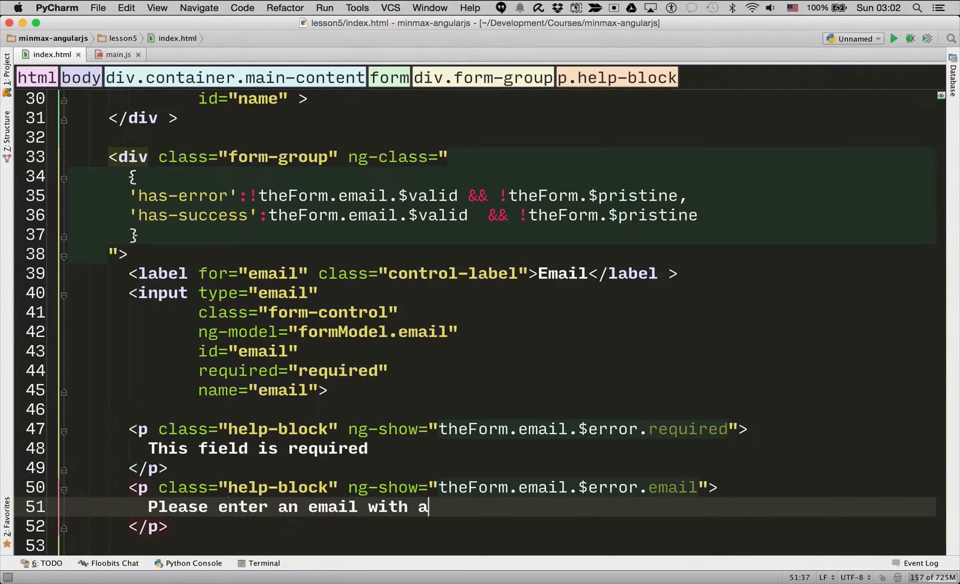
text(t least an @)
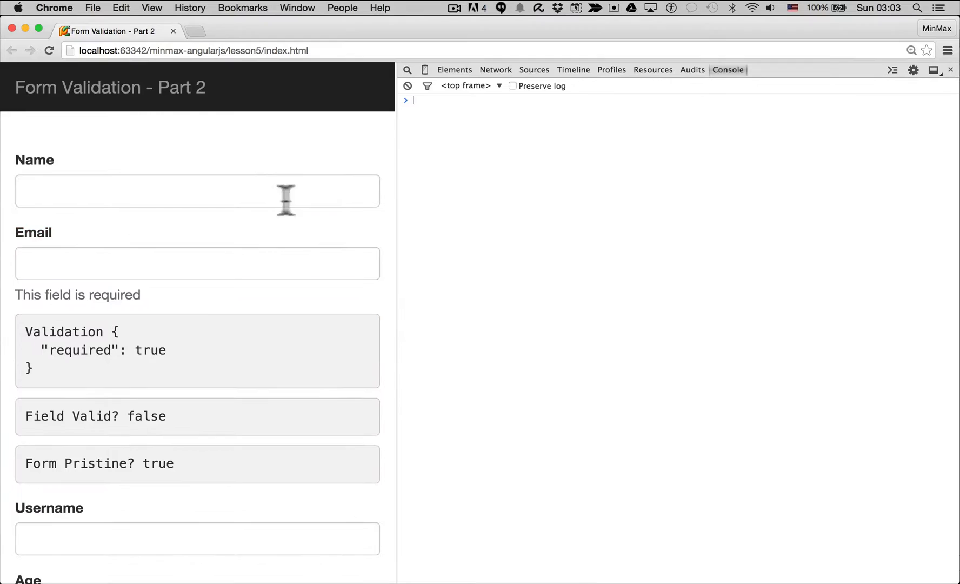
mouse_move(367, 266)
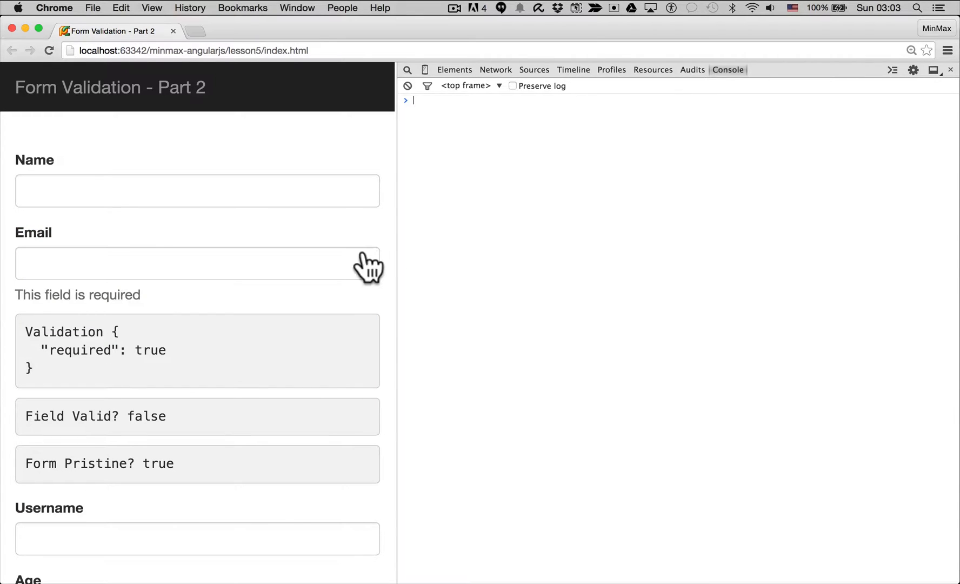
mouse_move(180, 306)
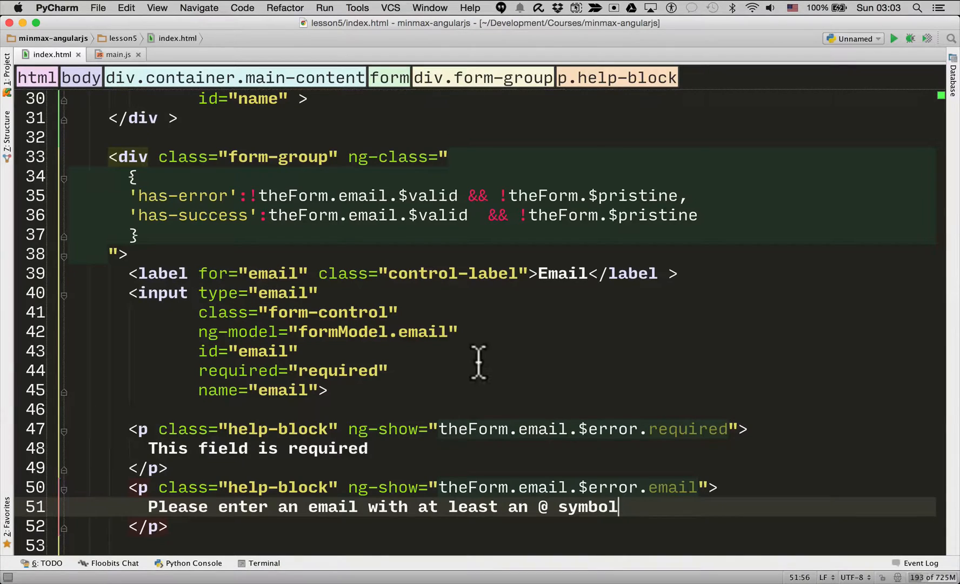
Append '&& !theForm.$pristine' to the ng-show conditions of both email help blocks.
click(544, 196)
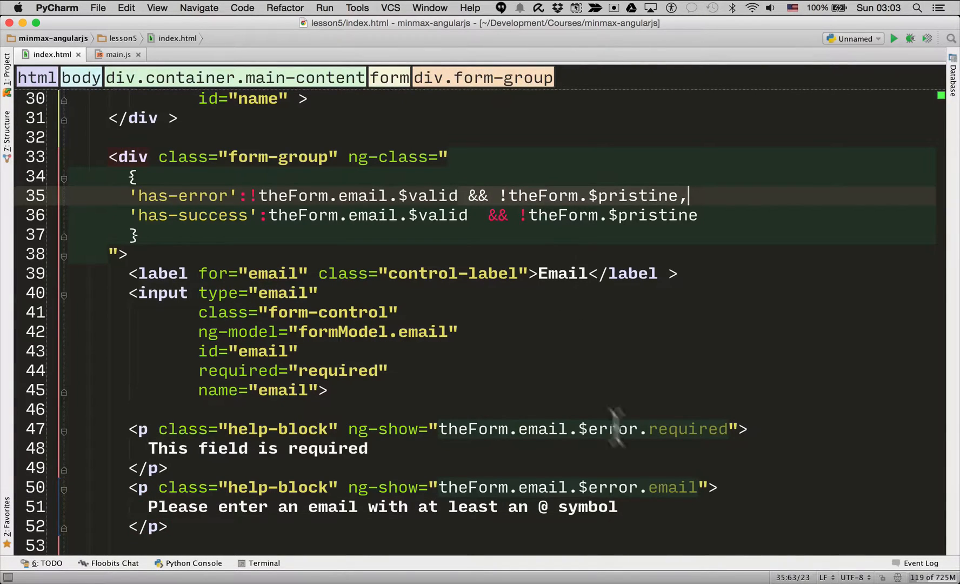
text(&& !theForm.$pristine,)
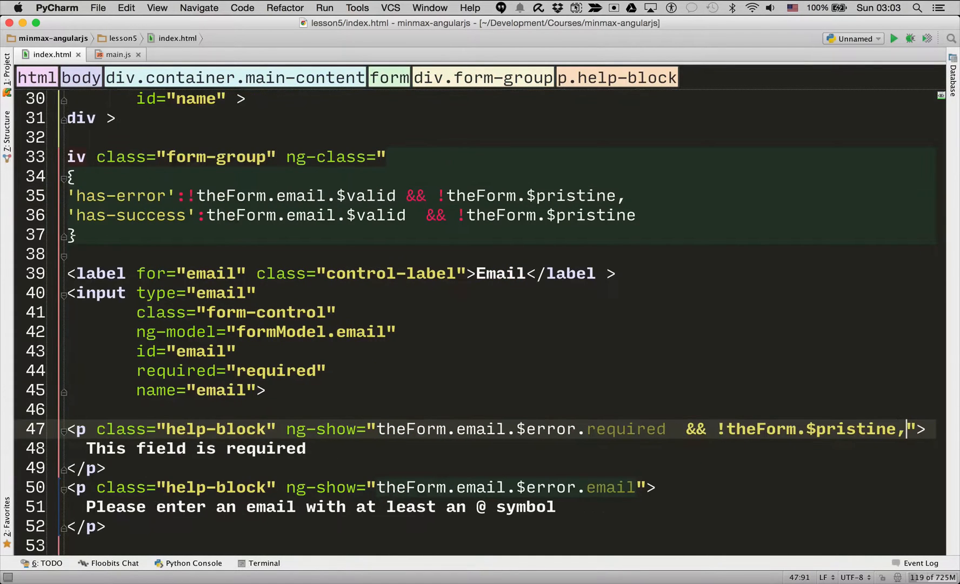
key(Backspace)
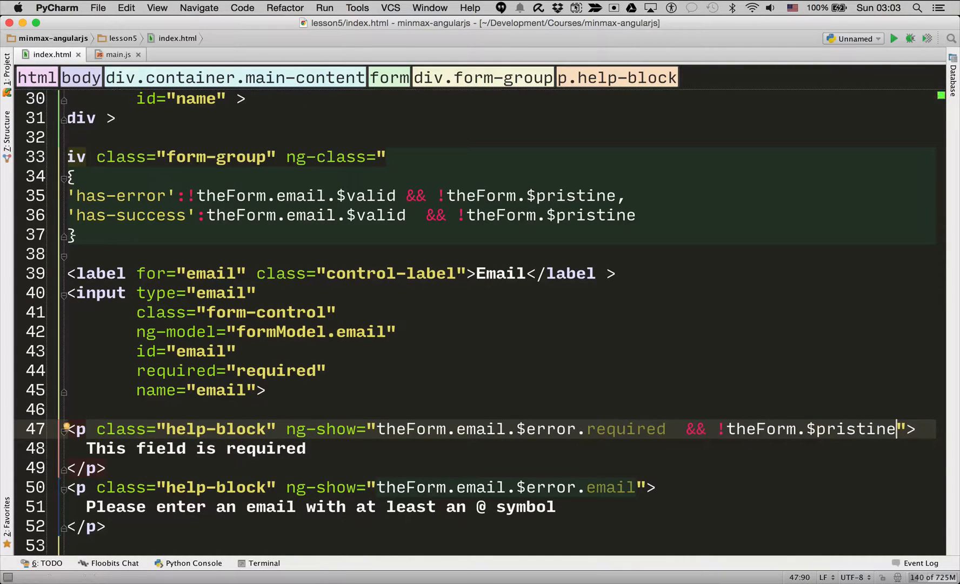
text(&& !theForm.$pristine,)
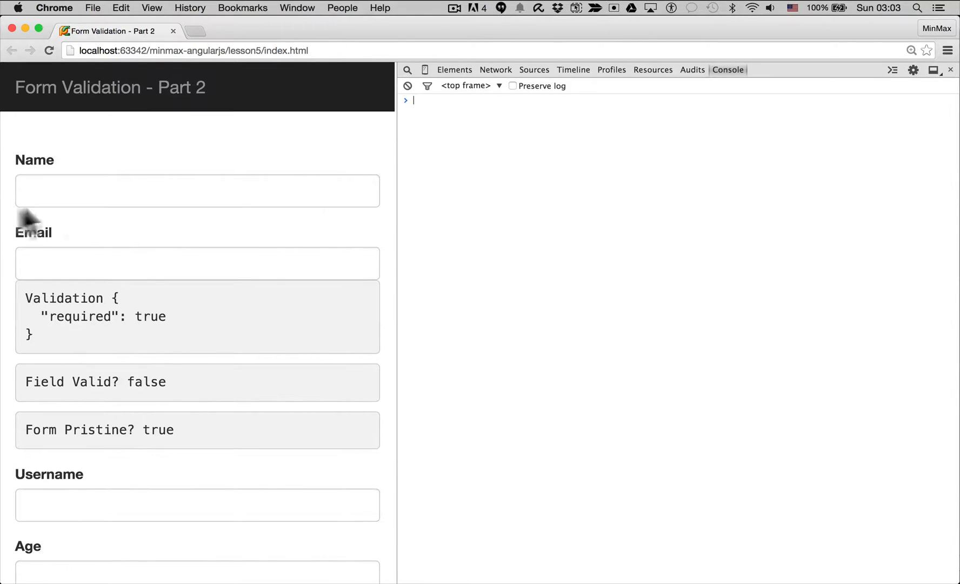
mouse_move(69, 263)
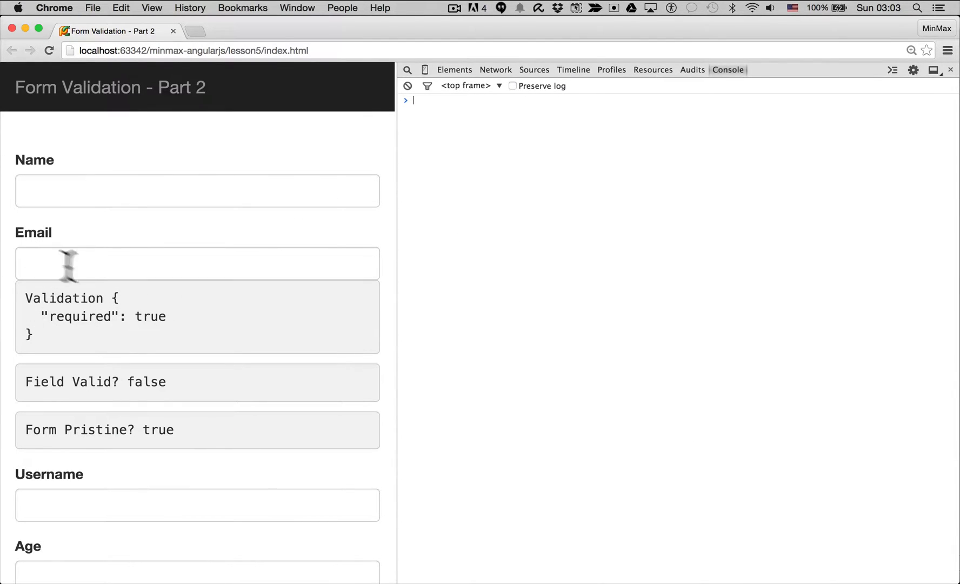
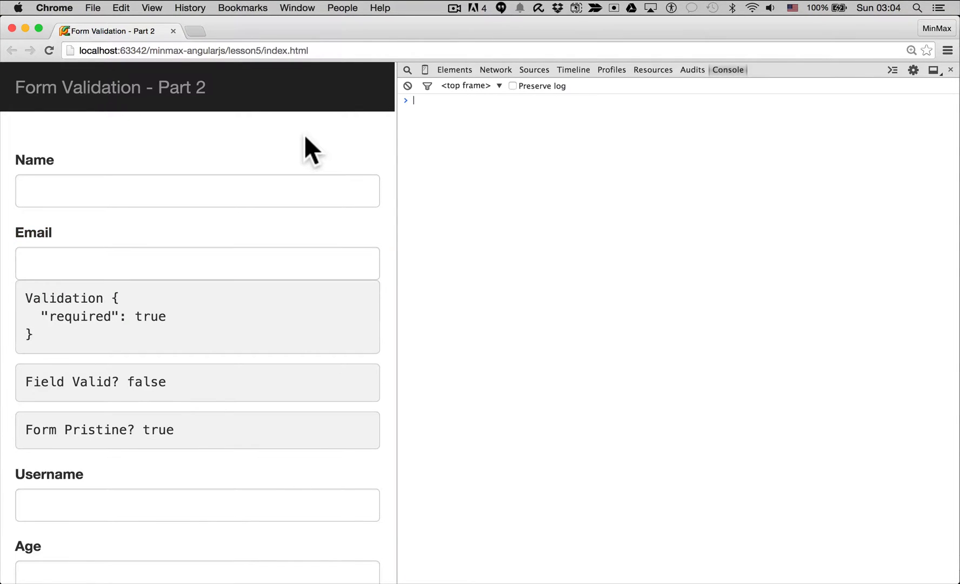
Submit the empty form with Register and check that Email shows no error.
scroll(down, 3)
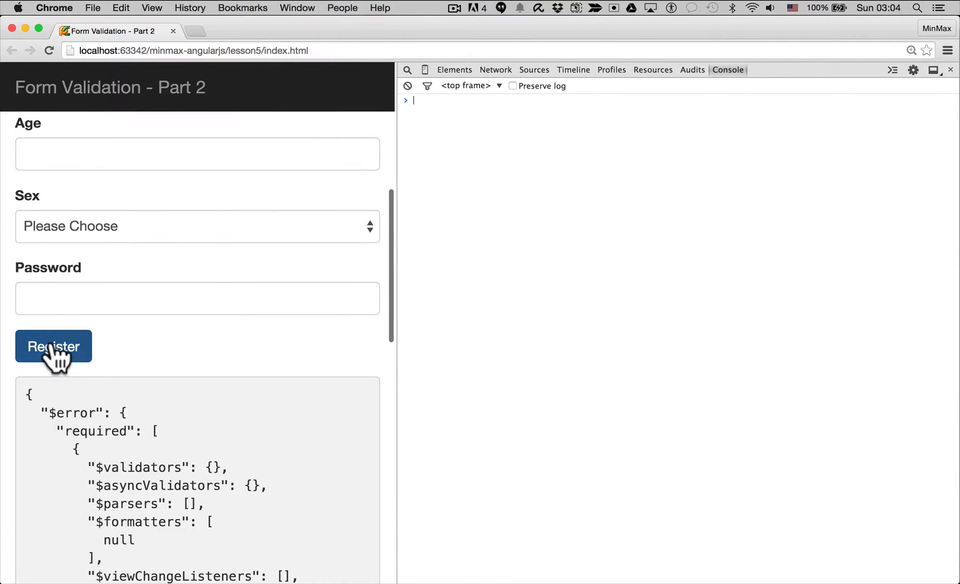
click(53, 346)
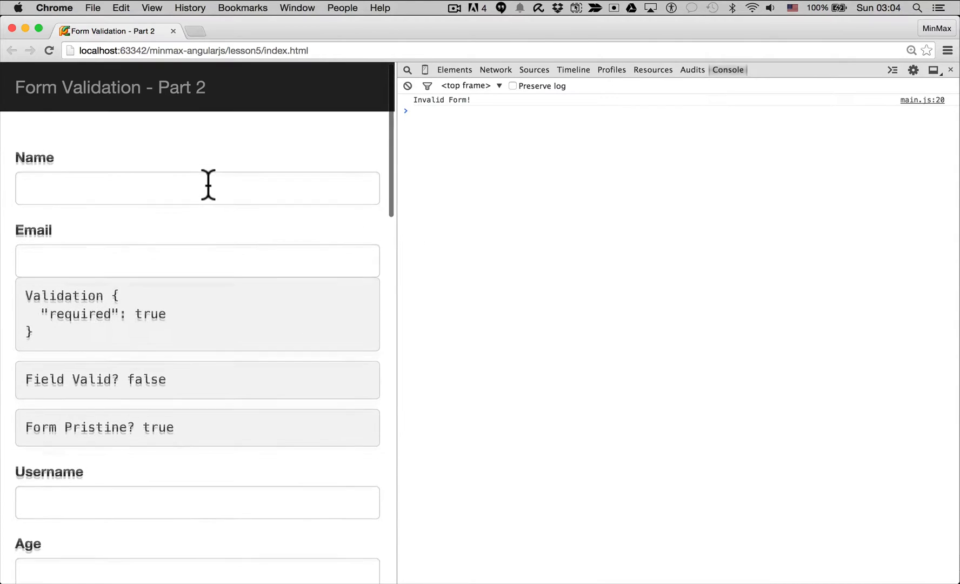
scroll(down, 3)
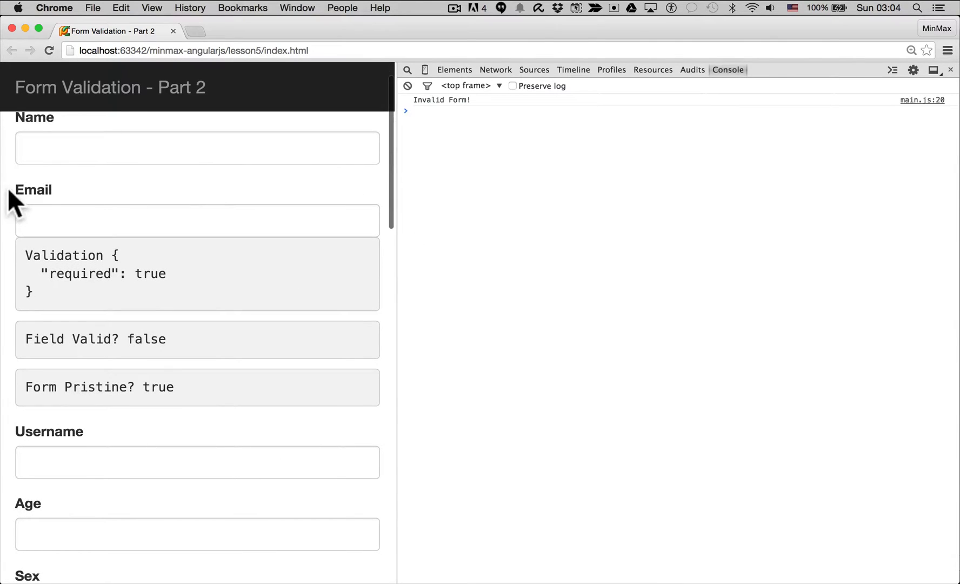
mouse_move(258, 233)
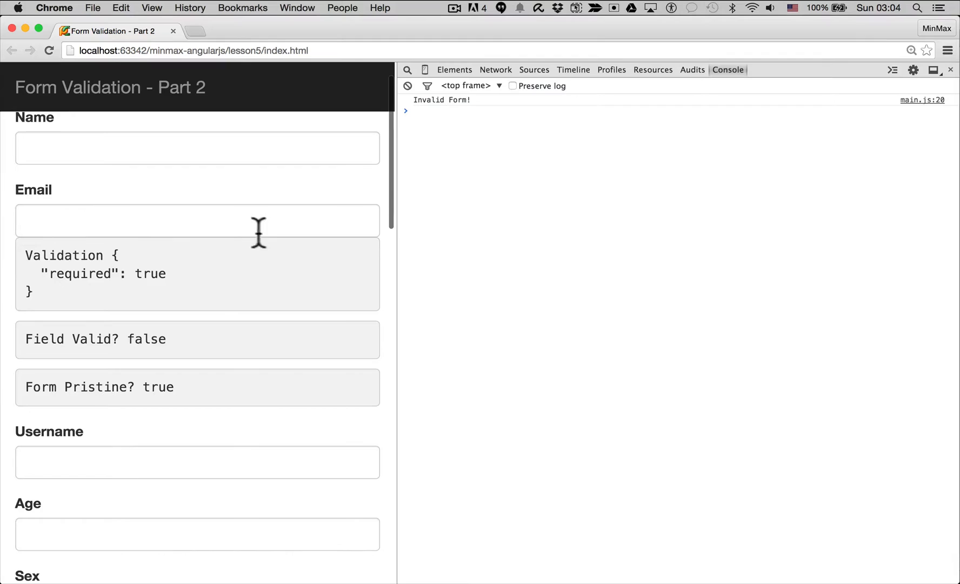
mouse_move(160, 208)
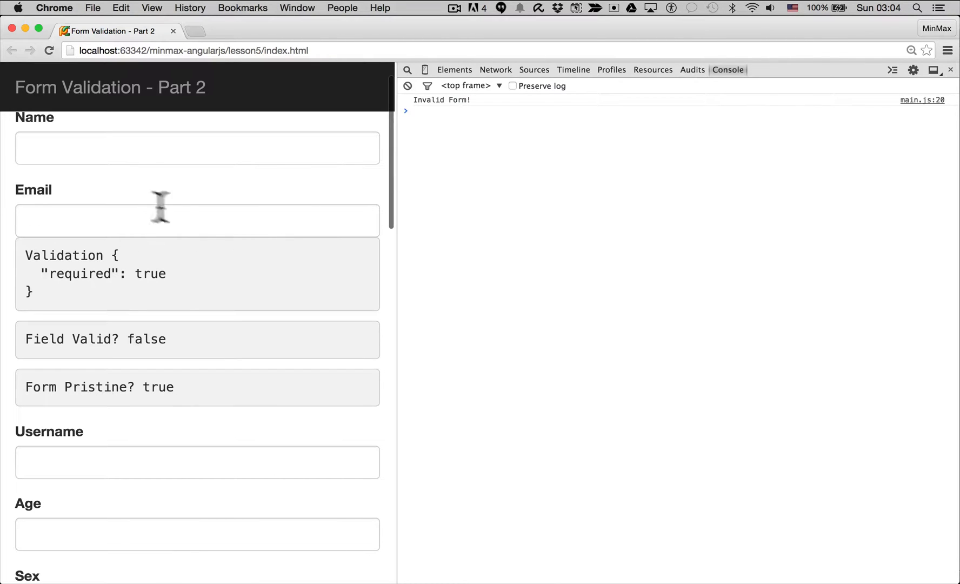
mouse_move(236, 256)
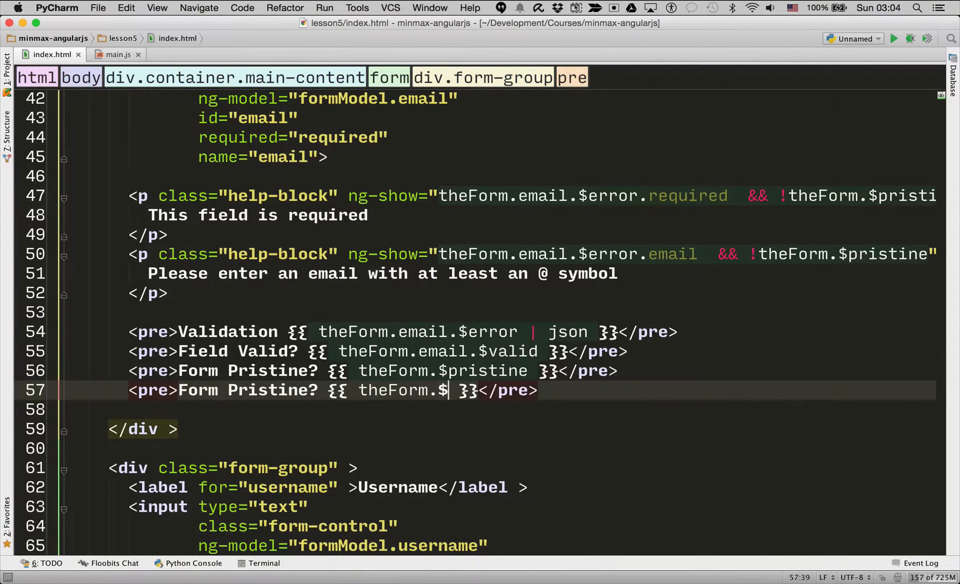
Add a 'Form Submitted? {{ theForm.$submitted }}' debug line.
text(submitted)
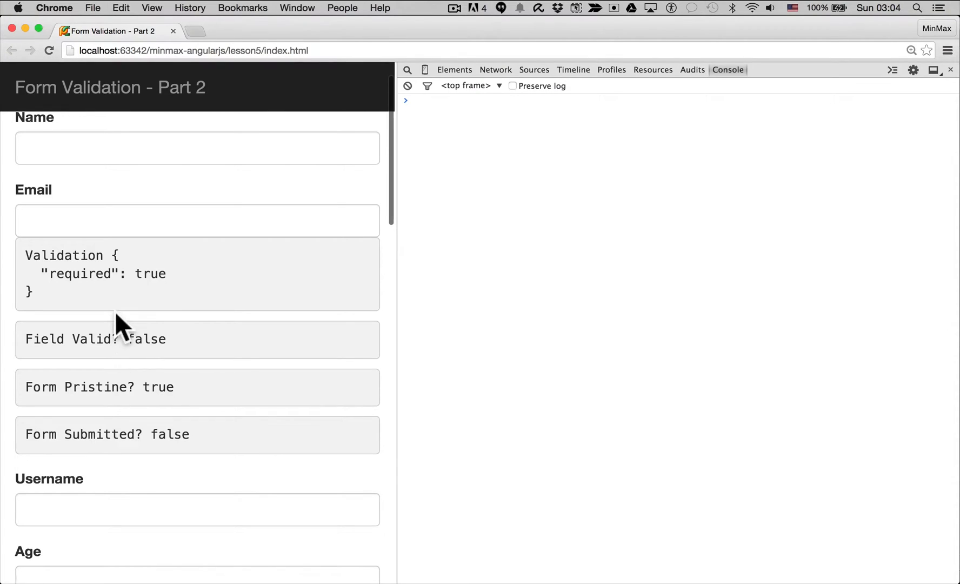
Reload the page in Chrome and check that Form Submitted? reads false.
scroll(down, 3)
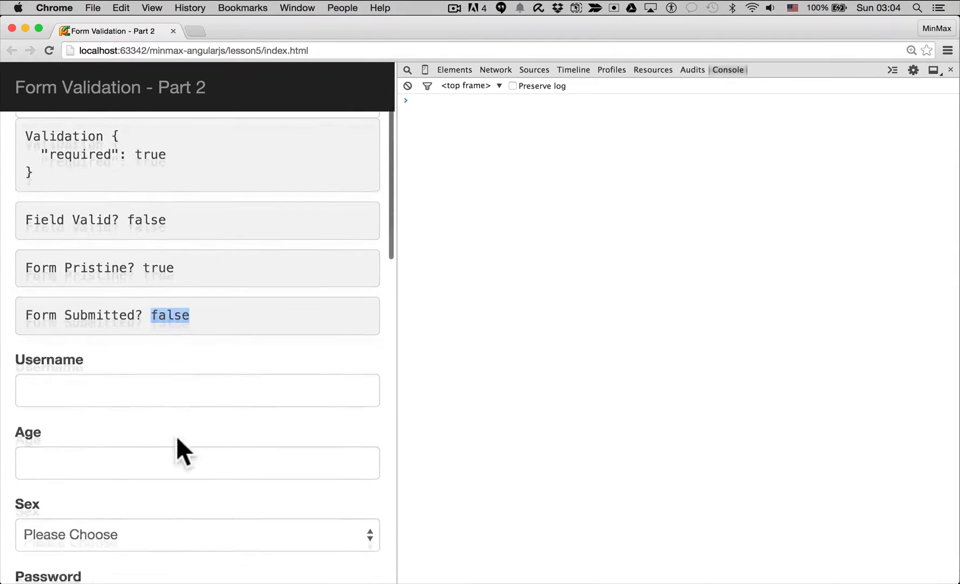
click(53, 543)
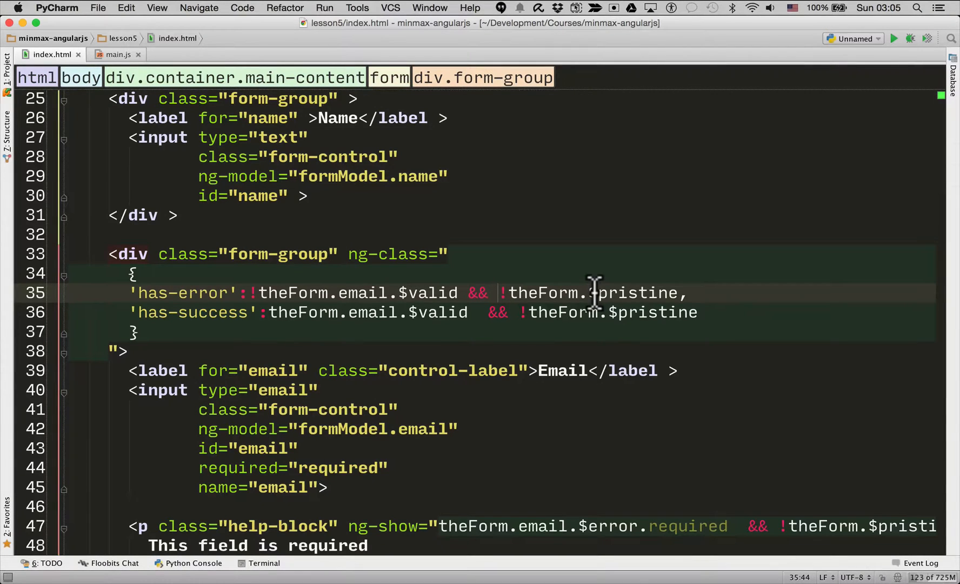
Change the has-error and has-success conditions to '&& (!theForm.$pristine || theForm.$submitted)'.
text(()
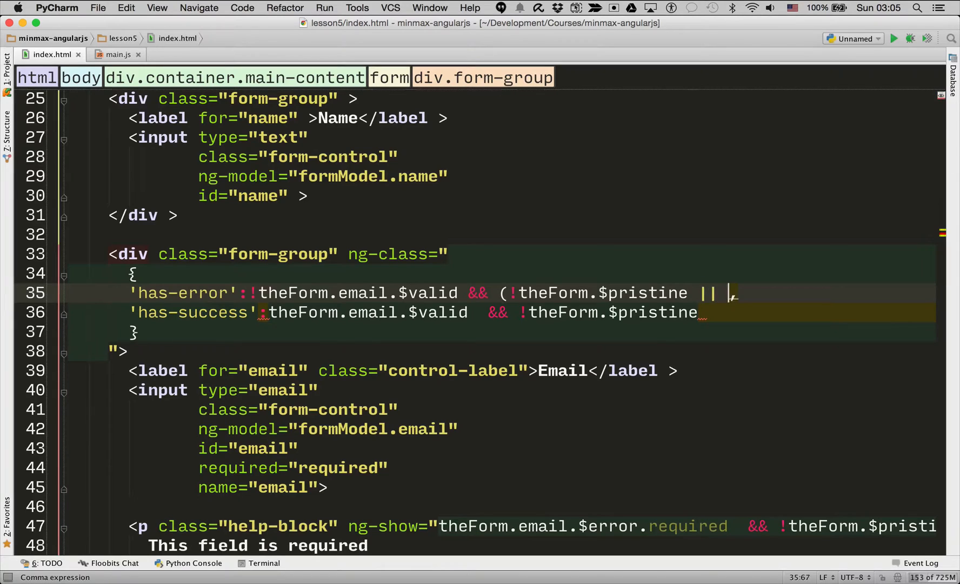
text(theForm.$su)
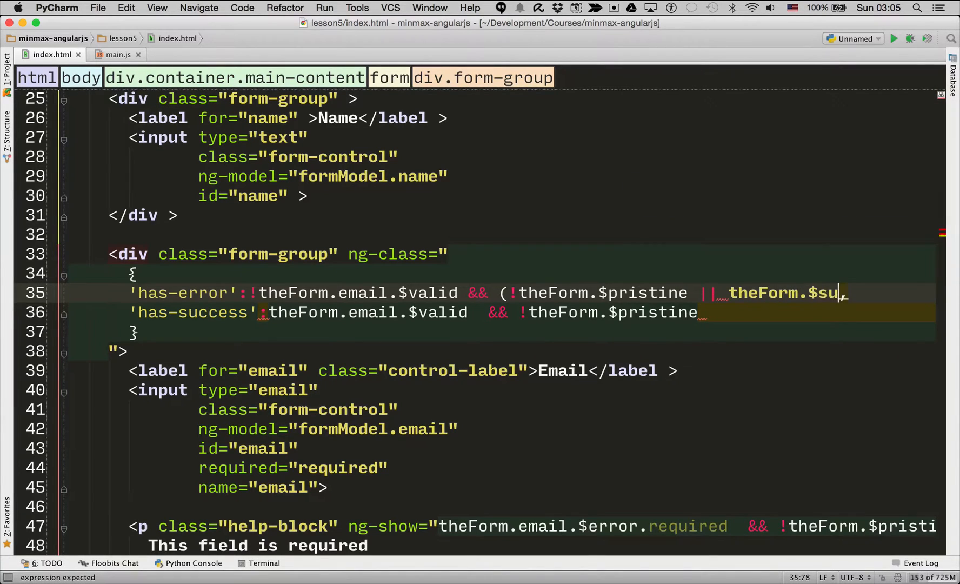
text(bmitted))
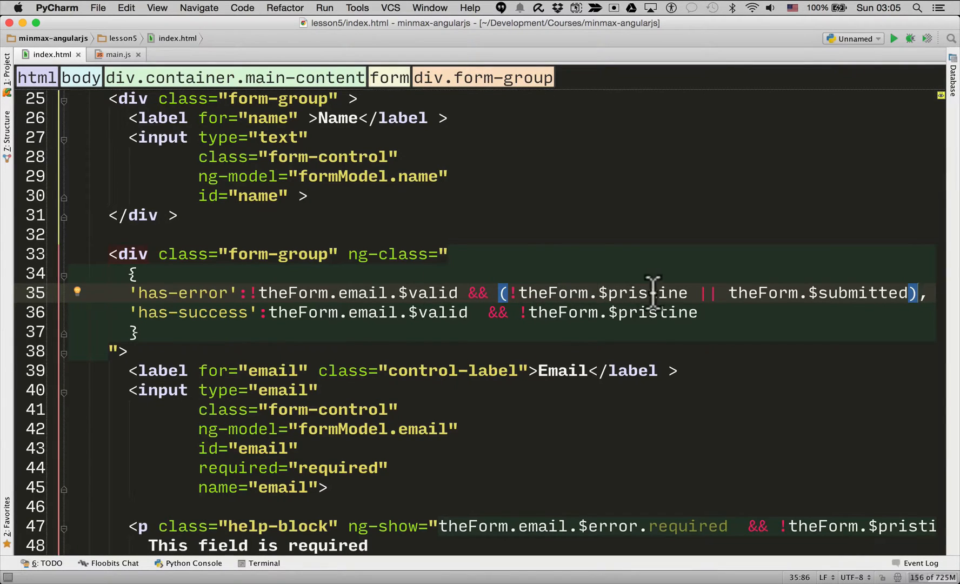
mouse_move(625, 292)
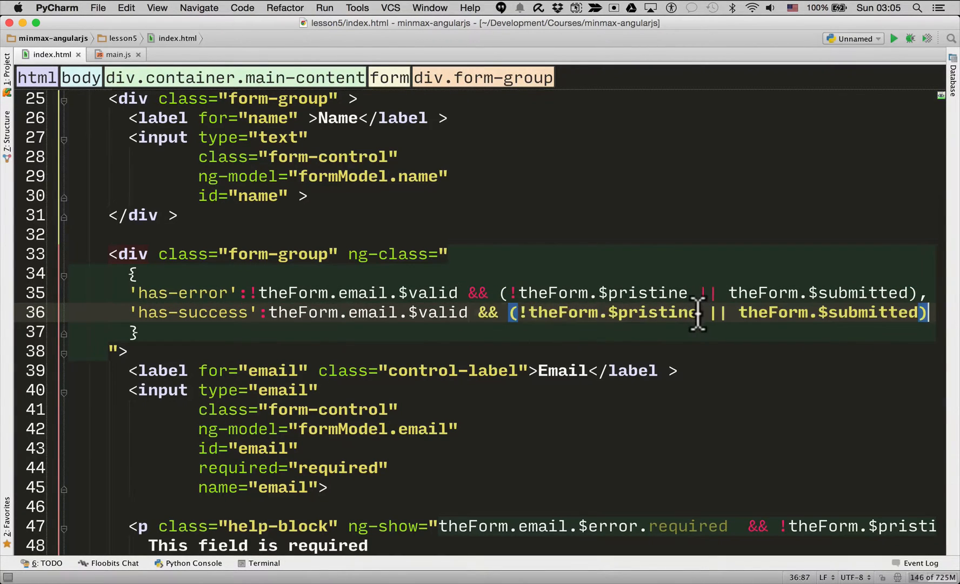
scroll(down, 3)
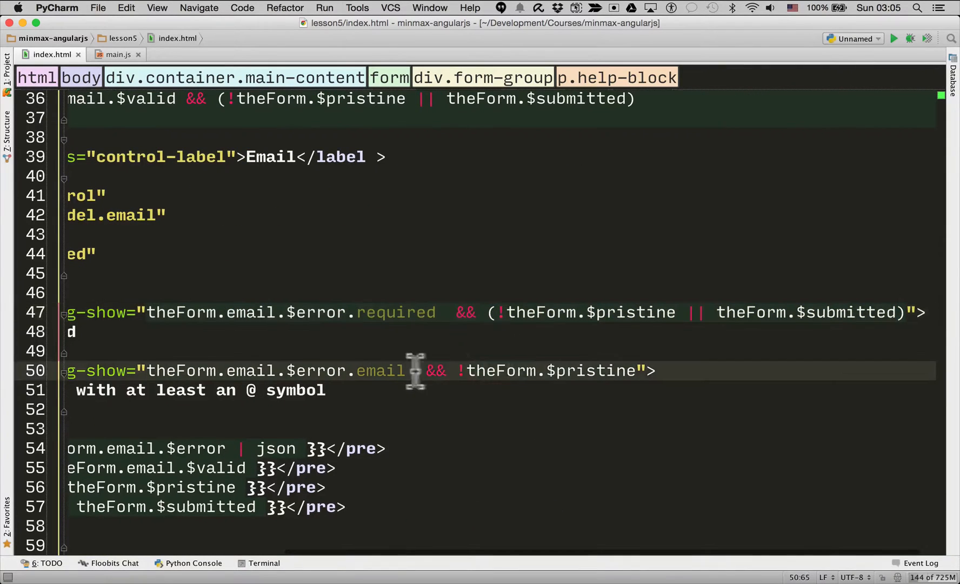
Replace '!theForm.$pristine' in the help blocks with '(!theForm.$pristine || theForm.$submitted)'.
text((!theForm.$pristine || theForm.$submitted))
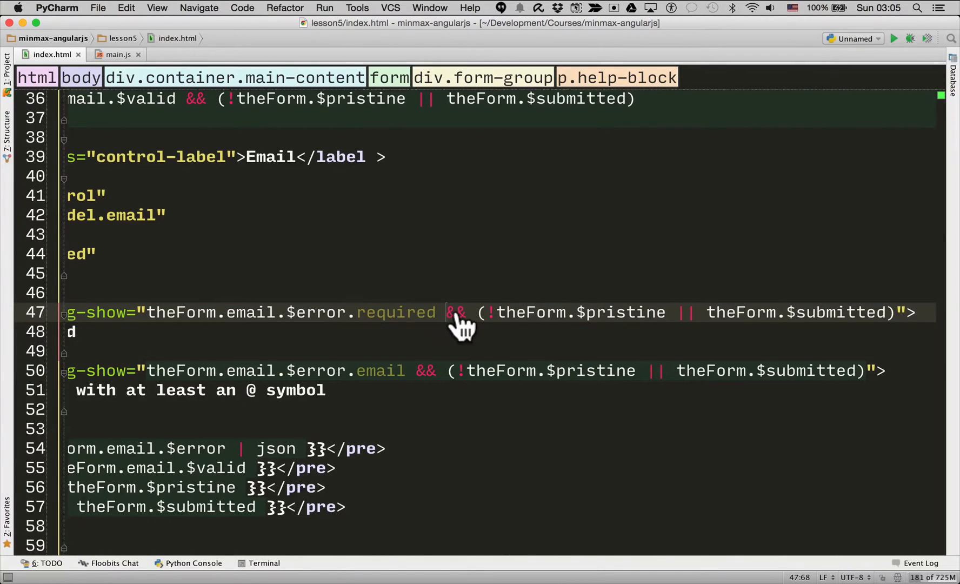
mouse_move(392, 523)
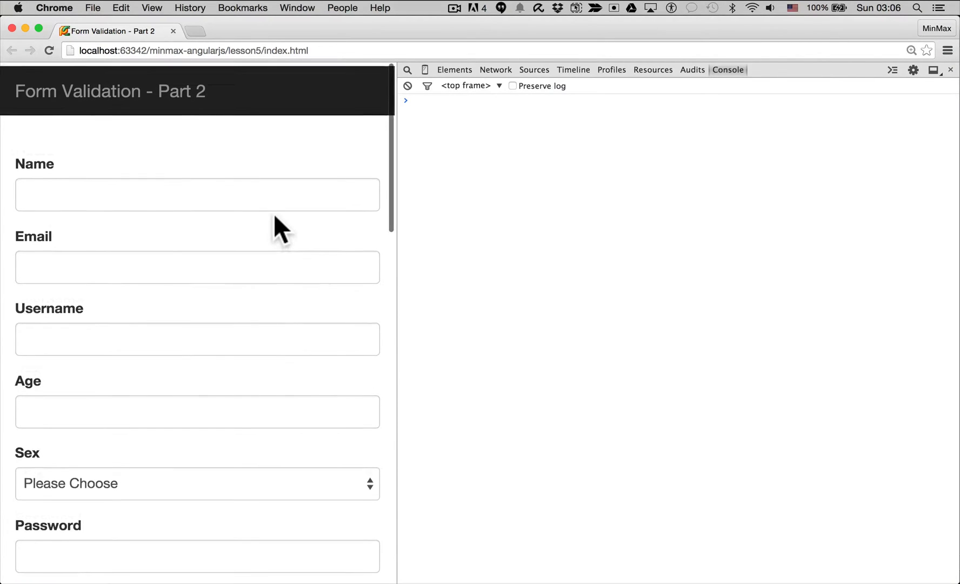
Submit the empty form to see the required flag, then enter the invalid email 'asim'.
click(53, 482)
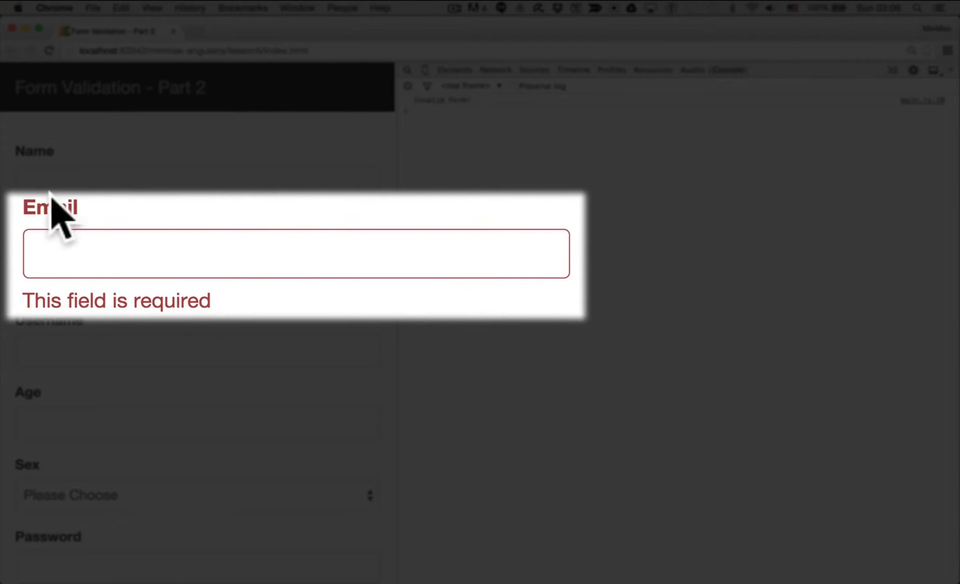
click(296, 253)
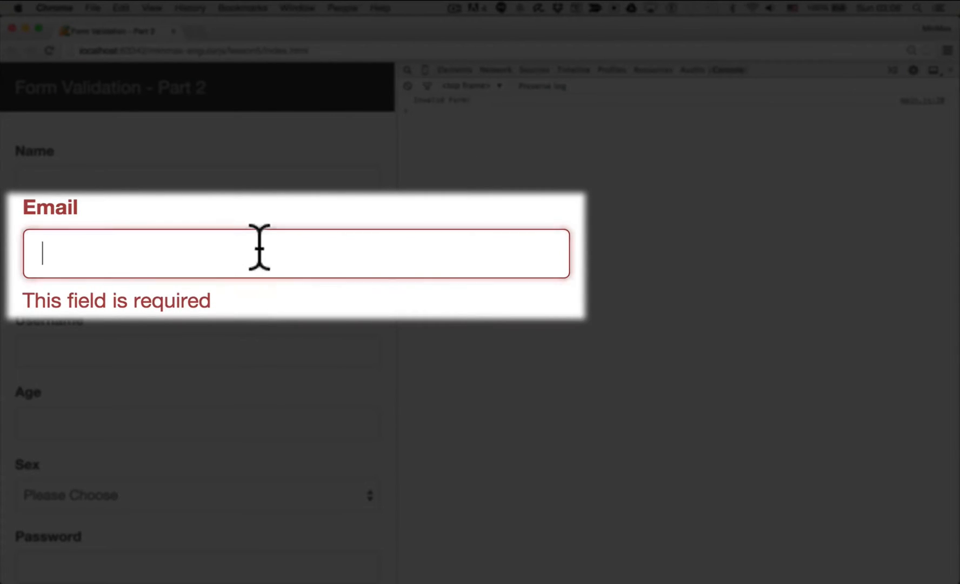
text(asim)
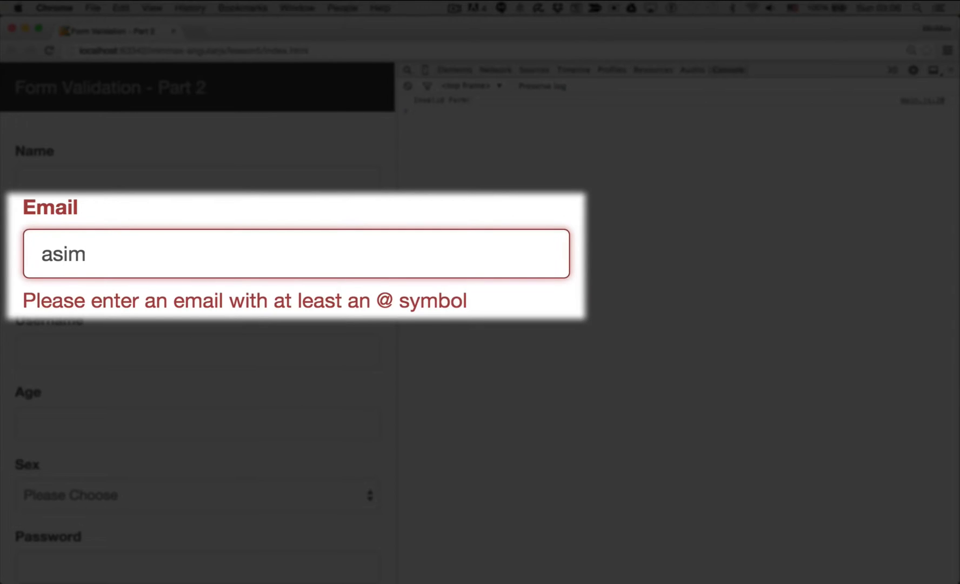
mouse_move(489, 319)
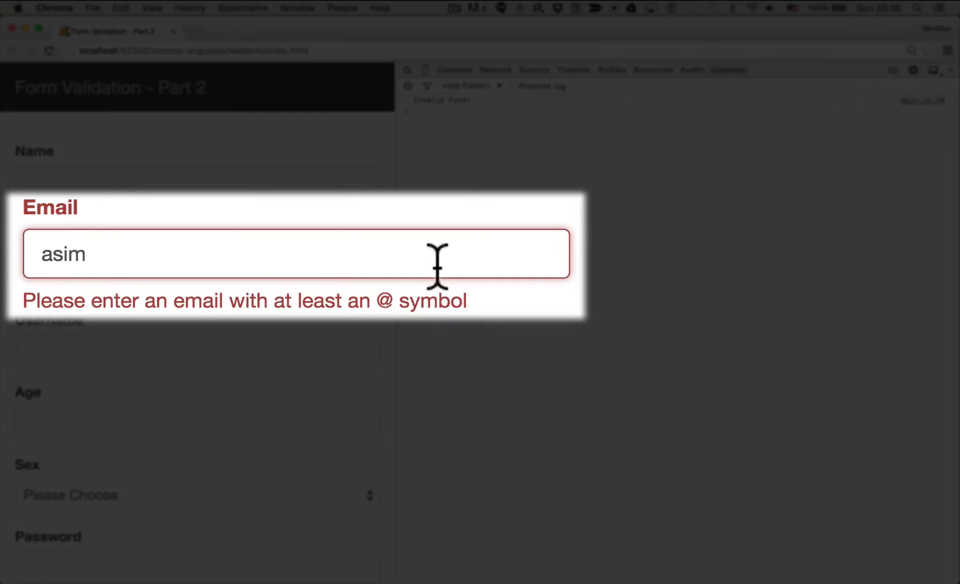
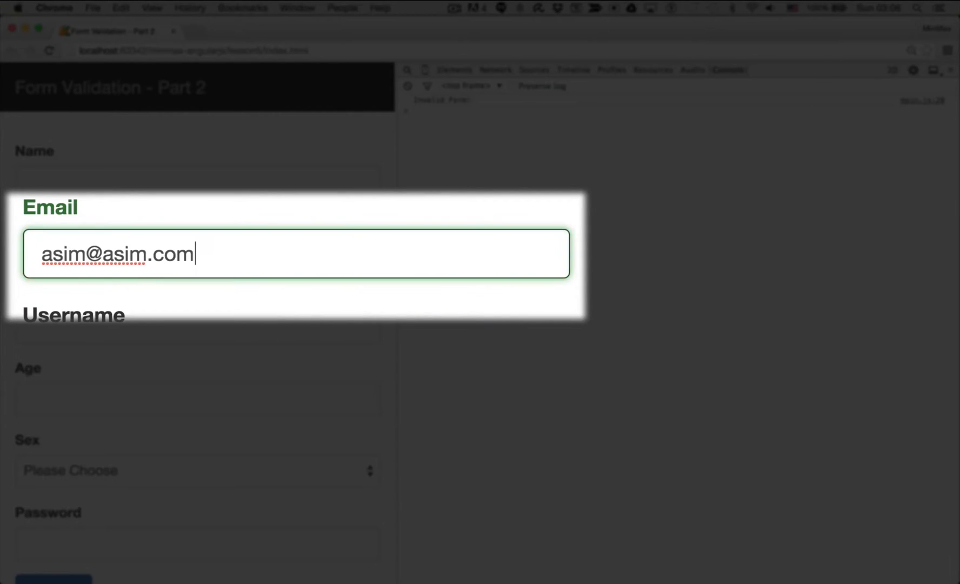
click(54, 480)
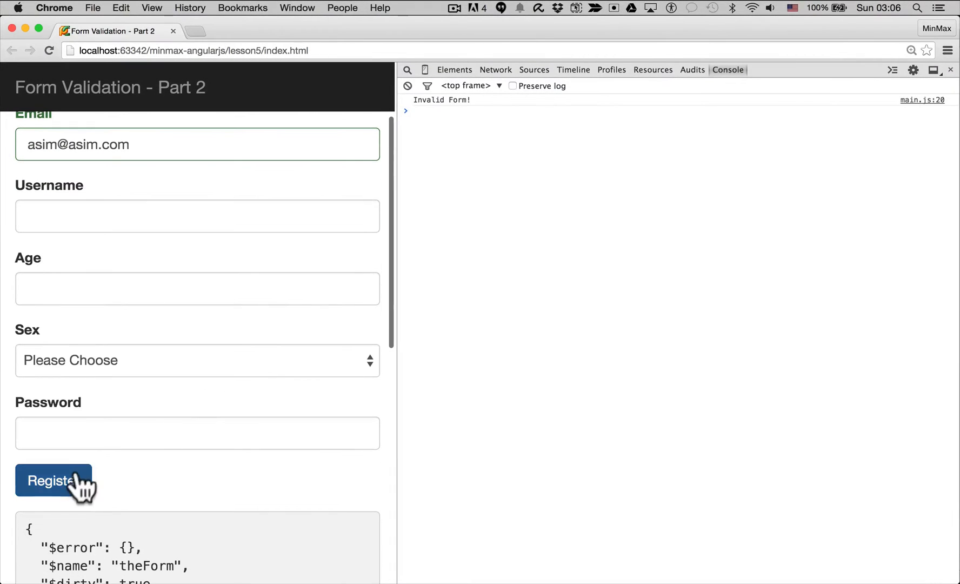
click(54, 481)
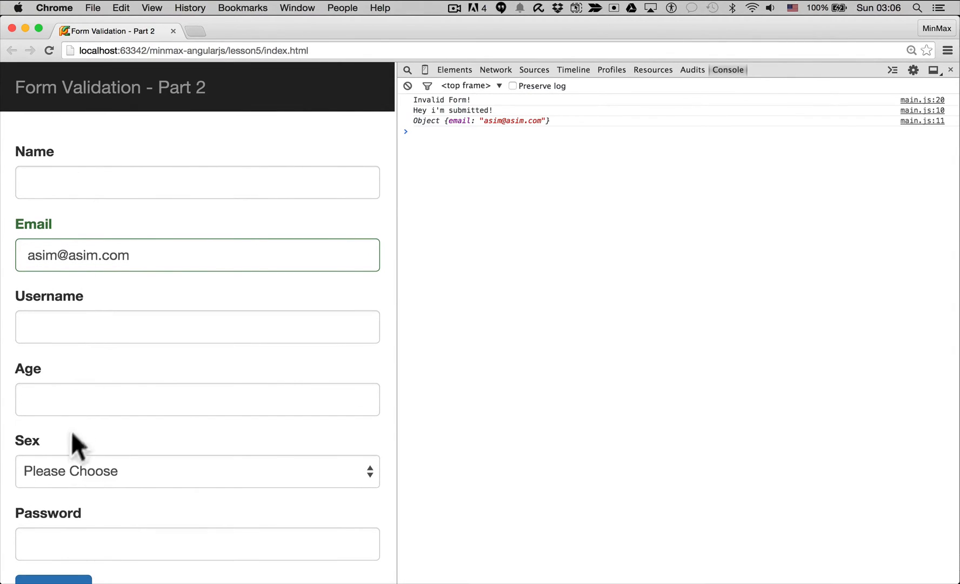
mouse_move(154, 317)
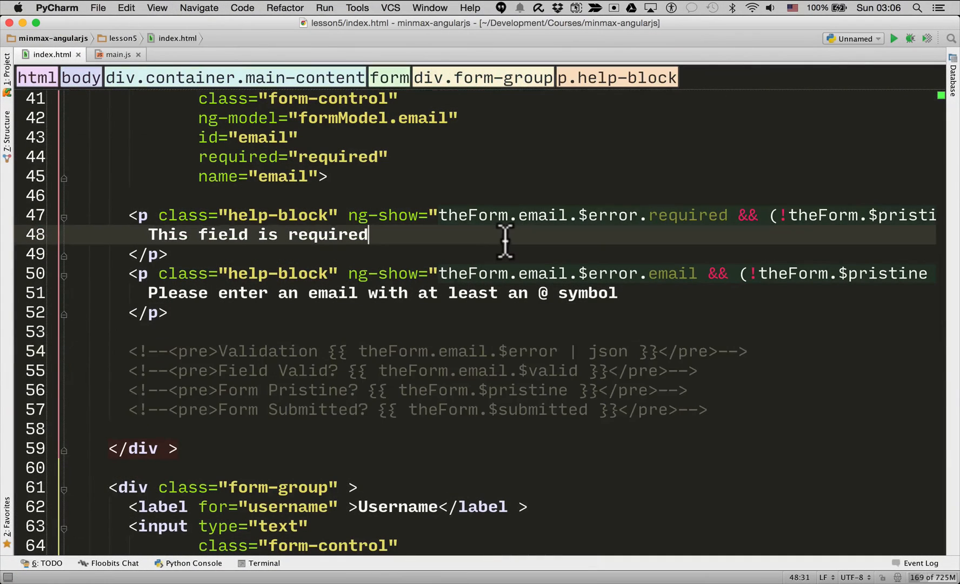
Scroll index.html sideways to review the commented-out debug pre lines and email help blocks.
scroll(right, 3)
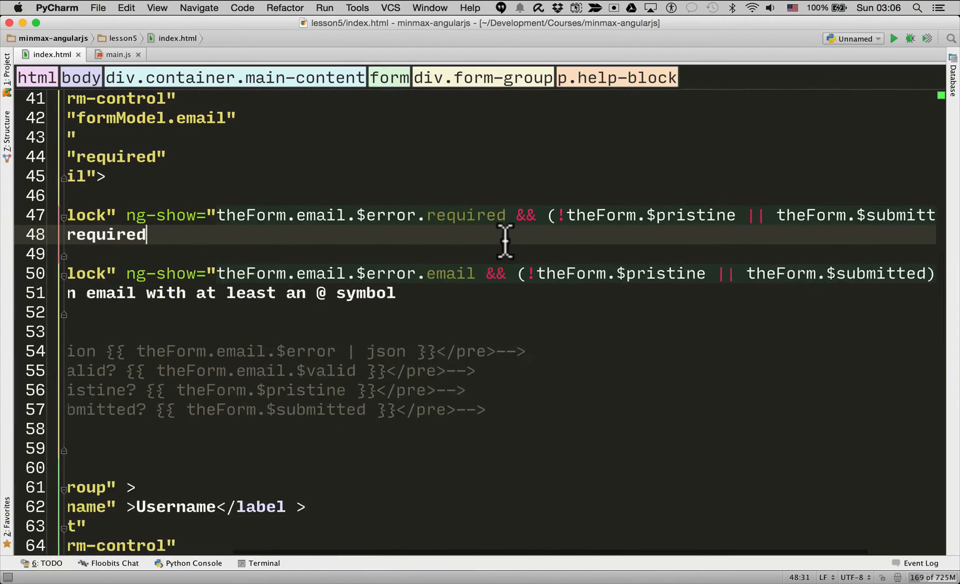
scroll(left, 3)
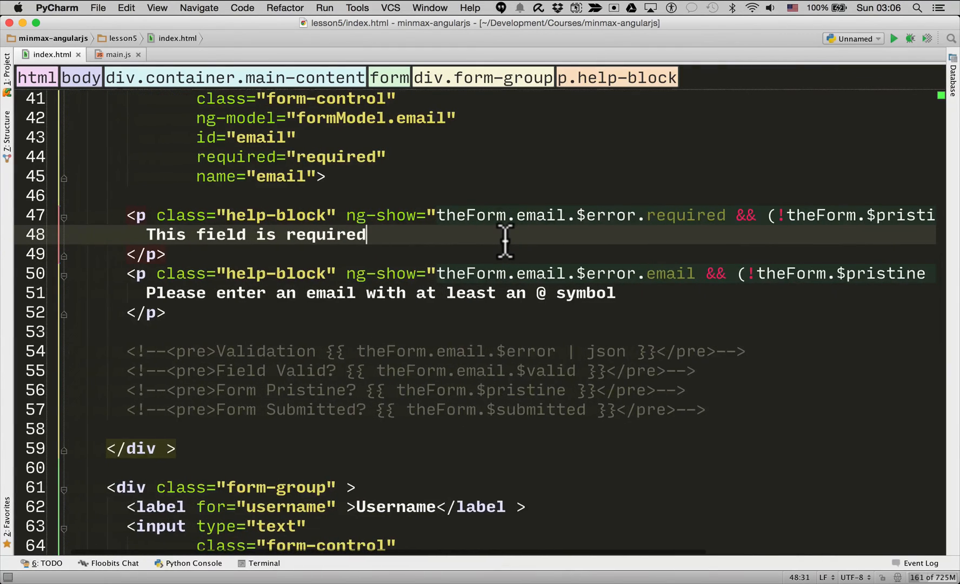